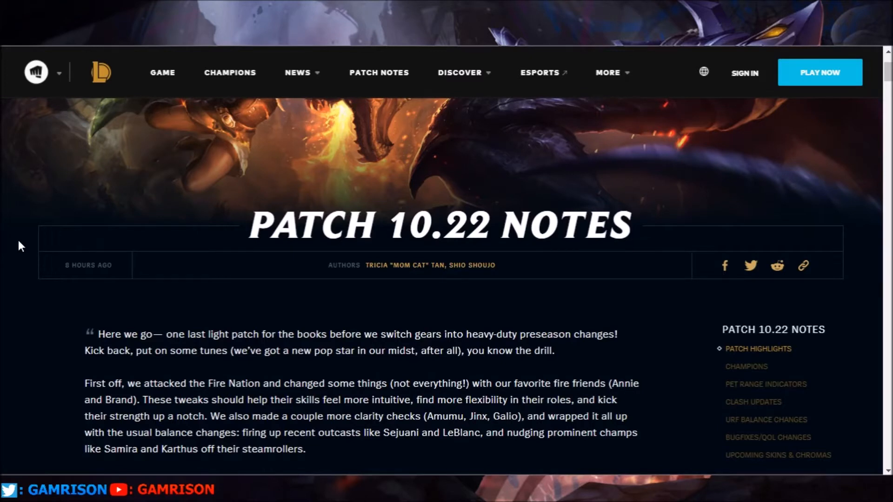
pyautogui.moveTo(120, 241)
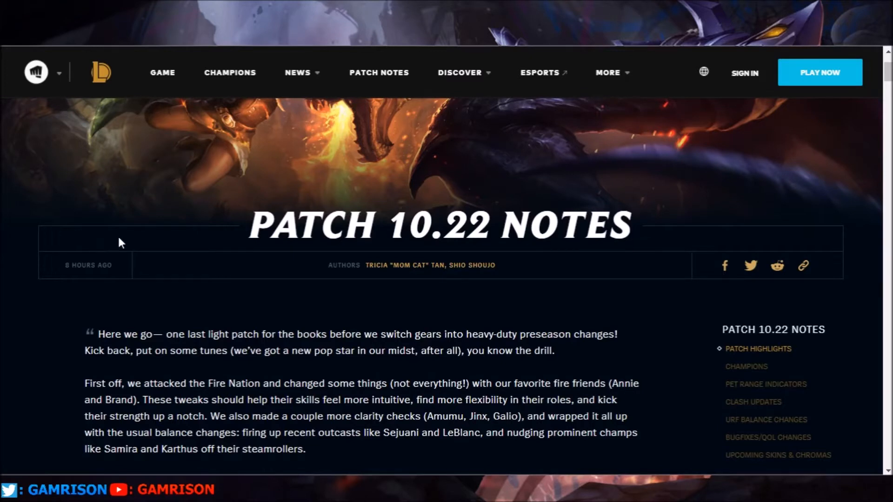
pyautogui.moveTo(516, 258)
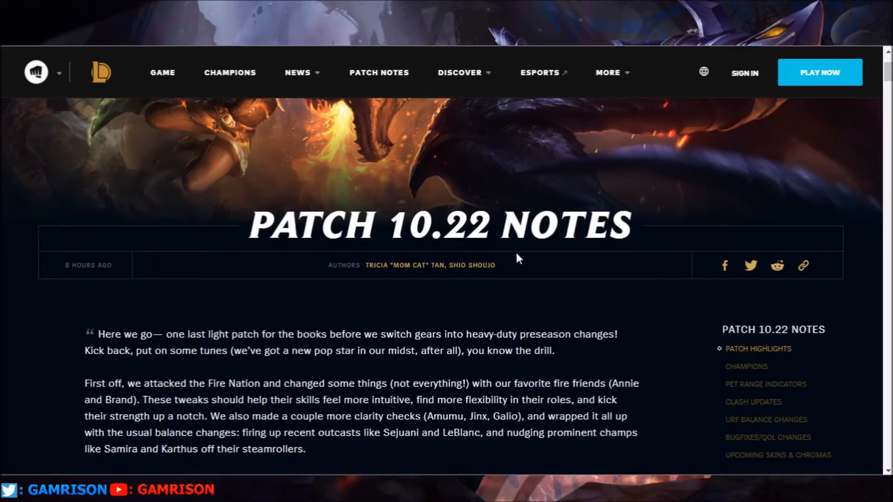
pyautogui.moveTo(16, 308)
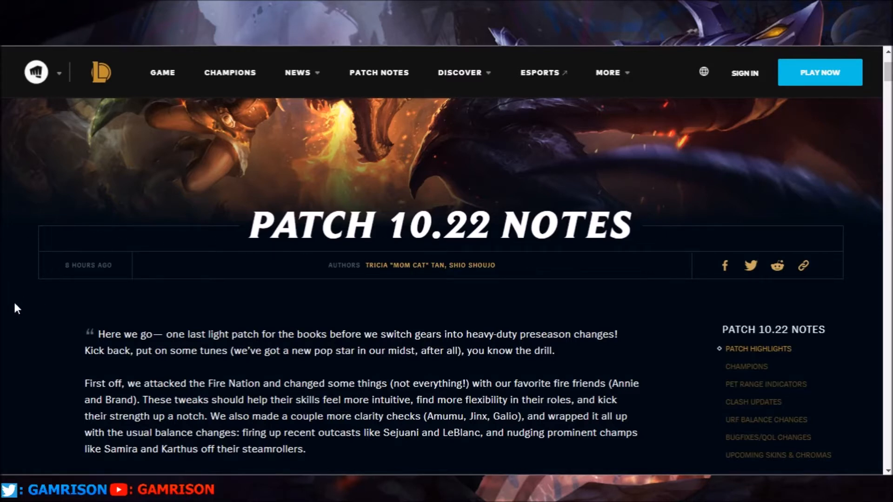
pyautogui.scroll(-3)
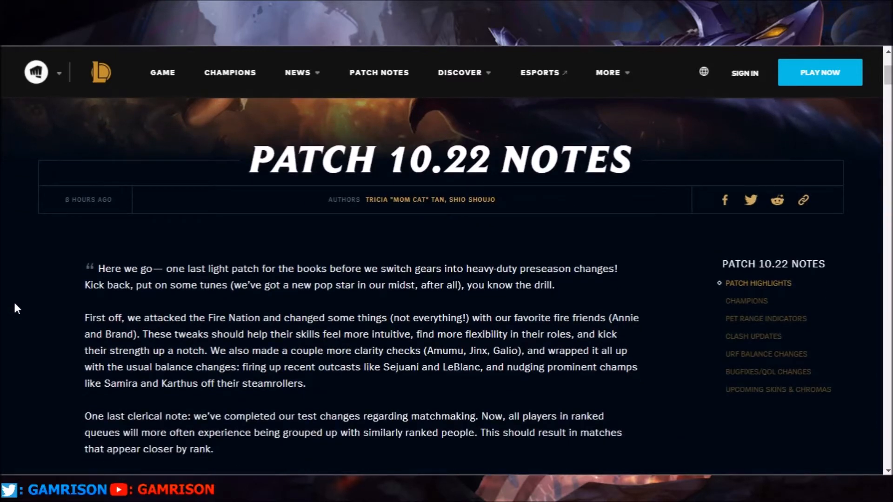
pyautogui.scroll(-3)
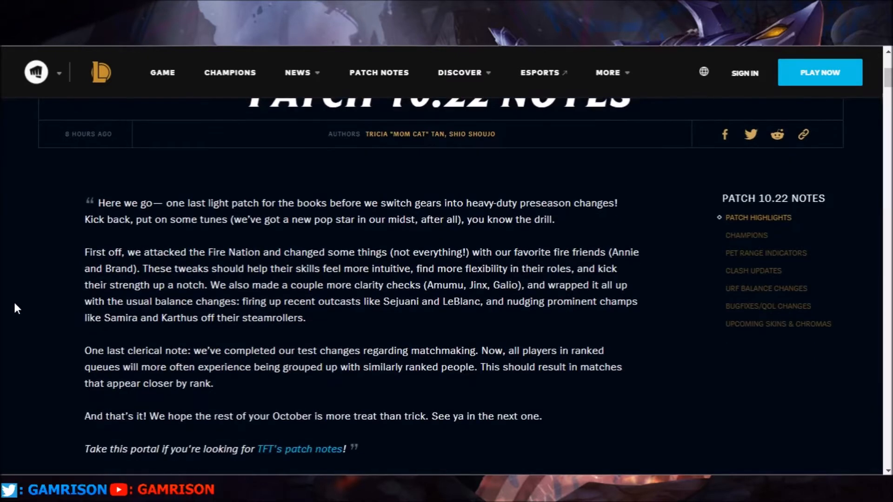
pyautogui.moveTo(31, 310)
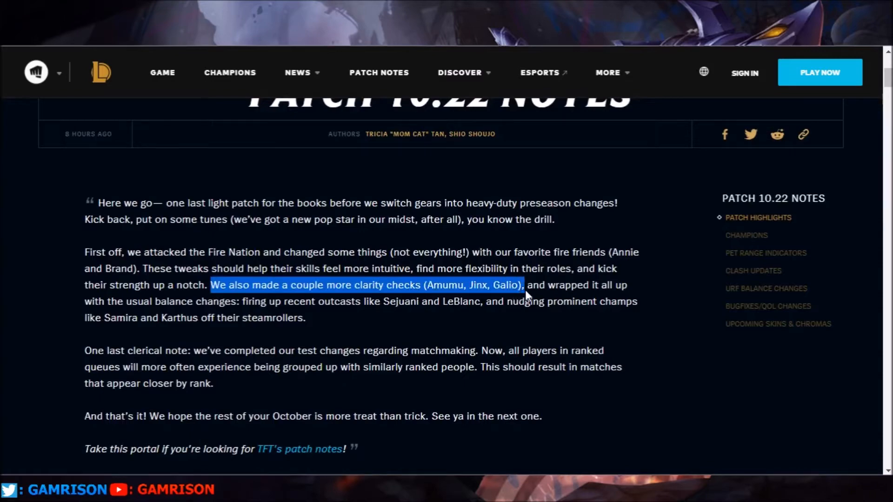
pyautogui.scroll(-3)
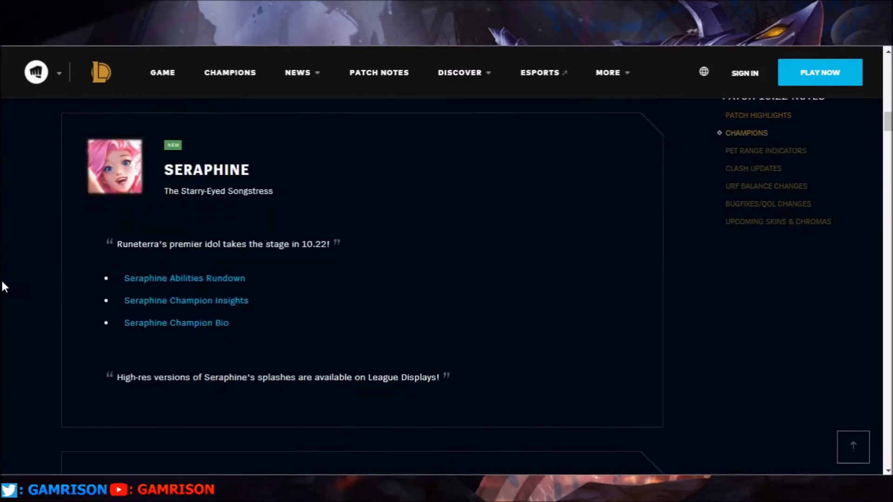
pyautogui.scroll(-3)
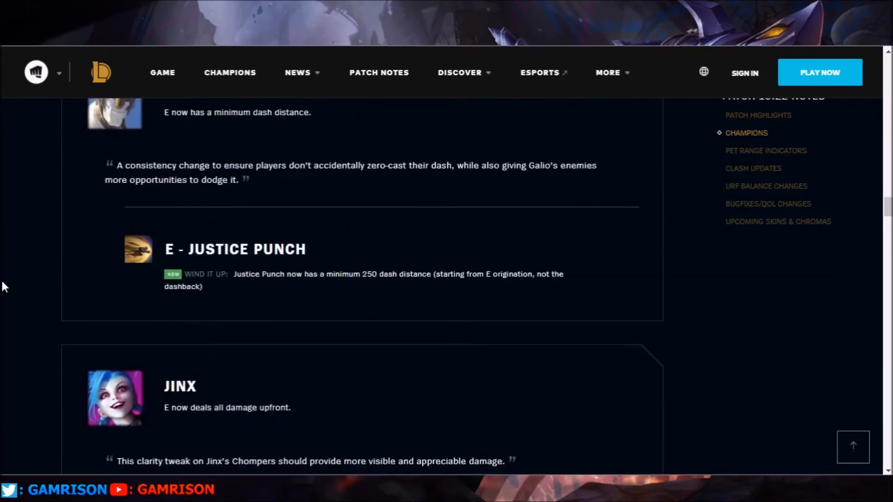
pyautogui.scroll(-3)
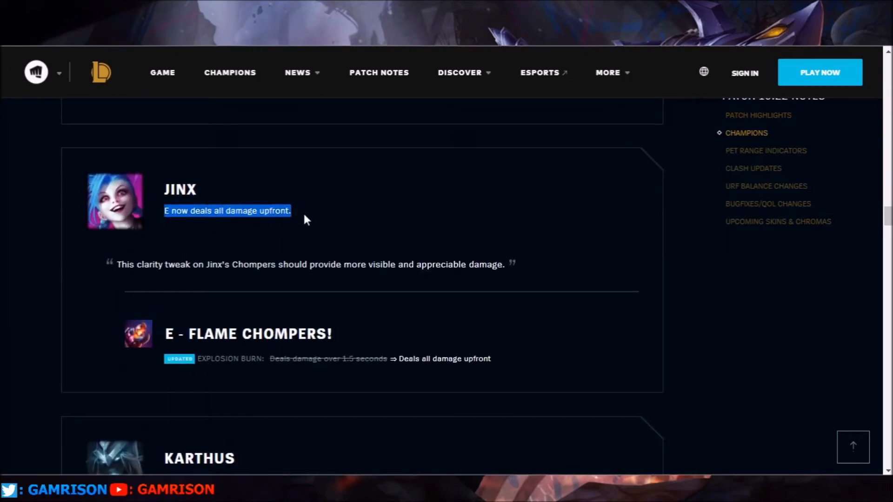
pyautogui.moveTo(32, 273)
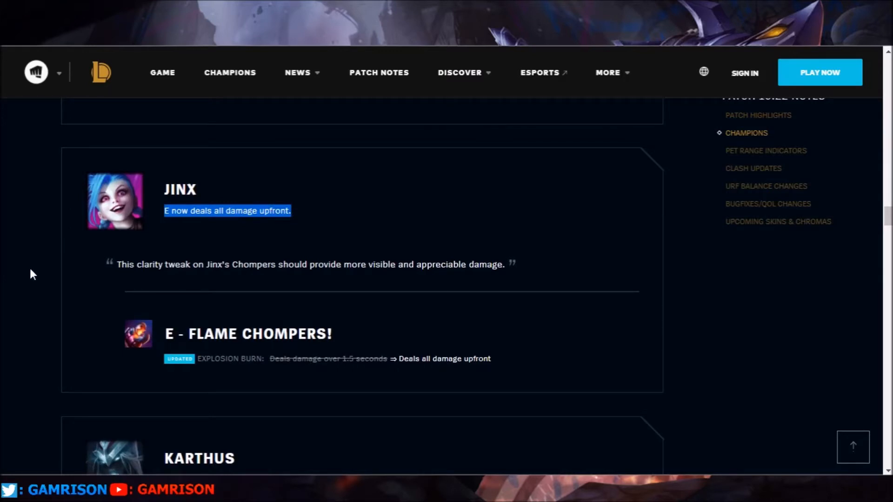
pyautogui.moveTo(231, 279)
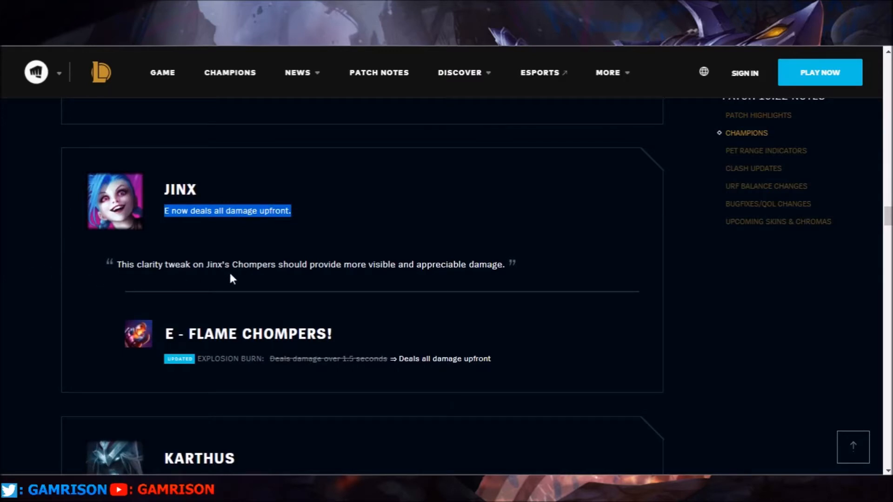
pyautogui.moveTo(240, 381)
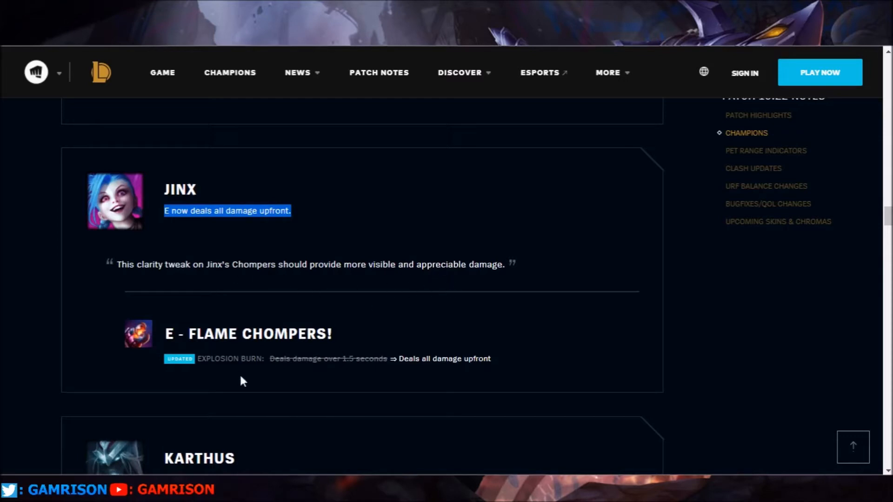
pyautogui.moveTo(346, 374)
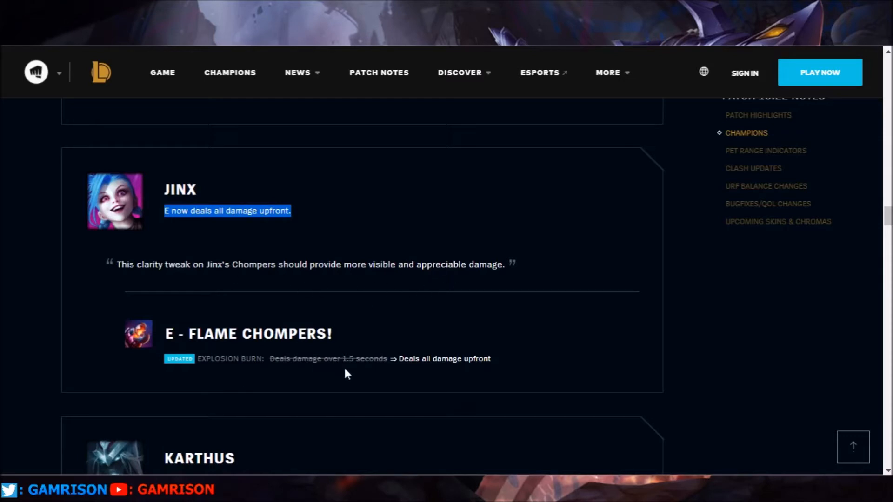
pyautogui.moveTo(245, 373)
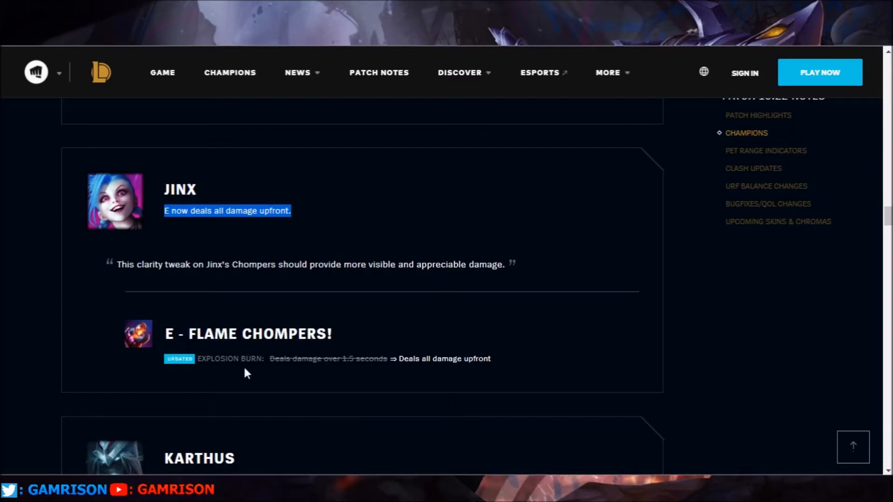
pyautogui.moveTo(37, 314)
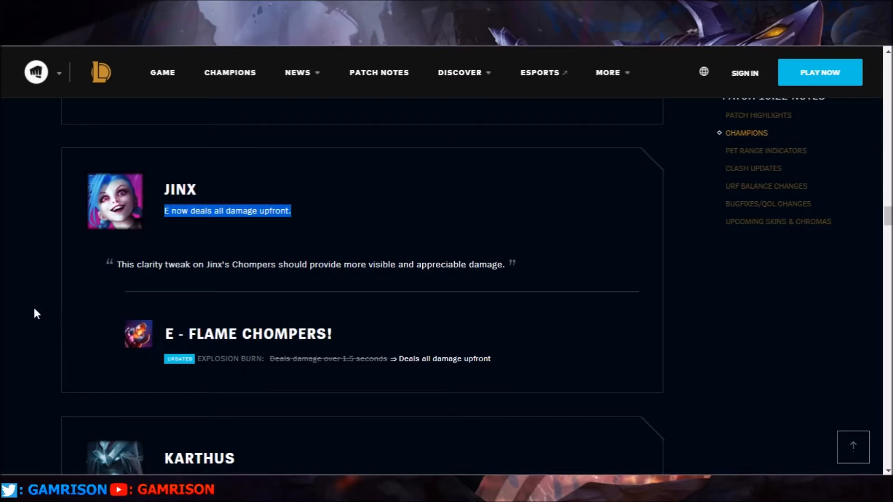
pyautogui.moveTo(351, 371)
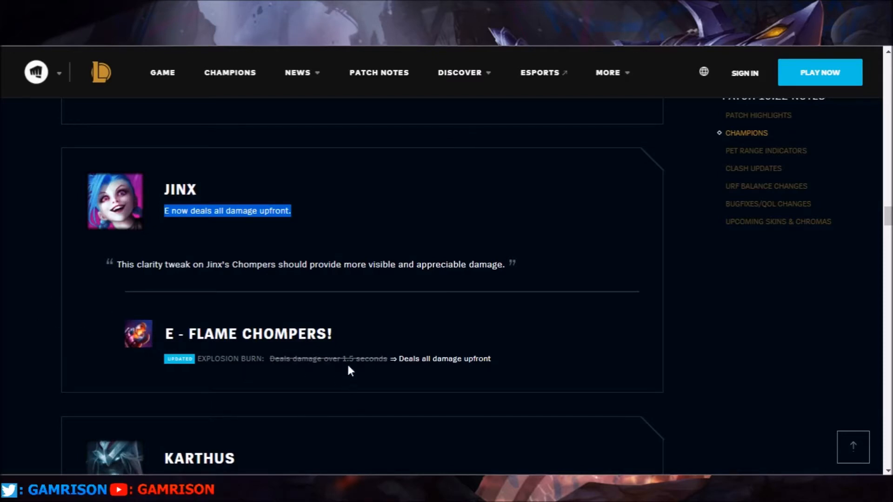
pyautogui.moveTo(77, 298)
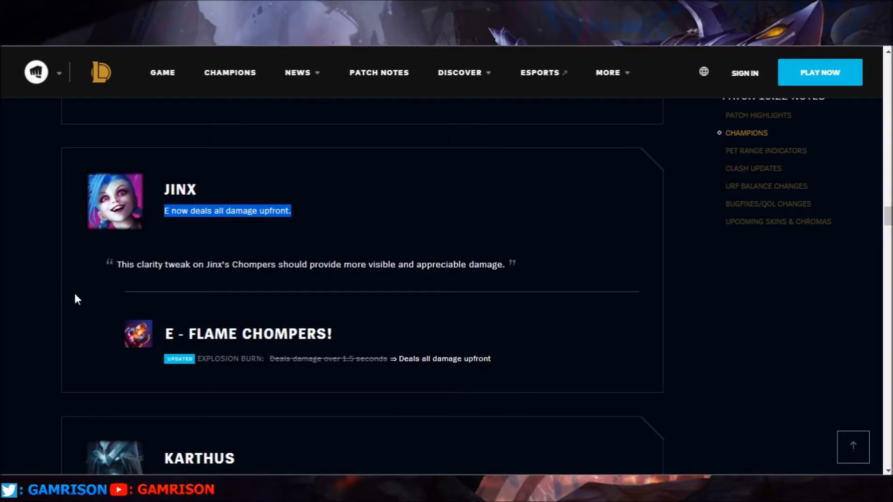
pyautogui.moveTo(96, 290)
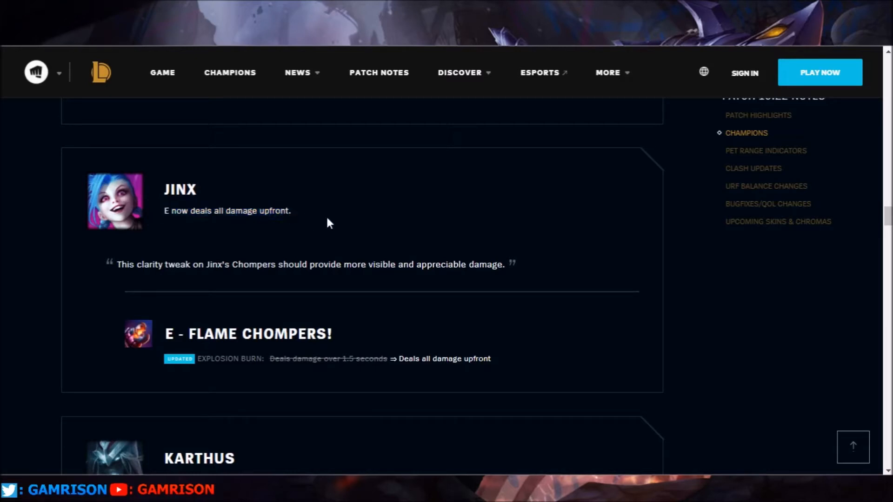
pyautogui.moveTo(124, 303)
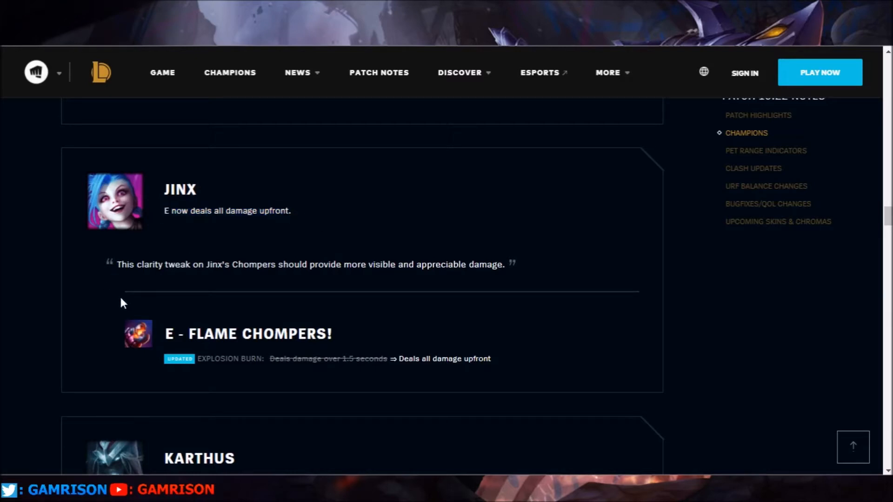
pyautogui.moveTo(105, 299)
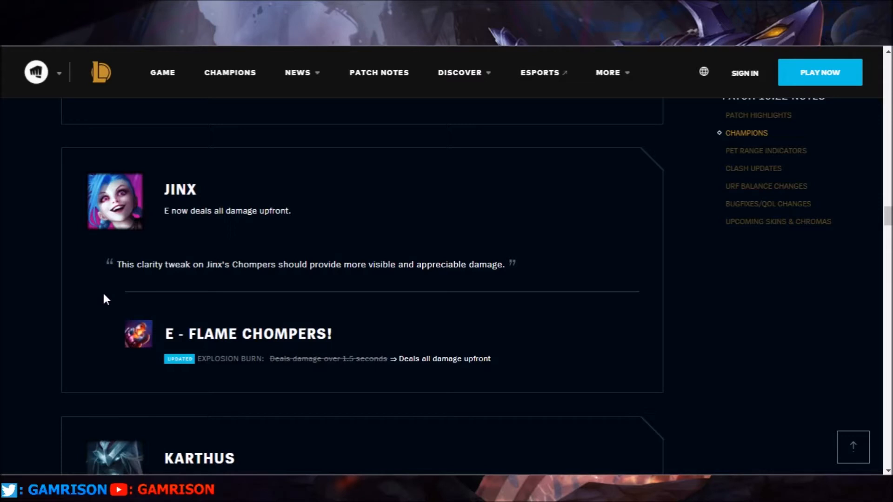
pyautogui.moveTo(65, 268)
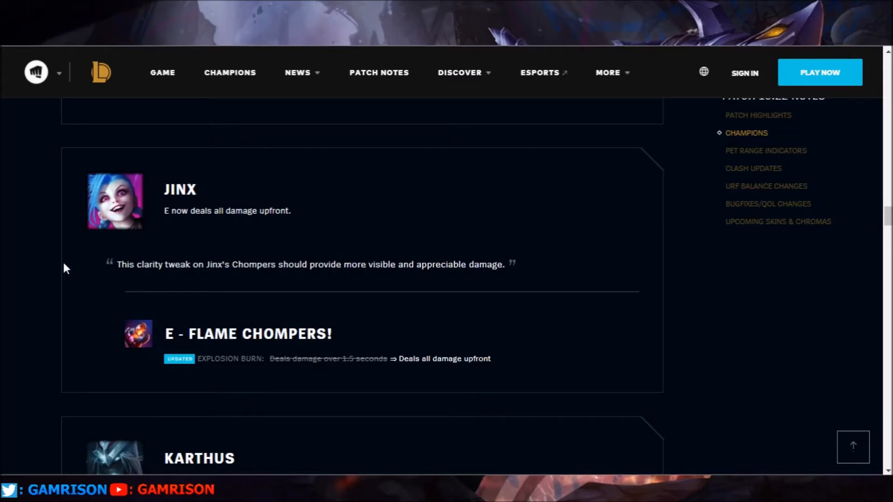
pyautogui.moveTo(40, 258)
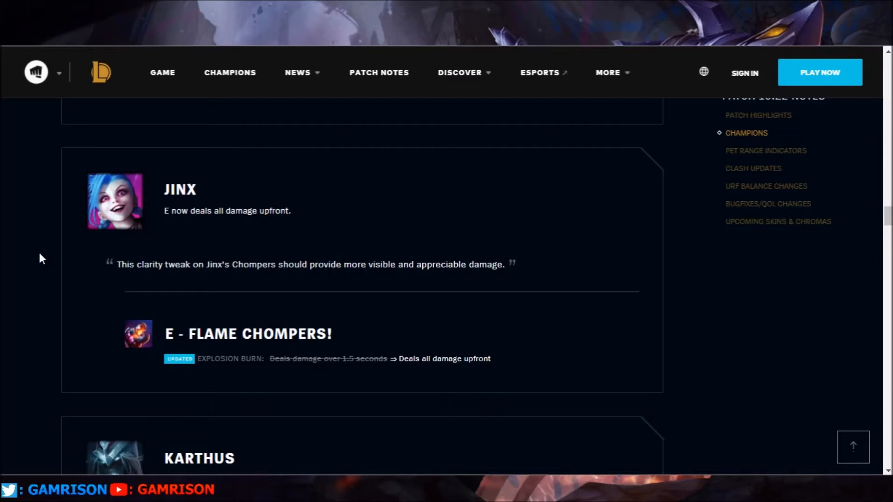
pyautogui.moveTo(270, 271)
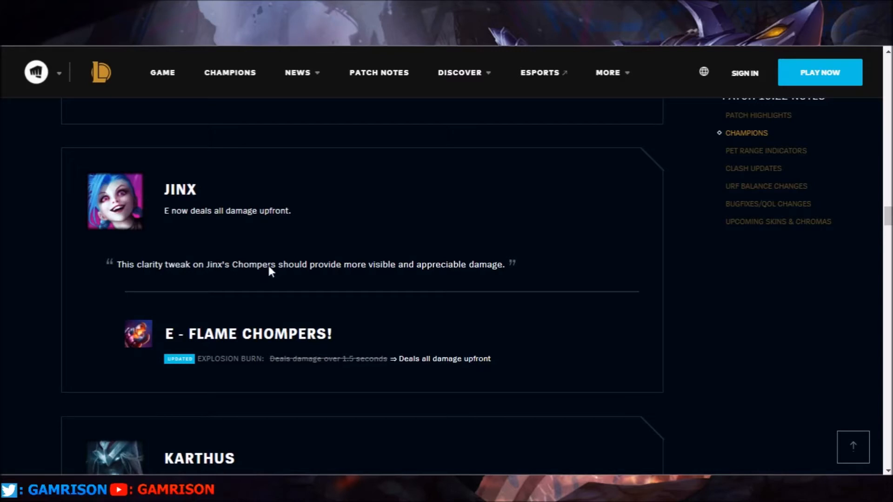
pyautogui.moveTo(137, 202)
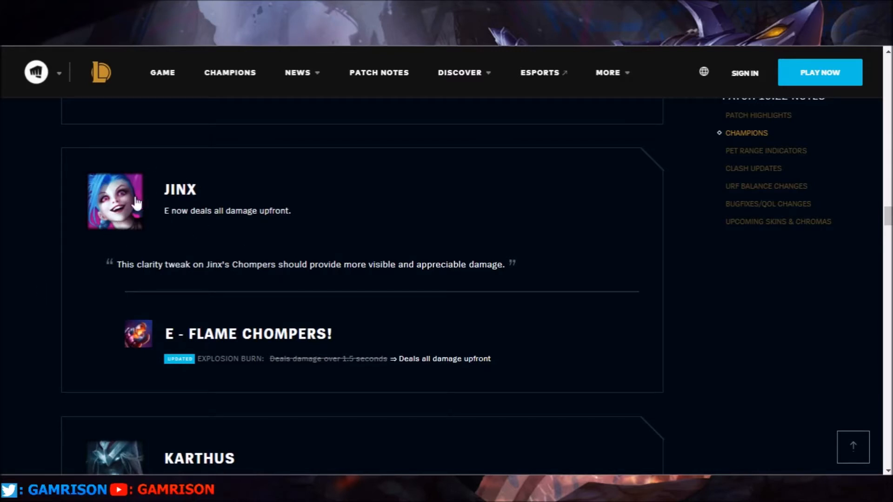
pyautogui.moveTo(161, 220)
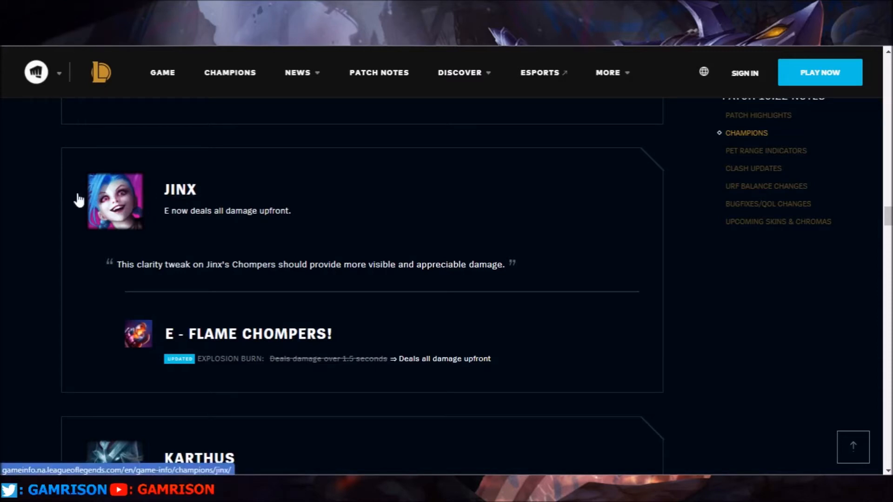
pyautogui.moveTo(51, 230)
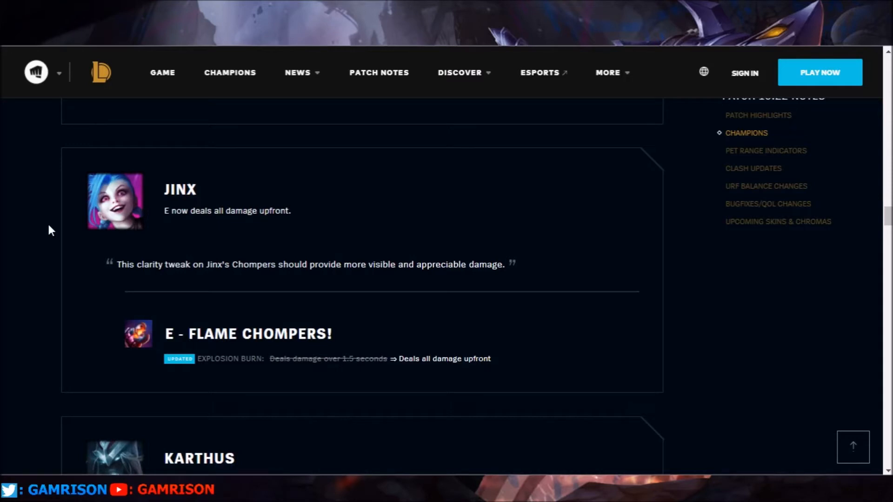
pyautogui.moveTo(209, 245)
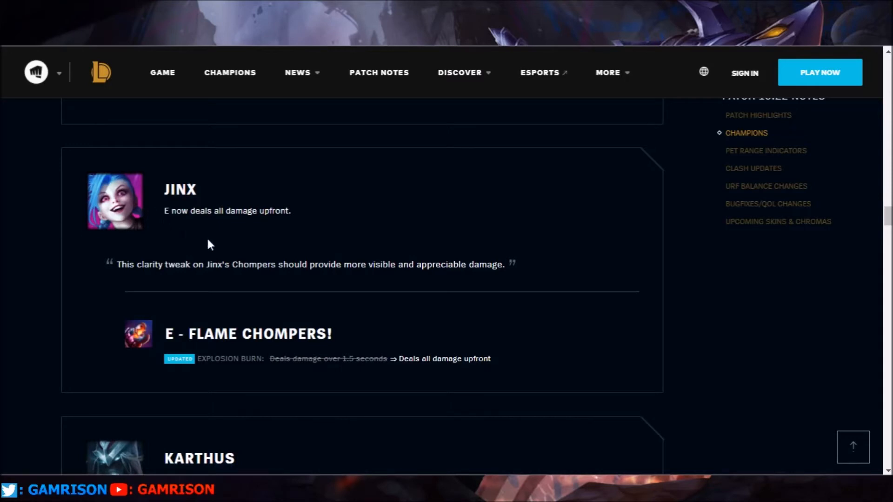
pyautogui.moveTo(214, 245)
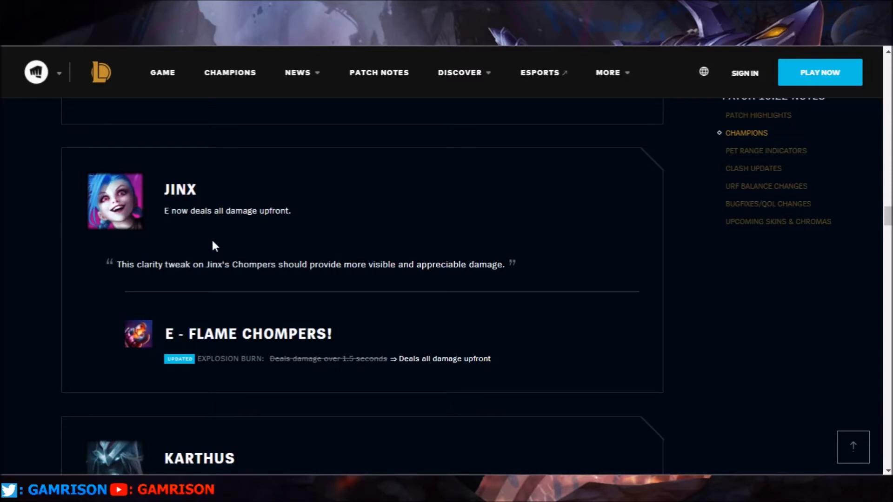
pyautogui.moveTo(17, 261)
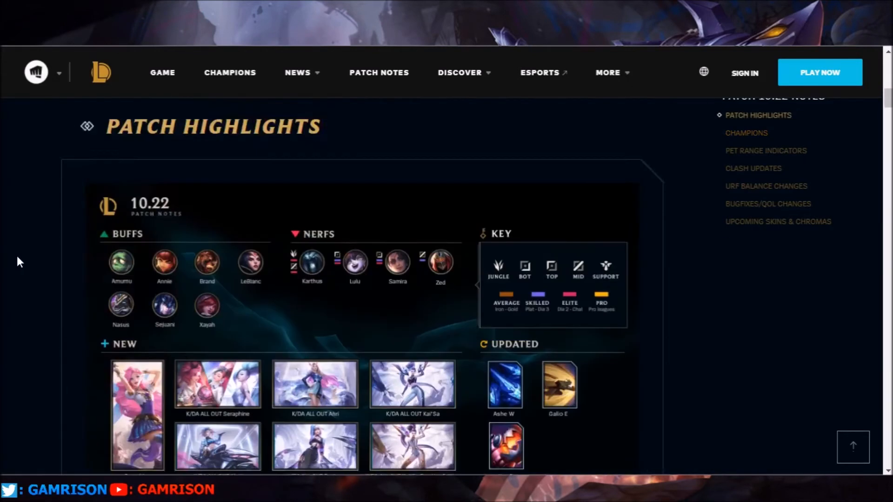
pyautogui.scroll(-3)
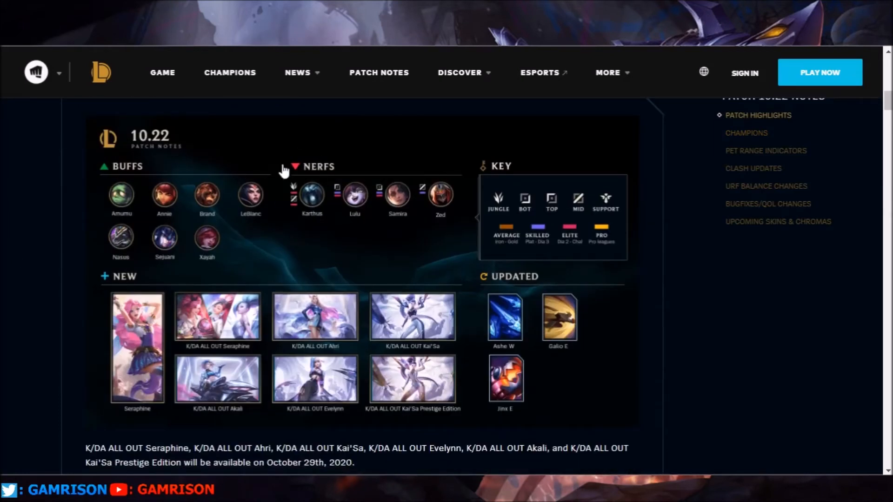
pyautogui.moveTo(141, 203)
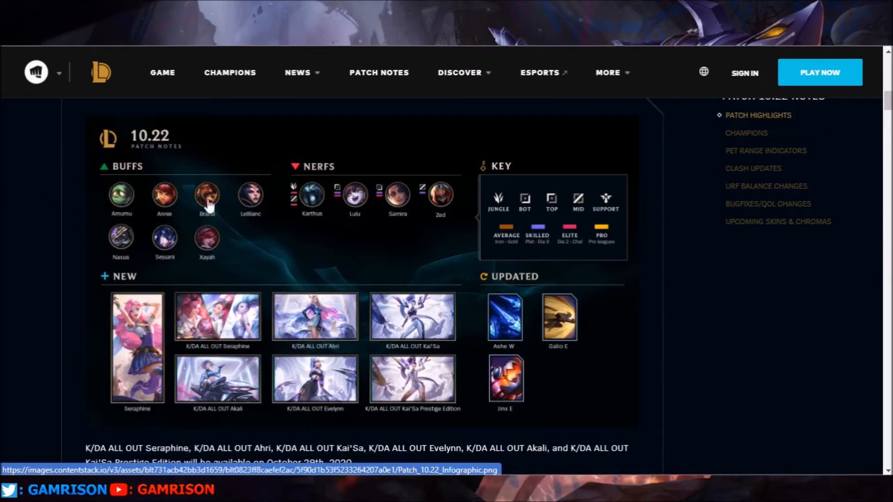
pyautogui.moveTo(3, 188)
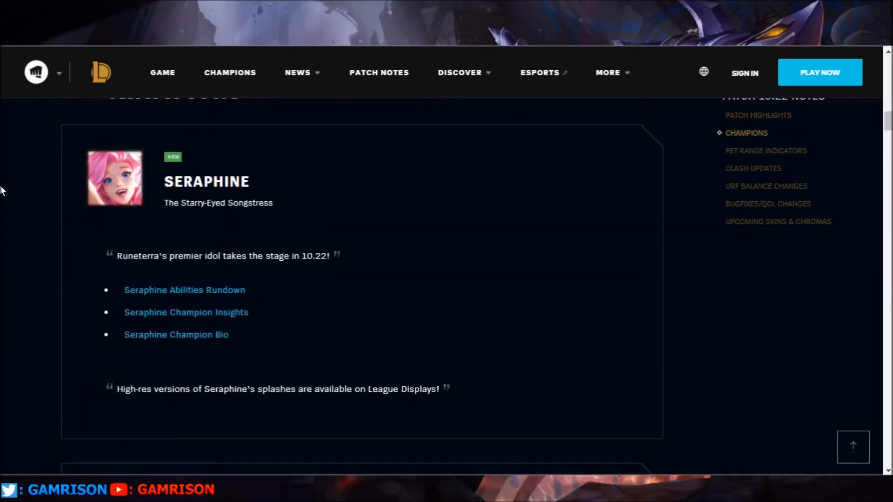
pyautogui.moveTo(312, 209)
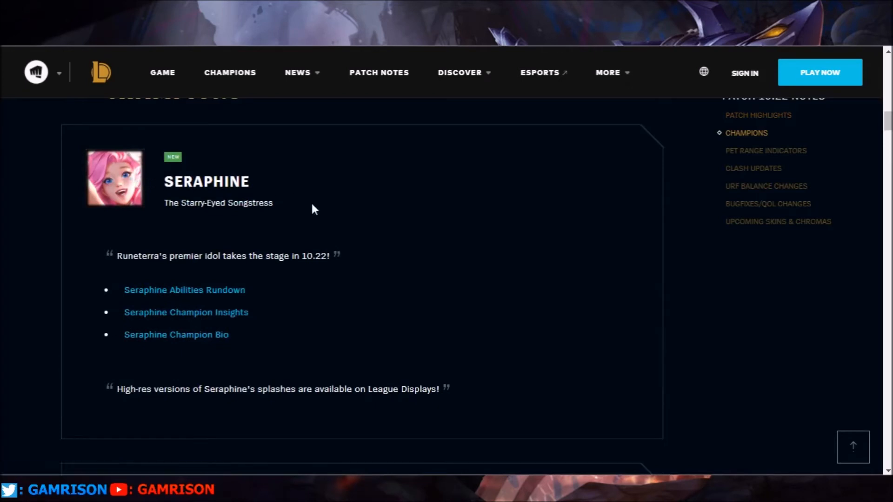
pyautogui.moveTo(30, 212)
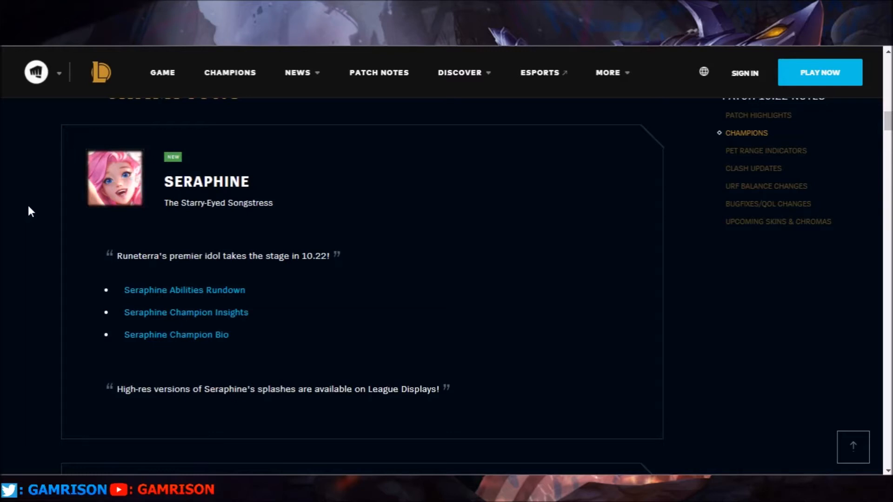
pyautogui.scroll(-3)
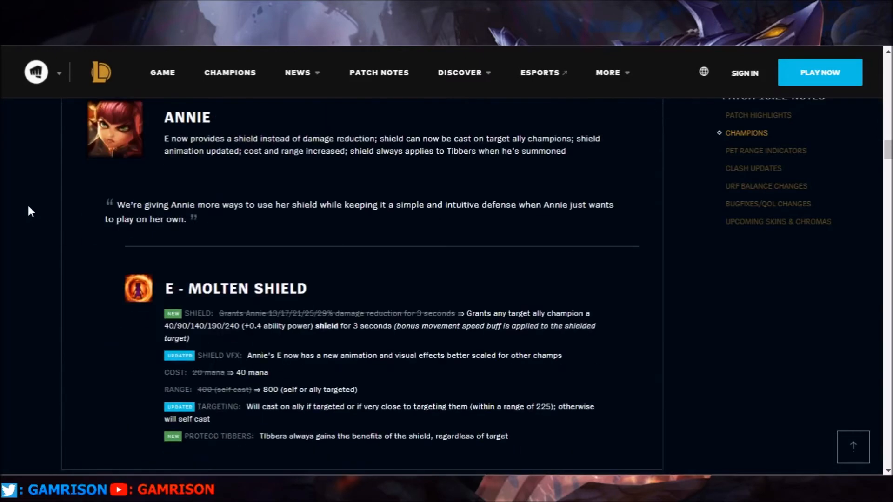
pyautogui.scroll(-3)
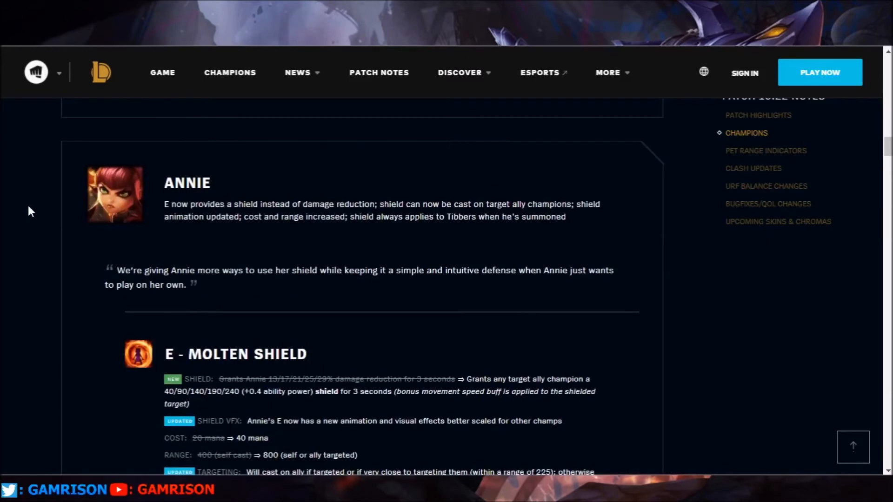
pyautogui.moveTo(221, 215)
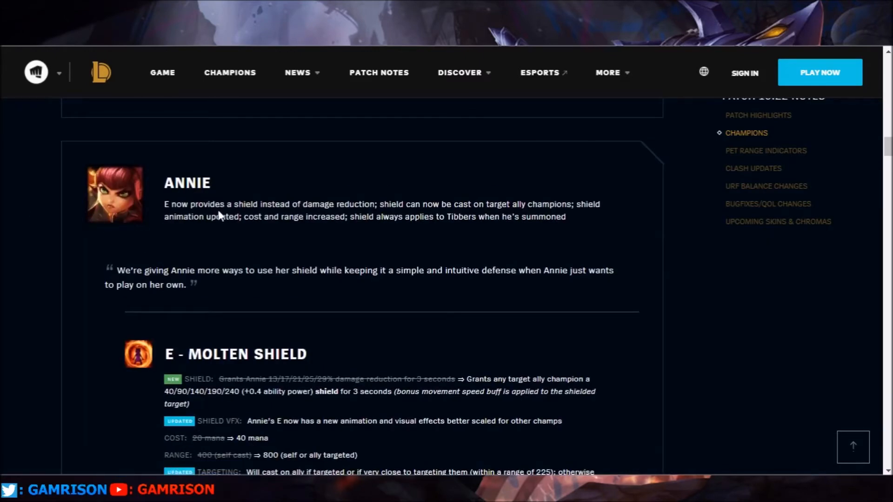
pyautogui.moveTo(413, 214)
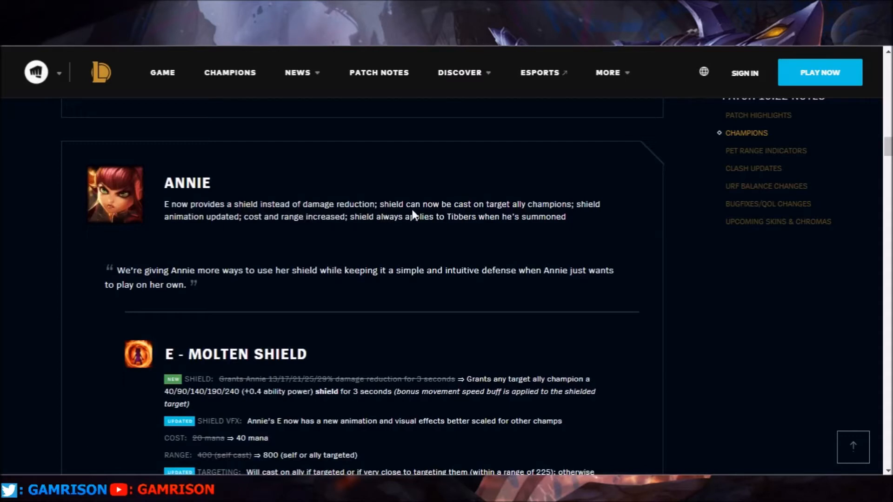
pyautogui.moveTo(550, 221)
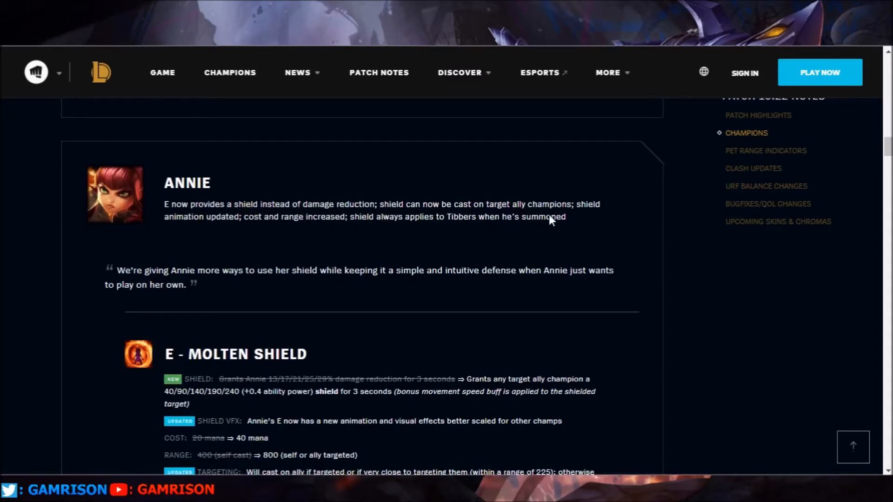
pyautogui.moveTo(231, 240)
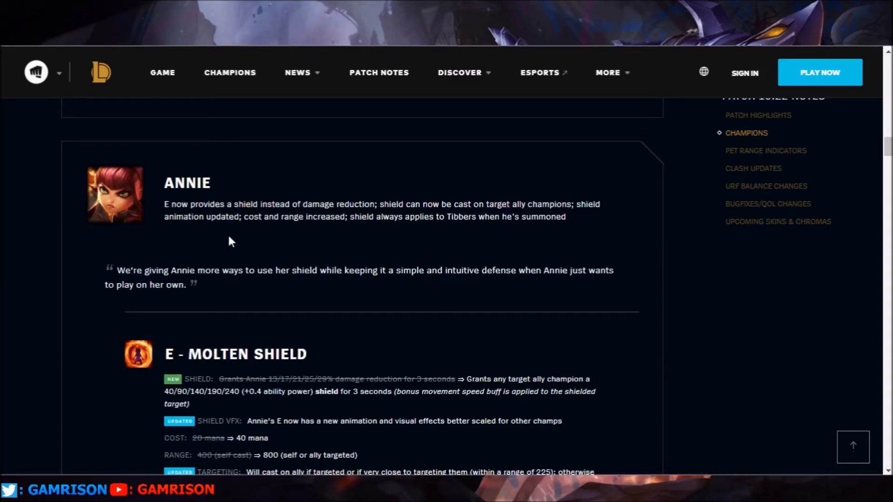
pyautogui.moveTo(354, 243)
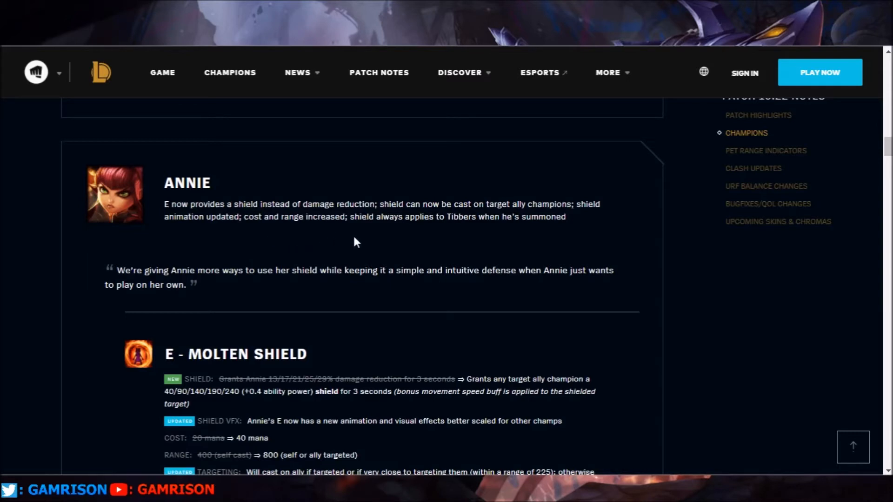
pyautogui.moveTo(506, 230)
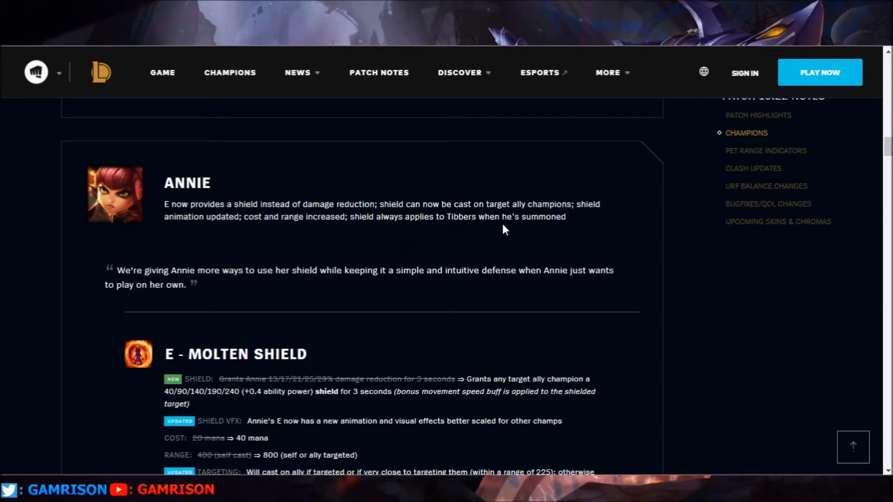
pyautogui.moveTo(346, 265)
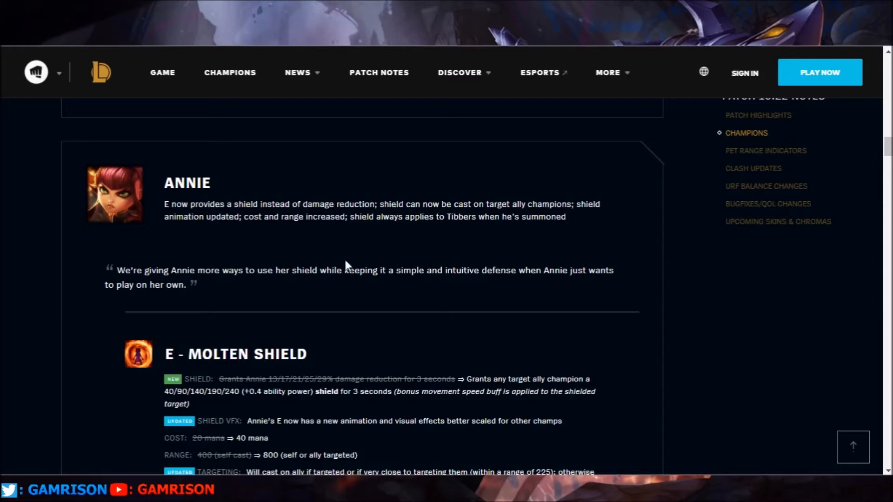
pyautogui.moveTo(233, 220)
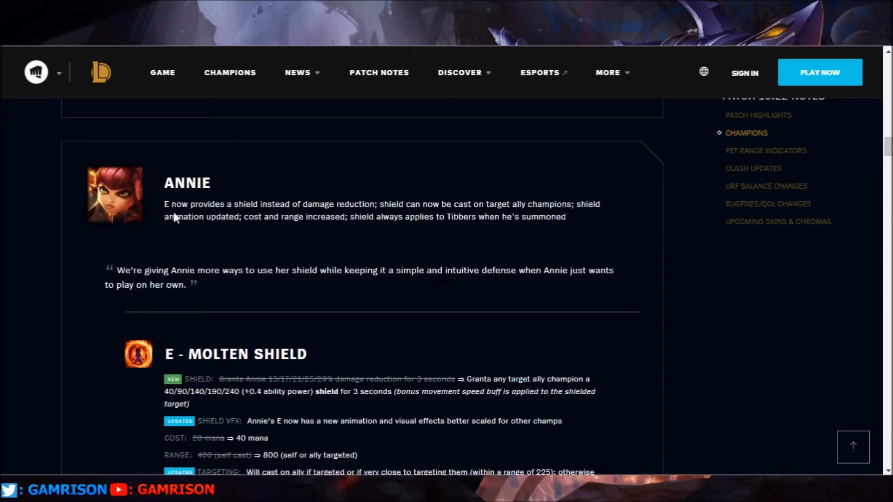
pyautogui.moveTo(196, 240)
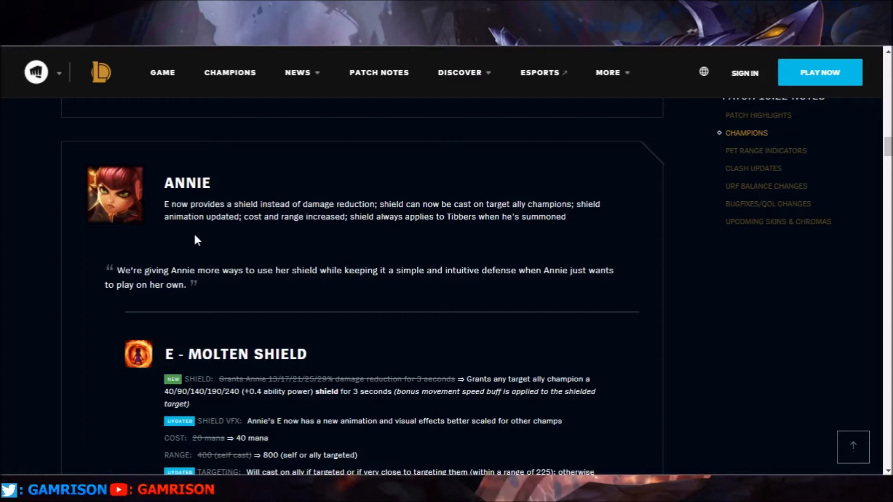
pyautogui.moveTo(175, 242)
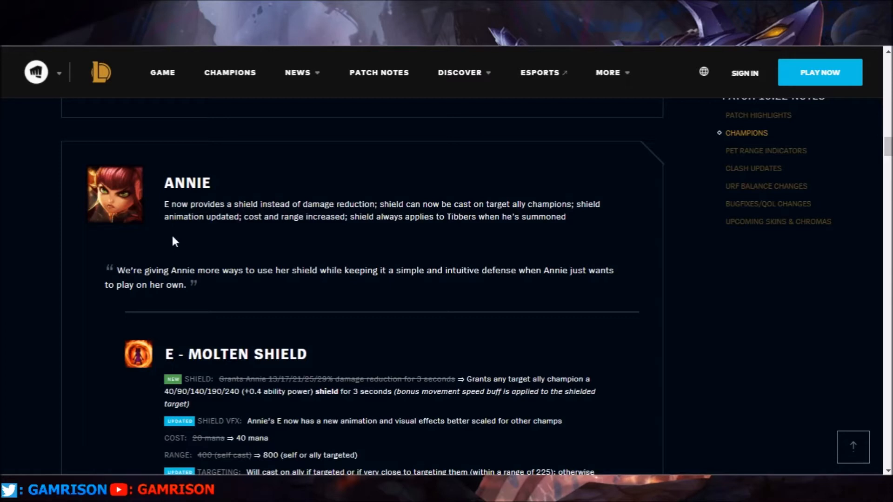
pyautogui.moveTo(183, 215)
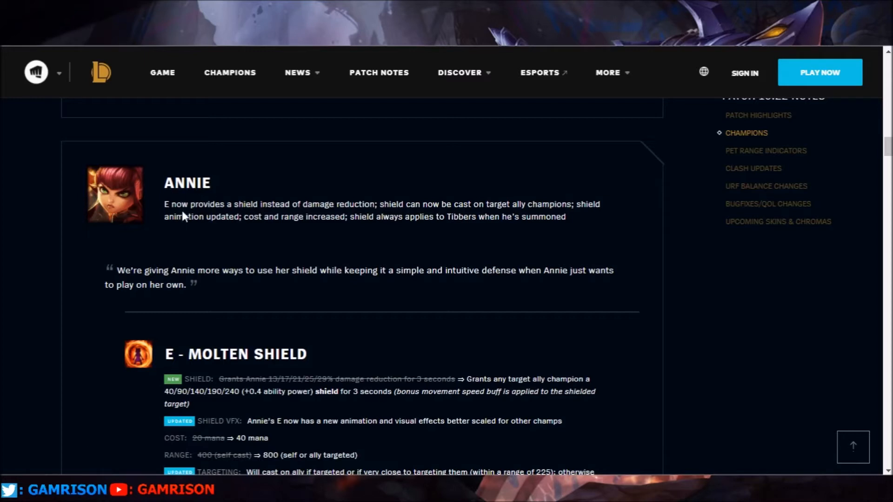
pyautogui.moveTo(32, 278)
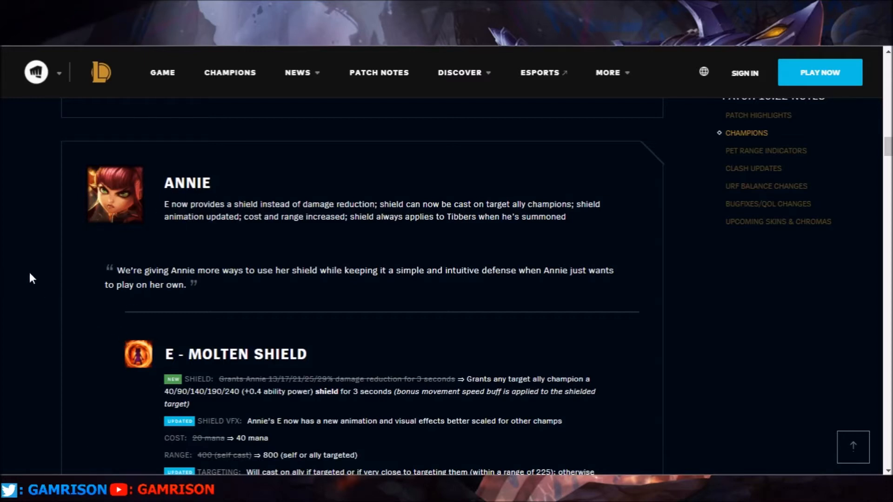
pyautogui.moveTo(342, 247)
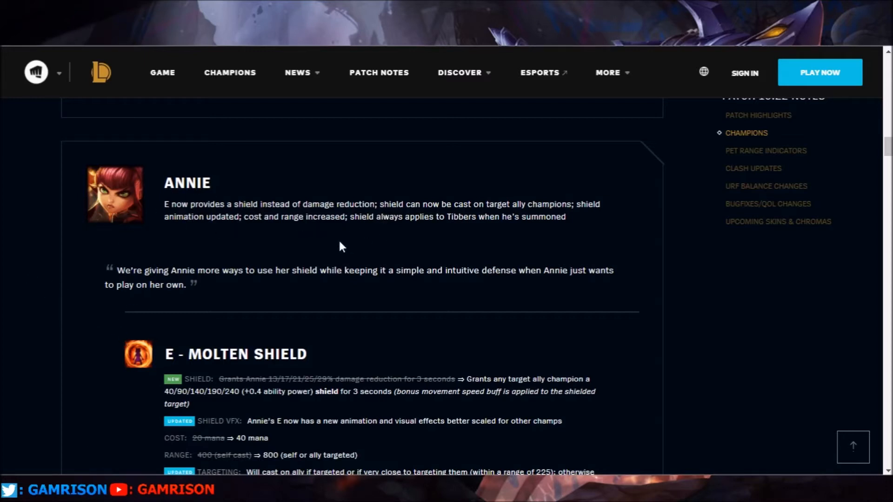
pyautogui.moveTo(302, 239)
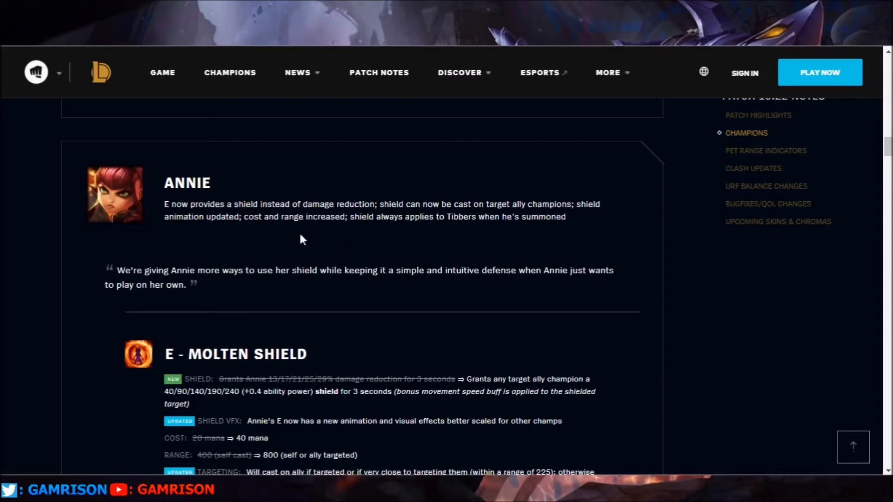
pyautogui.moveTo(173, 220)
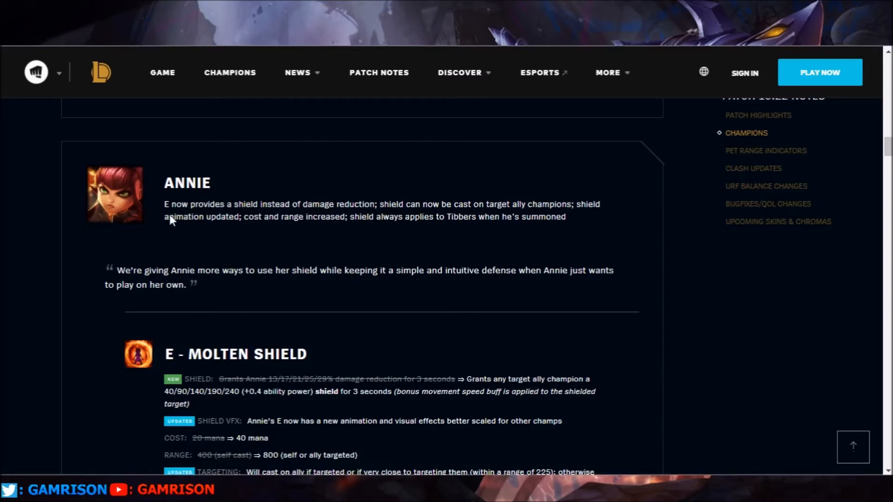
pyautogui.moveTo(34, 279)
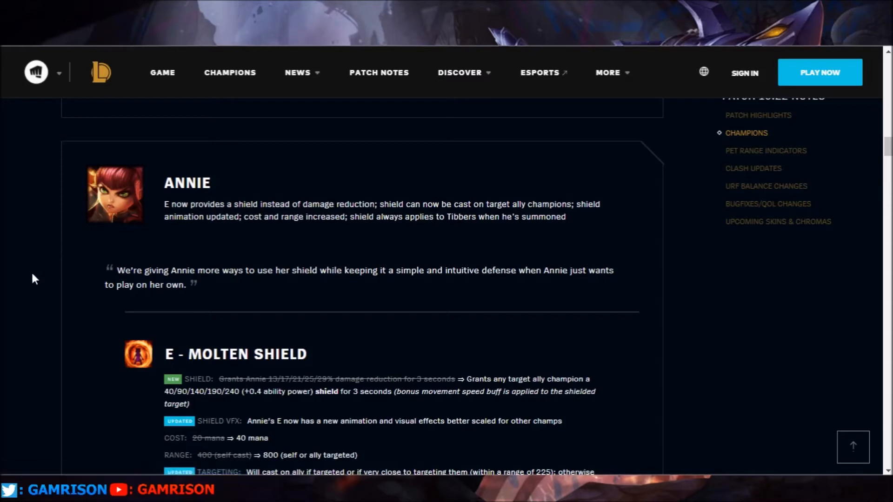
pyautogui.scroll(-3)
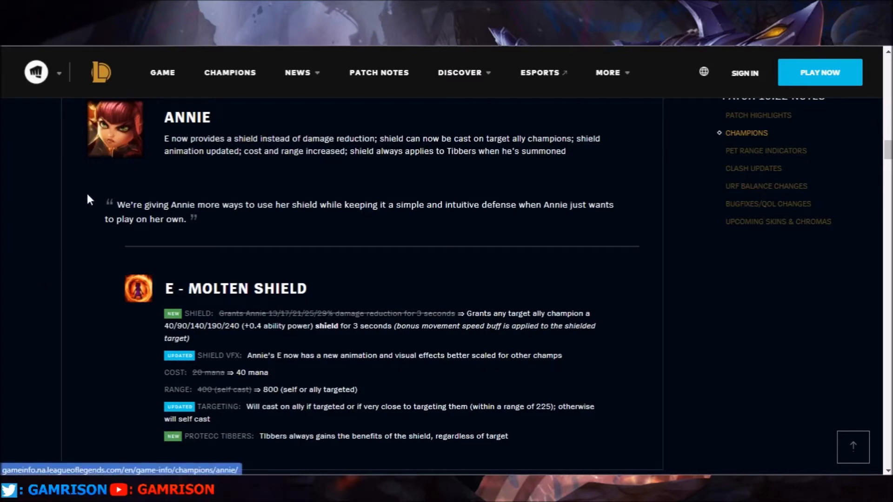
pyautogui.moveTo(276, 446)
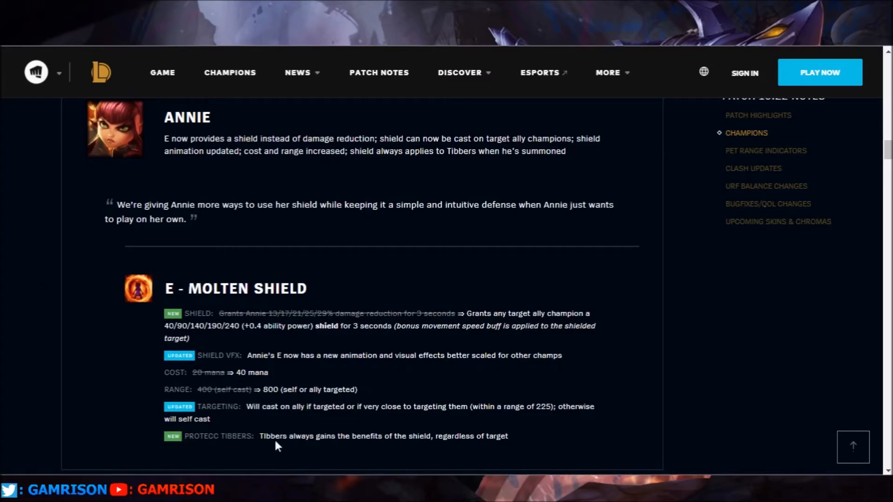
pyautogui.moveTo(196, 187)
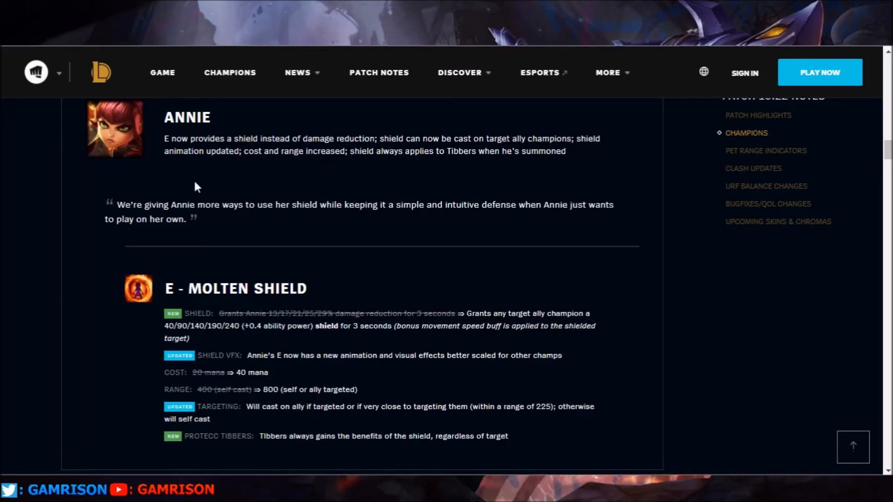
pyautogui.moveTo(45, 207)
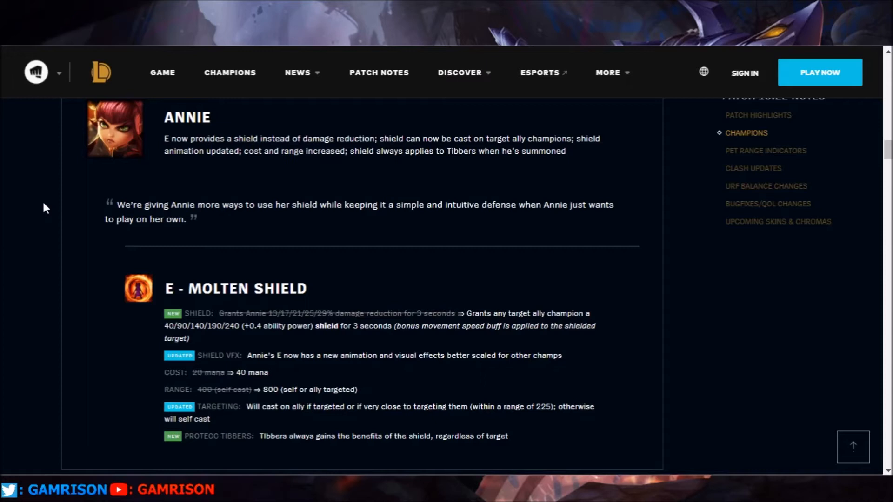
pyautogui.moveTo(189, 132)
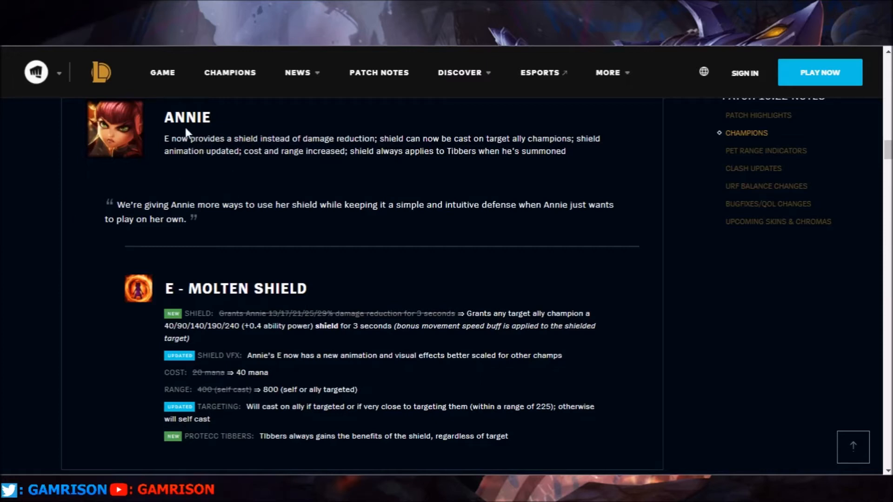
pyautogui.moveTo(127, 180)
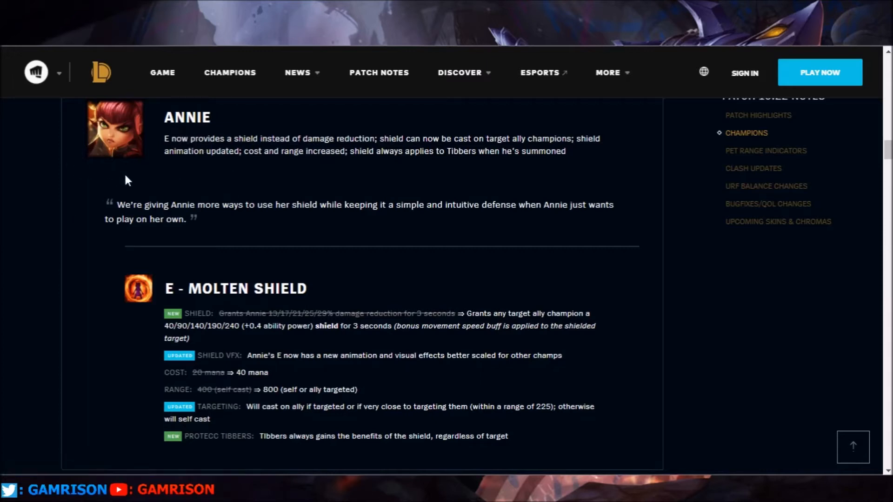
pyautogui.moveTo(36, 212)
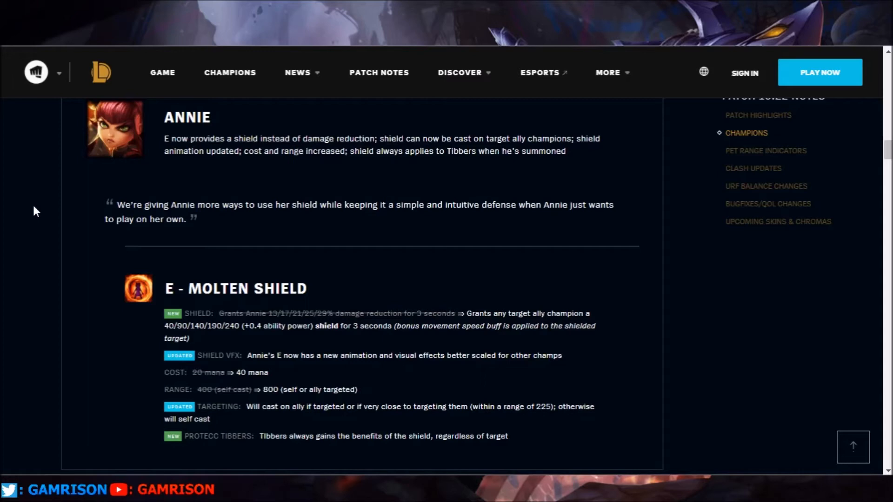
pyautogui.scroll(-3)
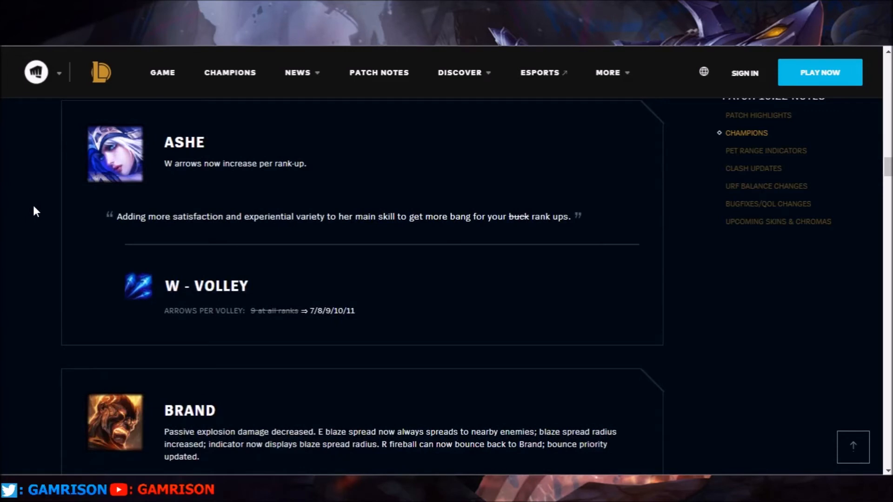
pyautogui.moveTo(145, 244)
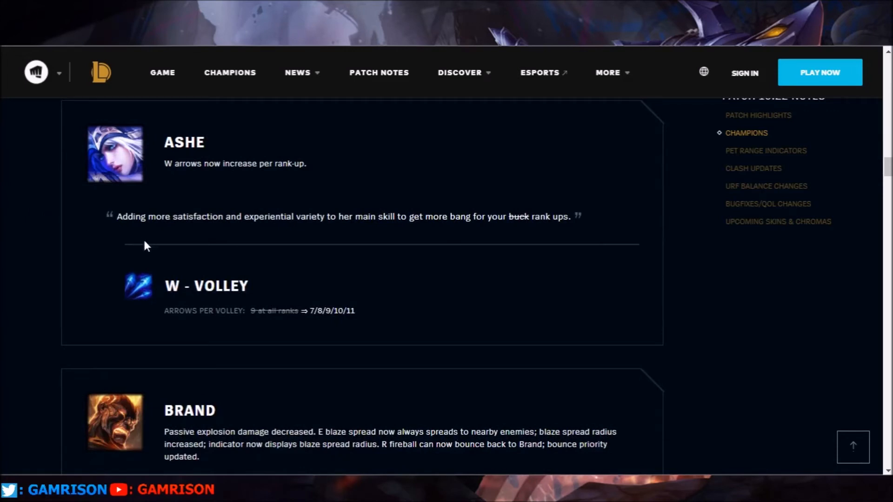
pyautogui.moveTo(173, 315)
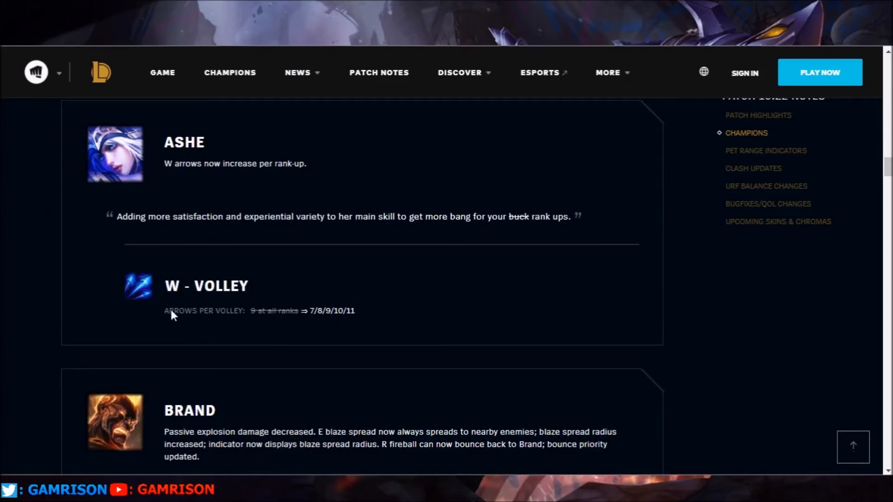
pyautogui.moveTo(254, 322)
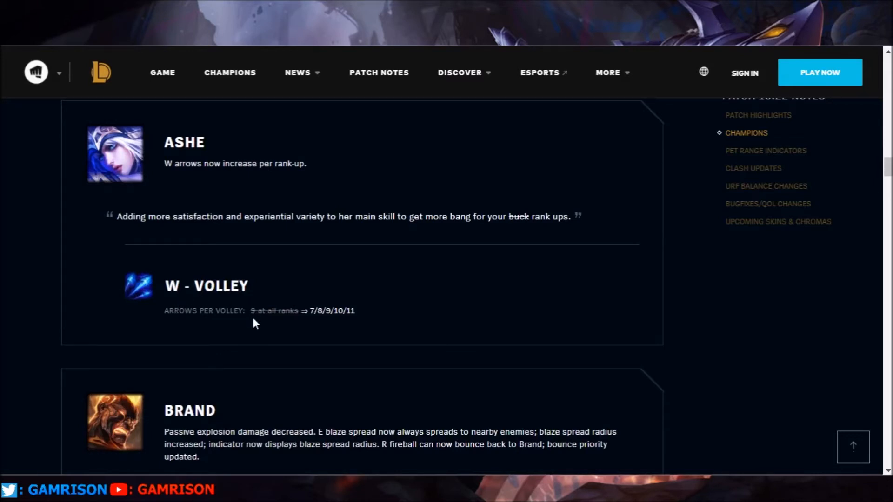
pyautogui.moveTo(139, 247)
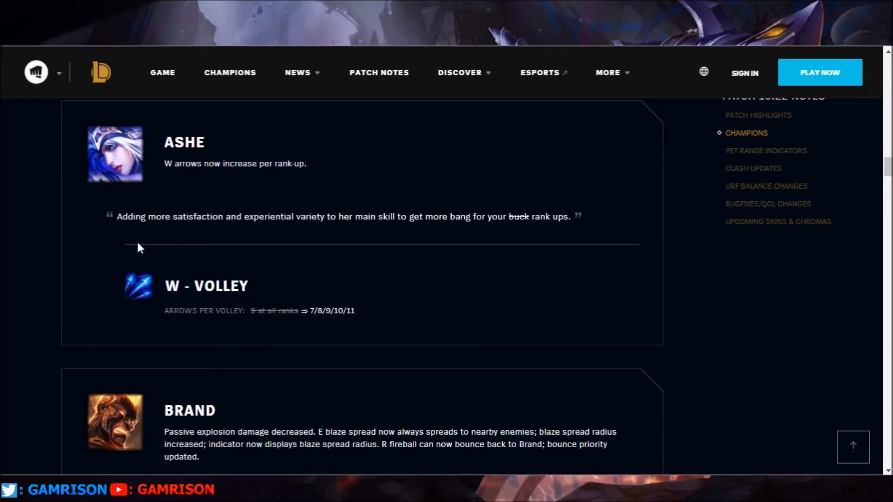
pyautogui.moveTo(359, 320)
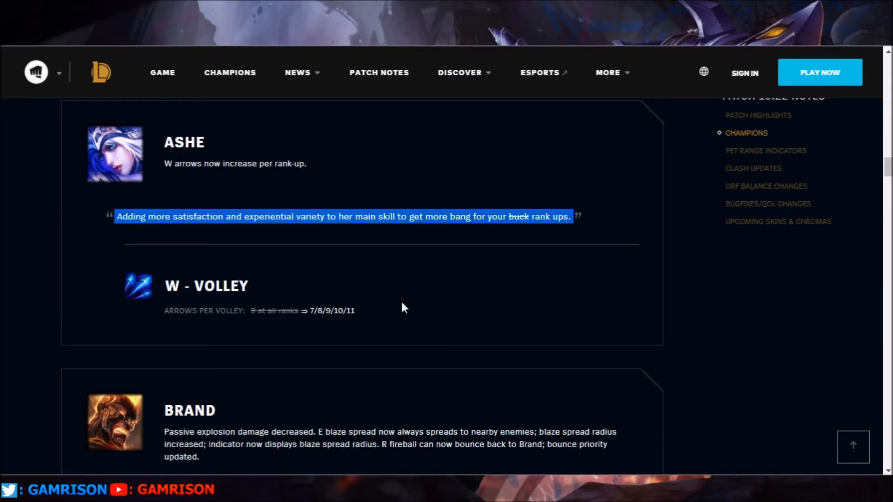
pyautogui.moveTo(386, 279)
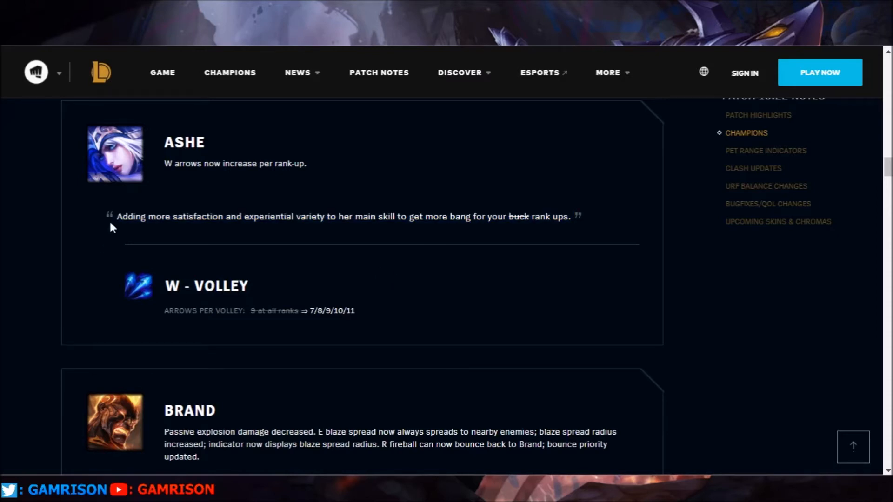
pyautogui.moveTo(197, 183)
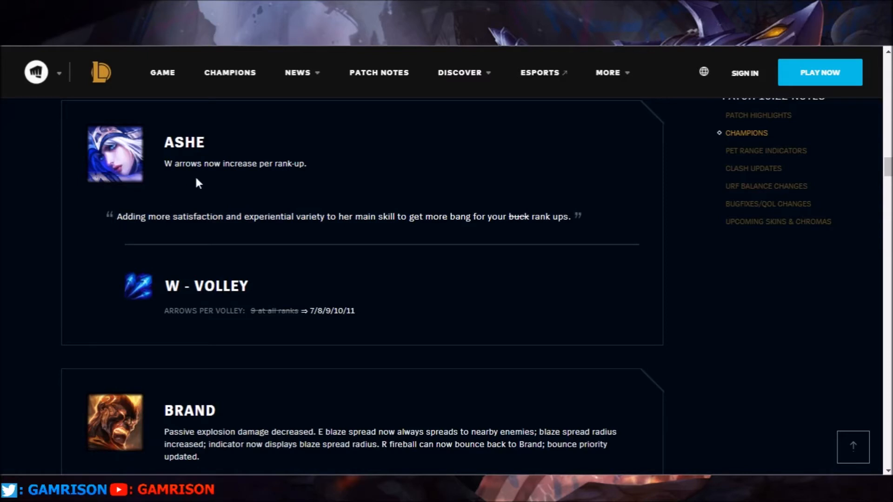
pyautogui.moveTo(113, 222)
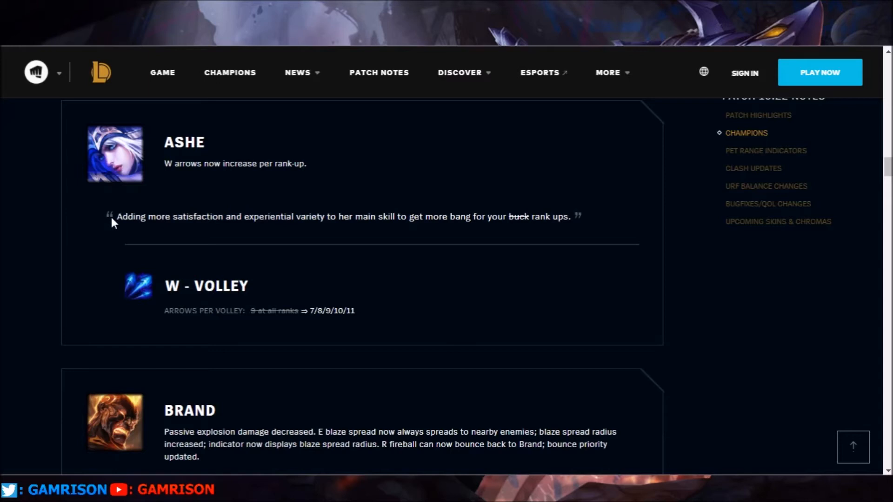
pyautogui.moveTo(127, 236)
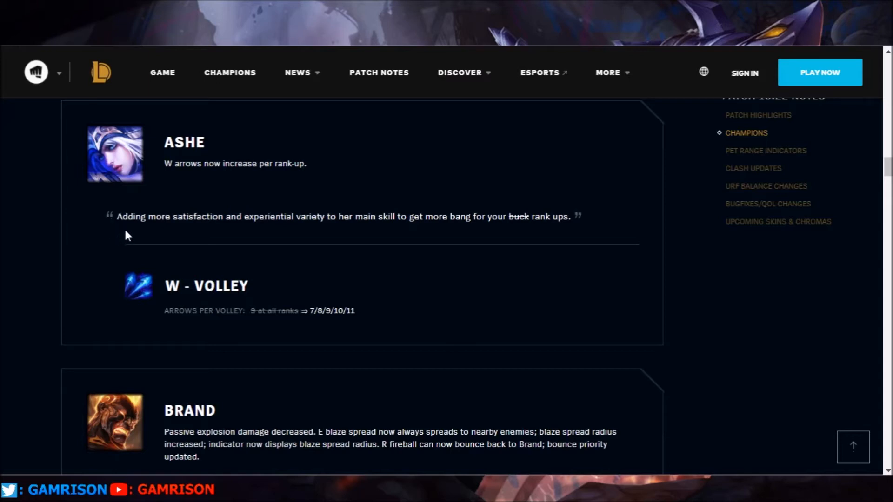
pyautogui.moveTo(144, 235)
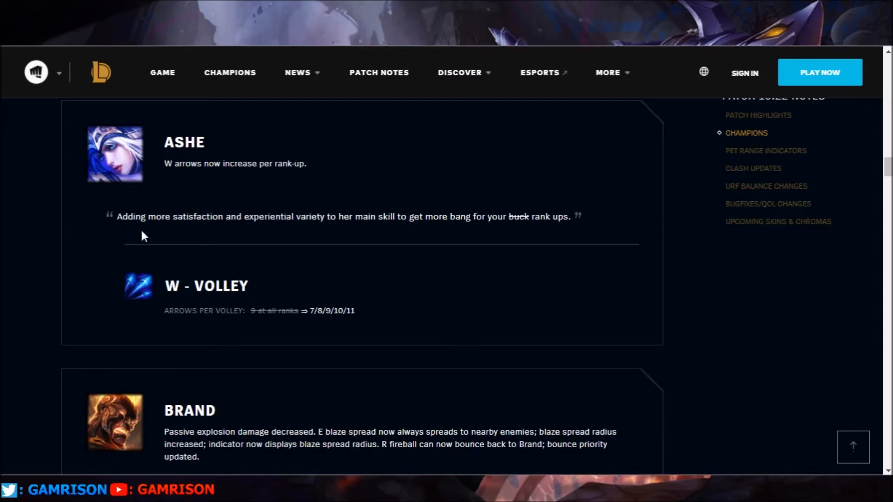
pyautogui.moveTo(321, 329)
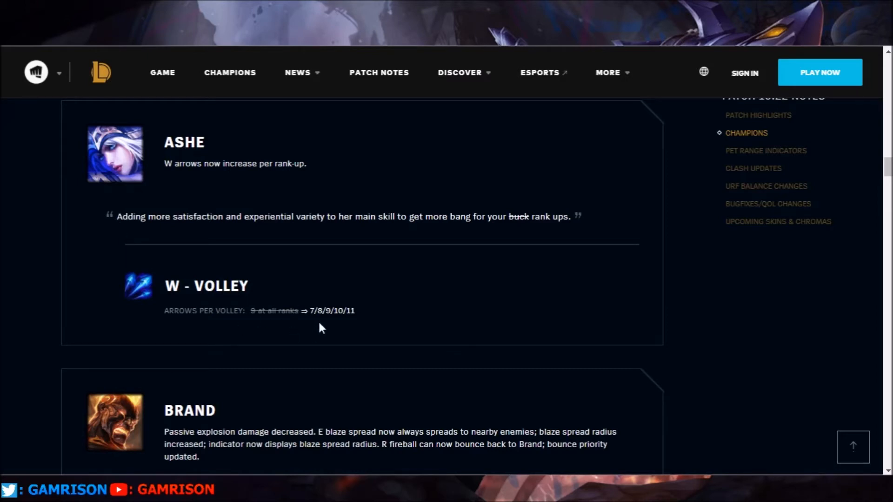
pyautogui.moveTo(307, 326)
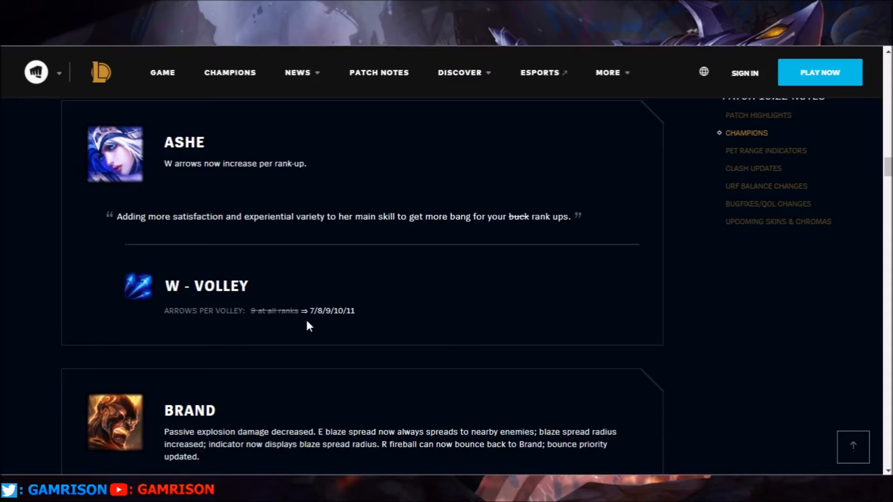
pyautogui.moveTo(364, 323)
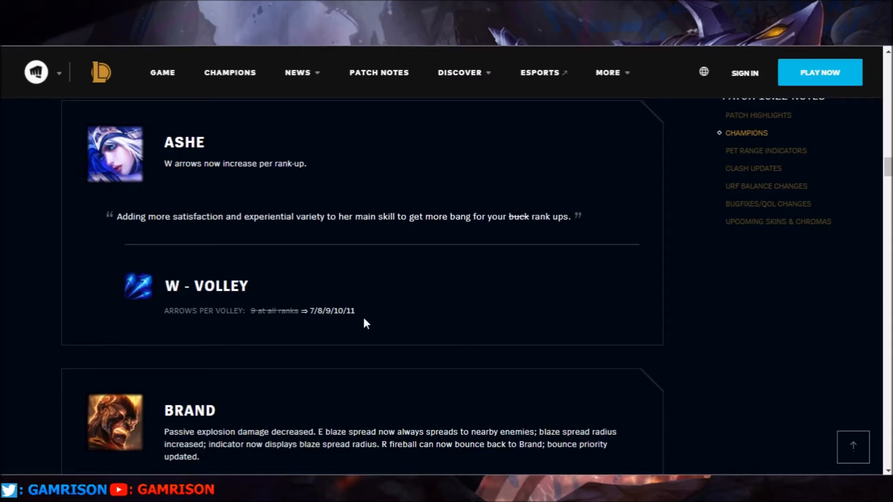
pyautogui.moveTo(335, 316)
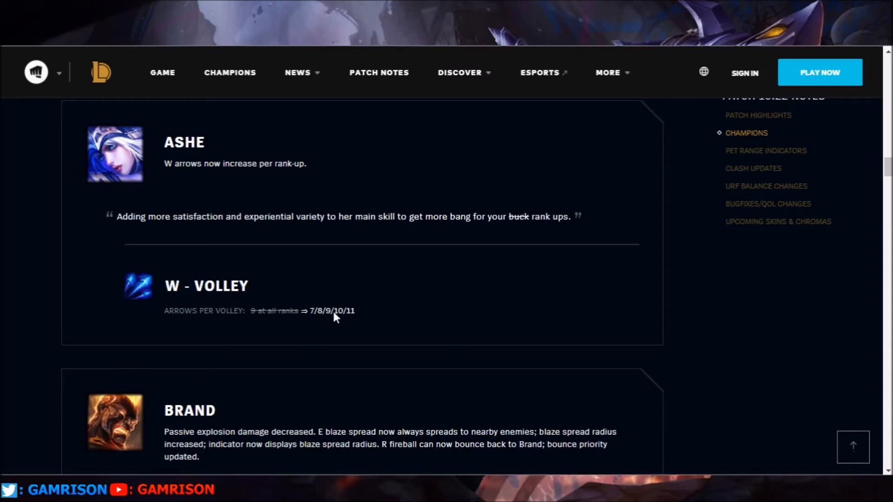
pyautogui.moveTo(227, 301)
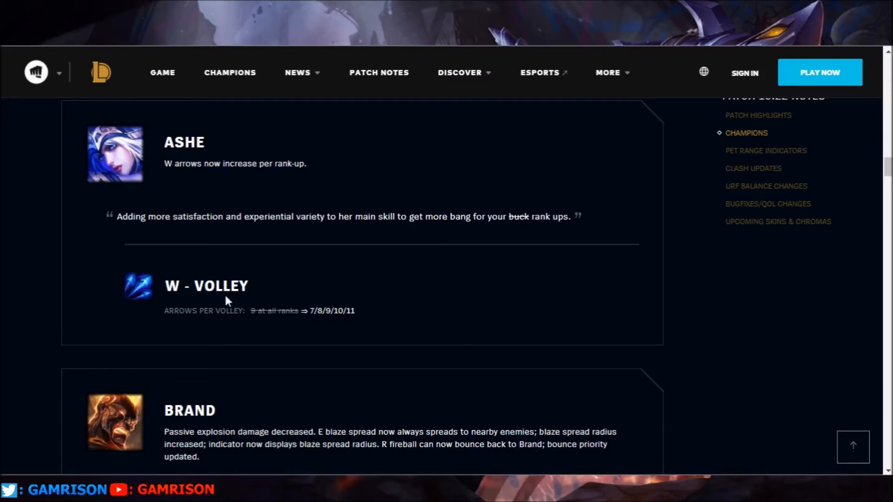
pyautogui.moveTo(351, 311)
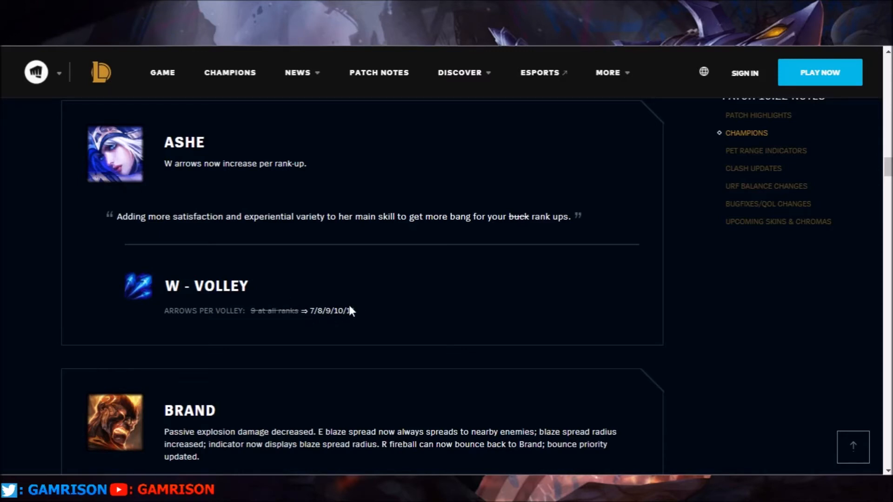
pyautogui.moveTo(330, 284)
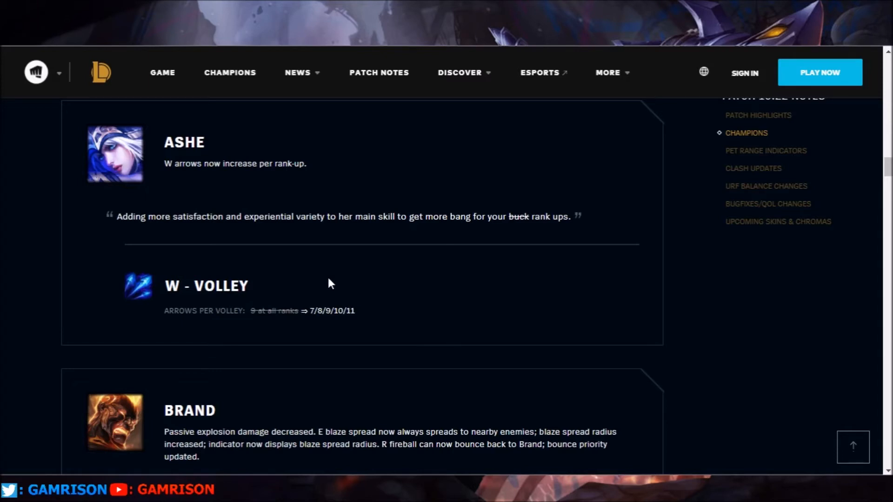
pyautogui.moveTo(344, 316)
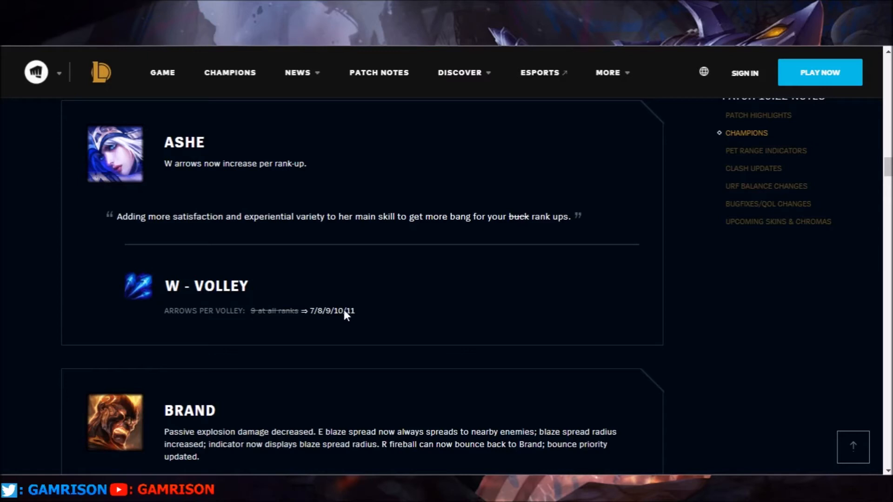
pyautogui.moveTo(354, 320)
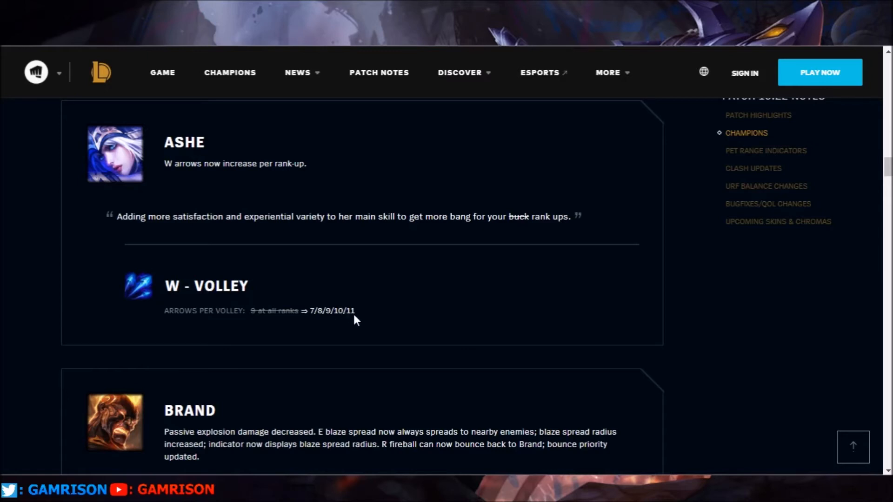
pyautogui.moveTo(370, 316)
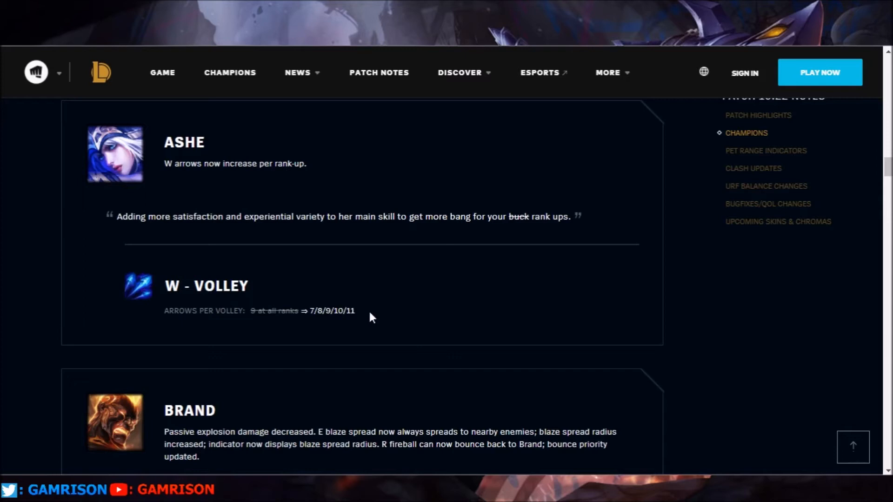
pyautogui.moveTo(430, 270)
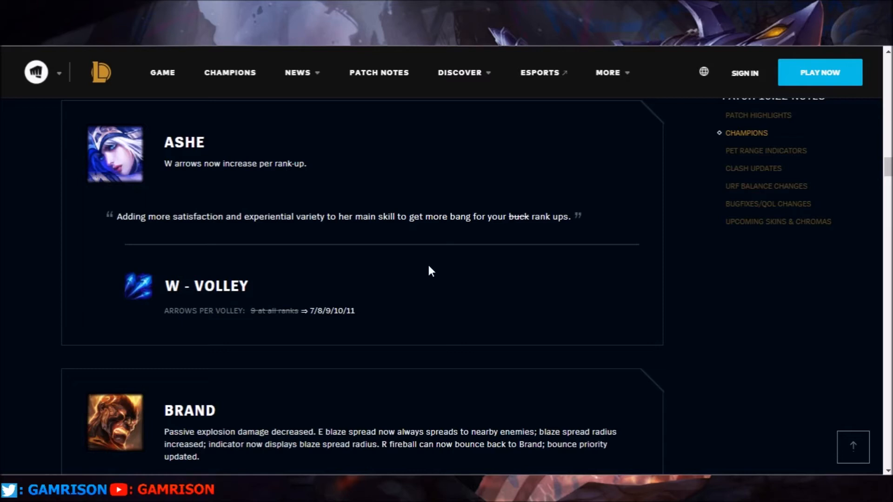
pyautogui.moveTo(254, 331)
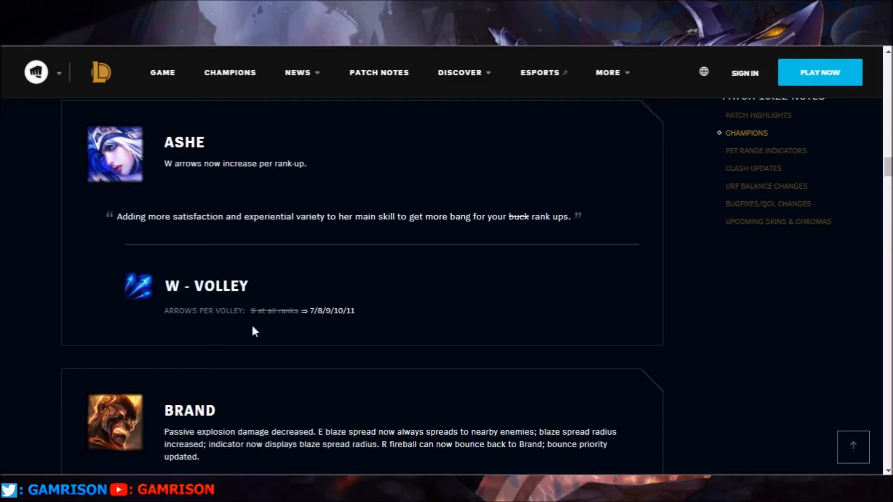
pyautogui.moveTo(325, 272)
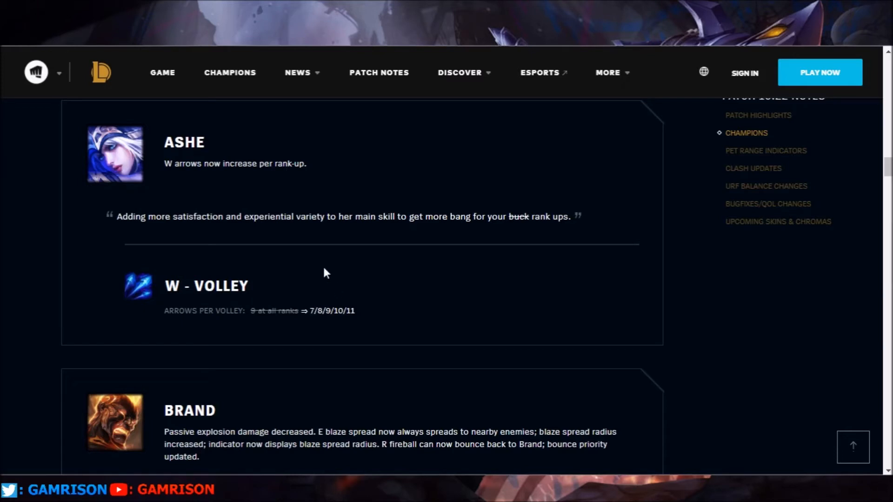
pyautogui.moveTo(357, 311)
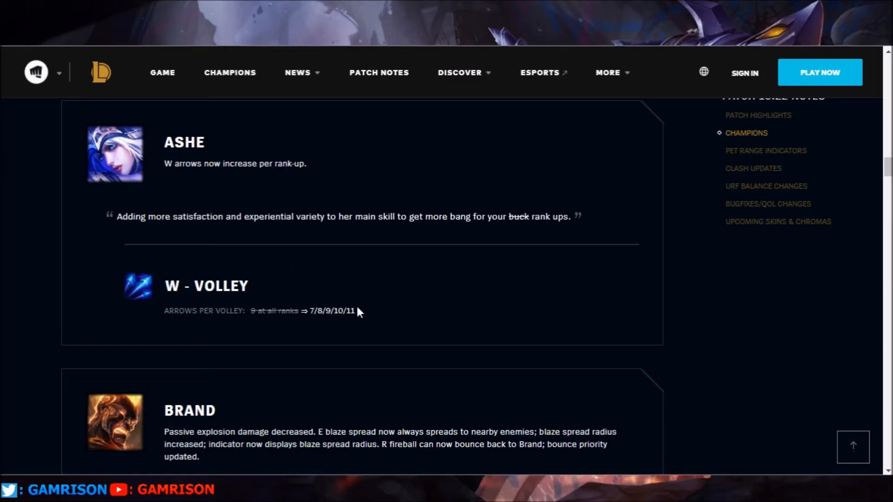
pyautogui.moveTo(45, 213)
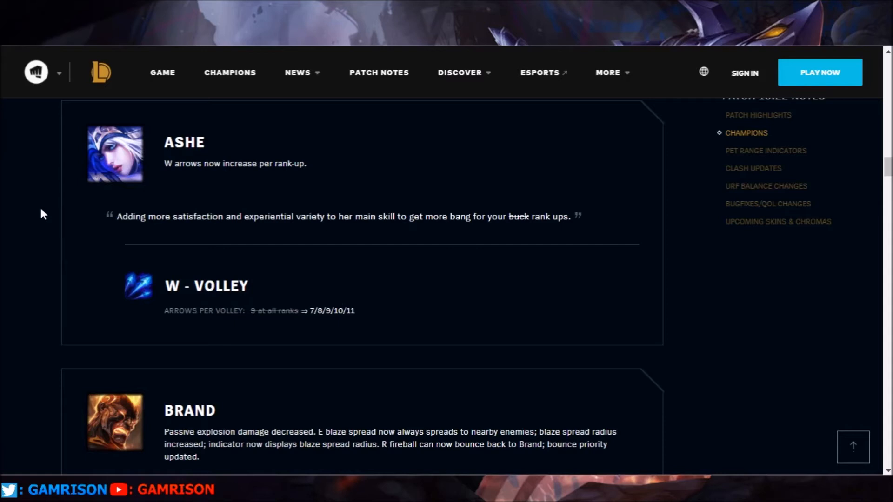
pyautogui.scroll(-3)
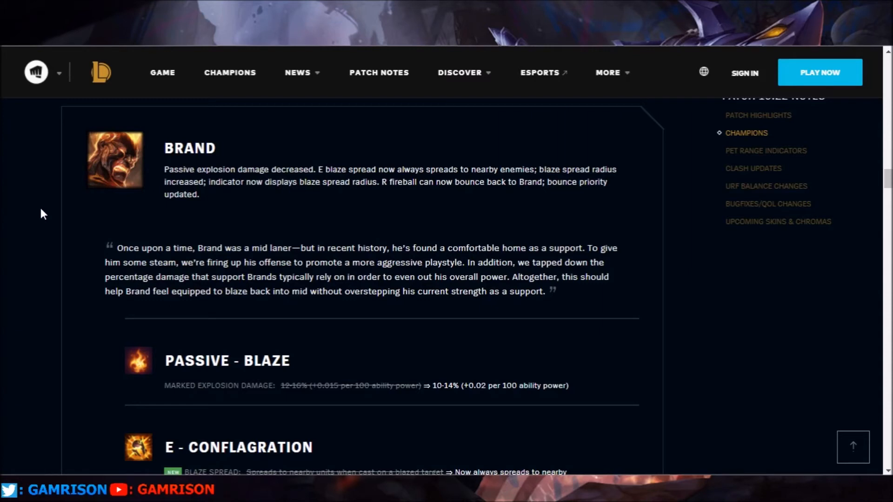
pyautogui.scroll(-3)
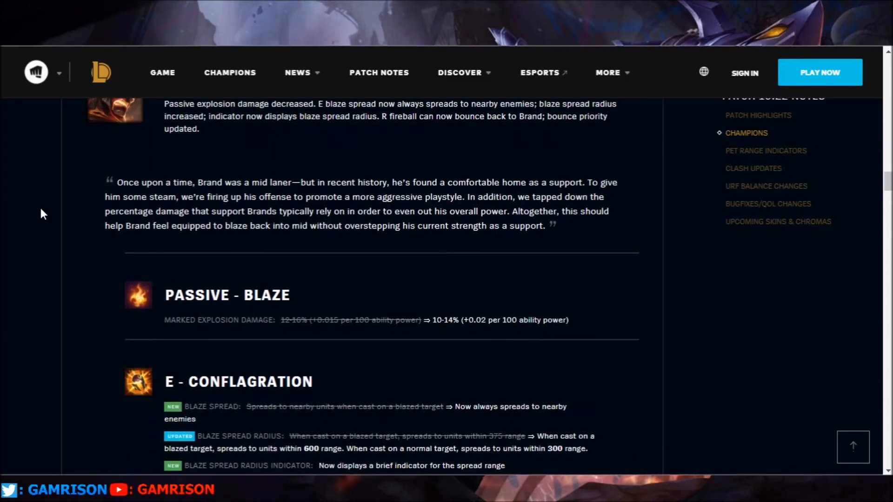
pyautogui.scroll(-3)
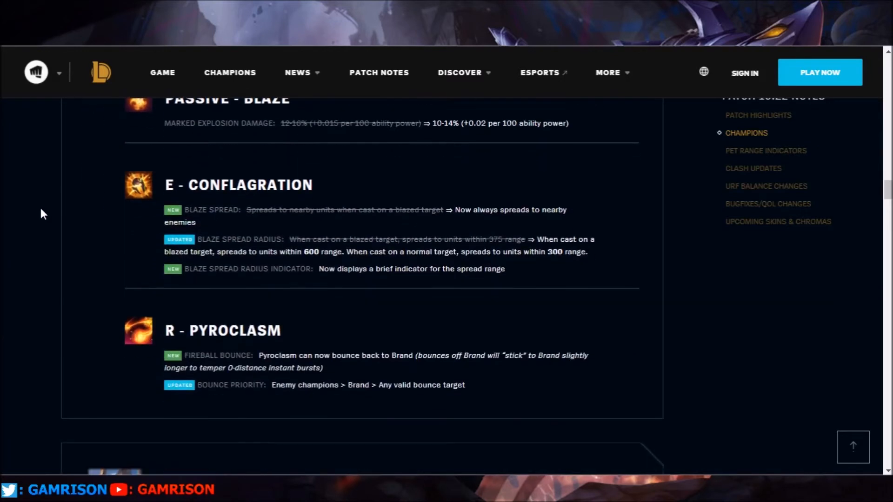
pyautogui.moveTo(215, 353)
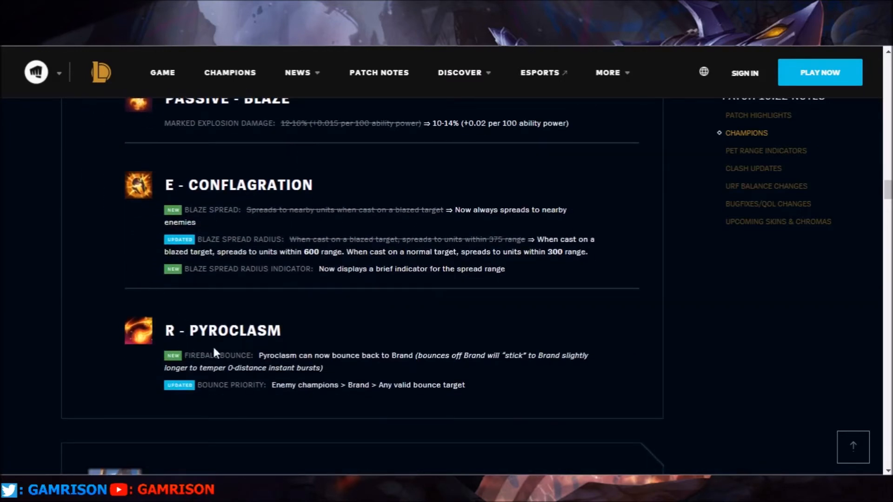
pyautogui.moveTo(320, 353)
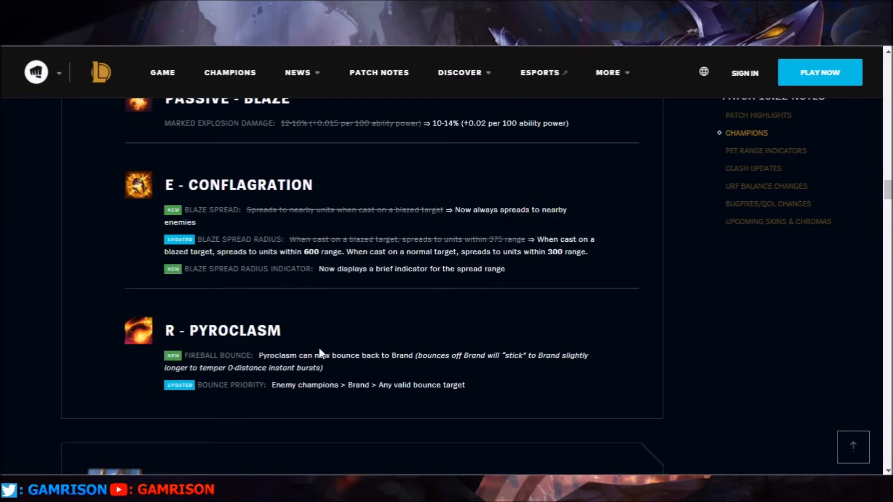
pyautogui.moveTo(295, 400)
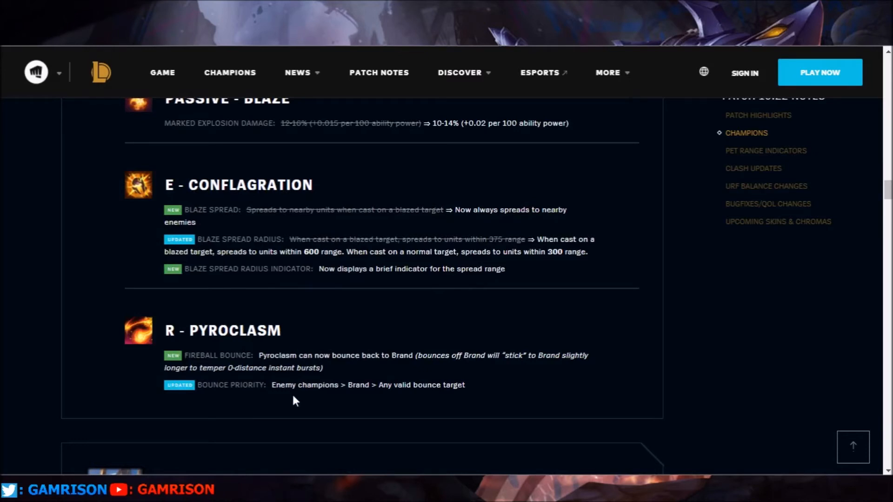
pyautogui.moveTo(199, 335)
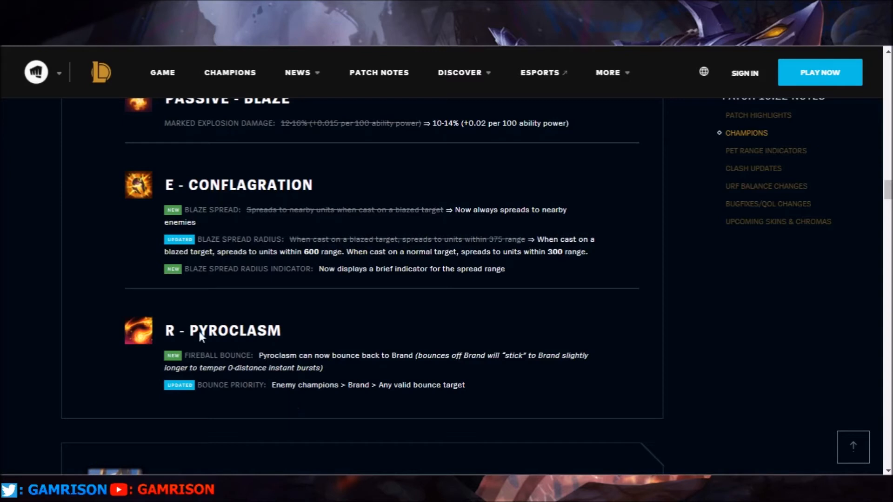
pyautogui.moveTo(94, 330)
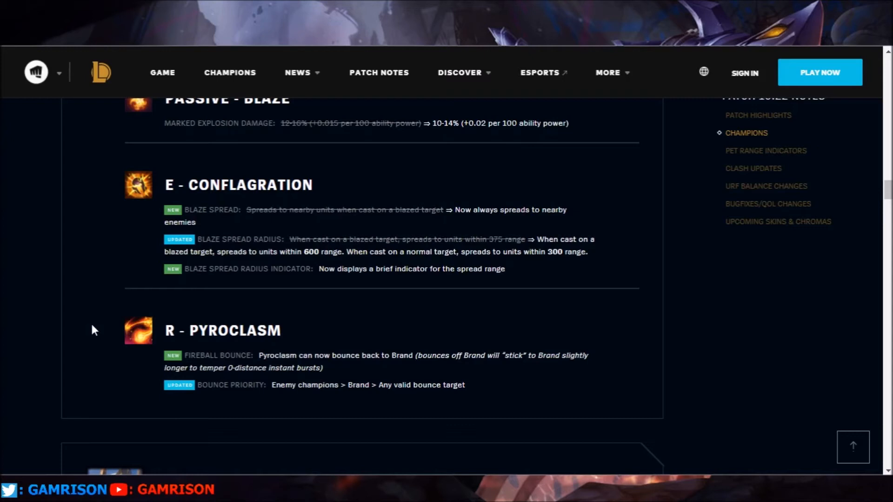
pyautogui.moveTo(349, 399)
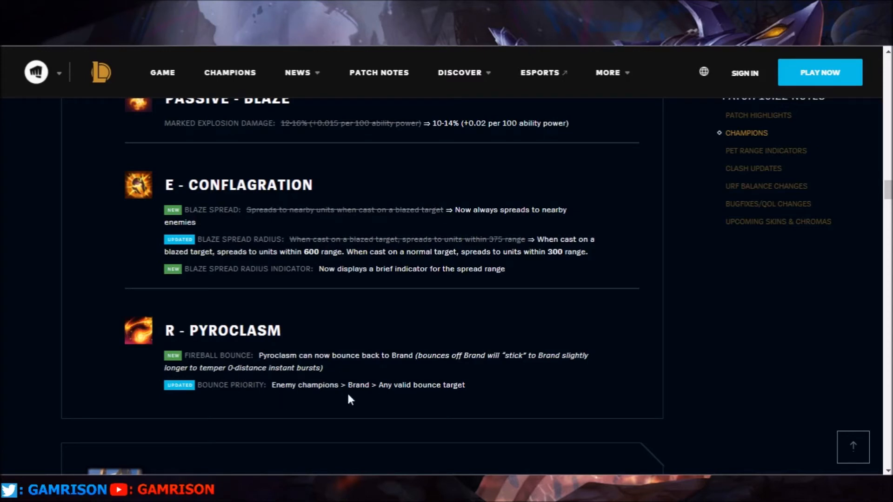
pyautogui.moveTo(343, 396)
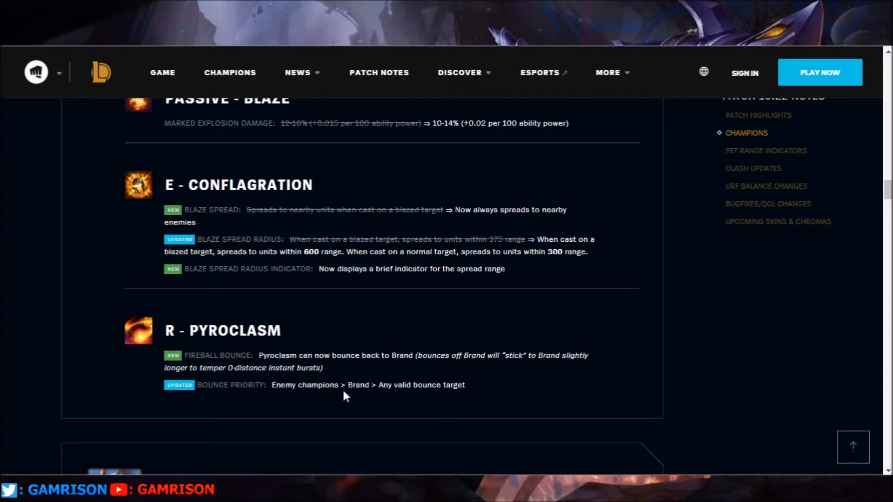
pyautogui.moveTo(103, 349)
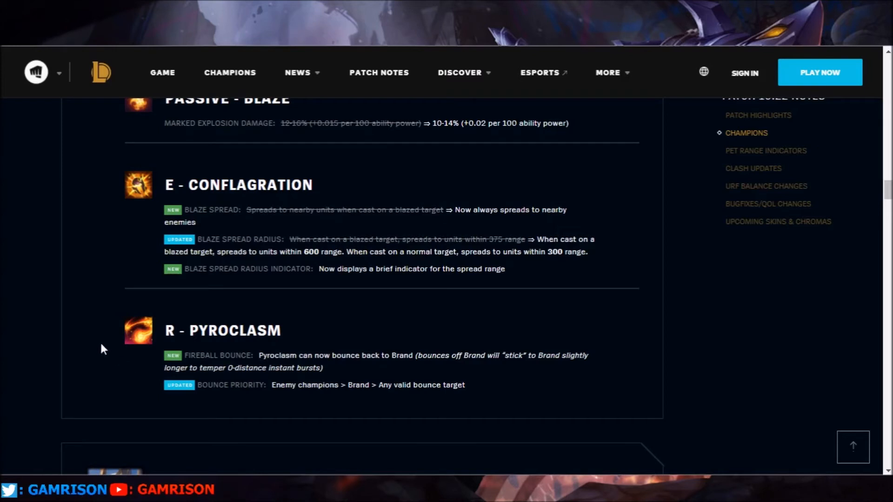
pyautogui.moveTo(3, 280)
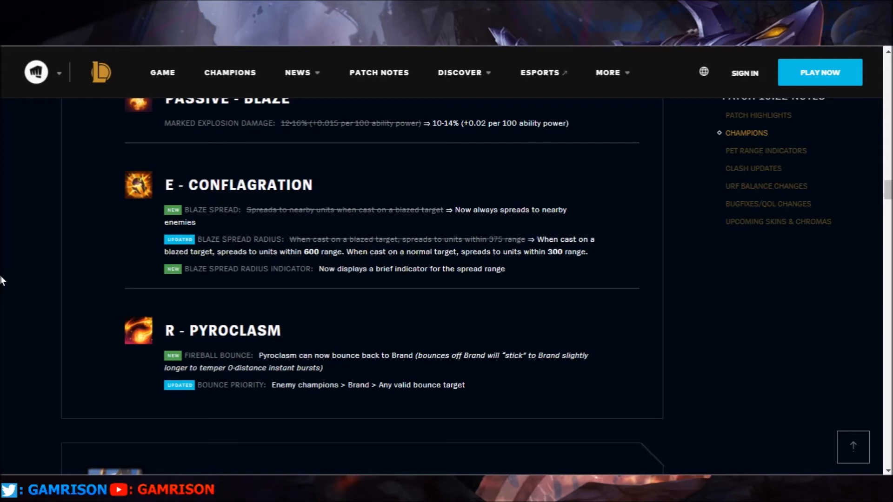
pyautogui.moveTo(101, 326)
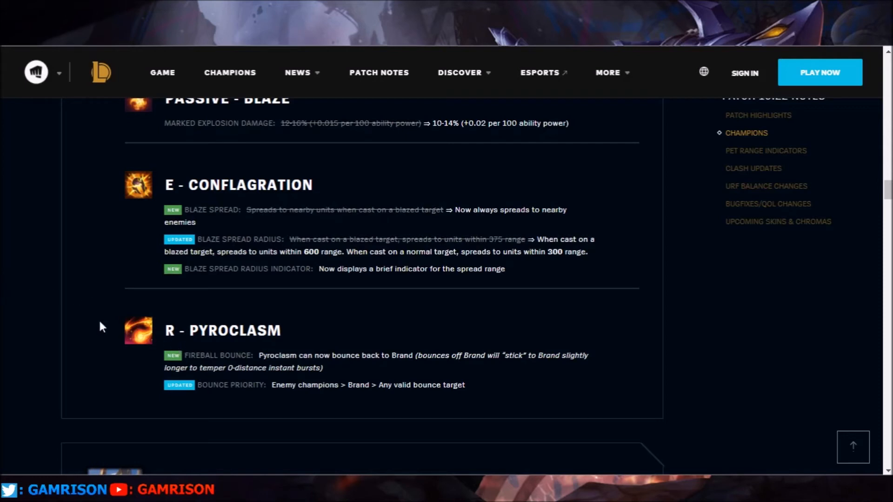
pyautogui.moveTo(94, 330)
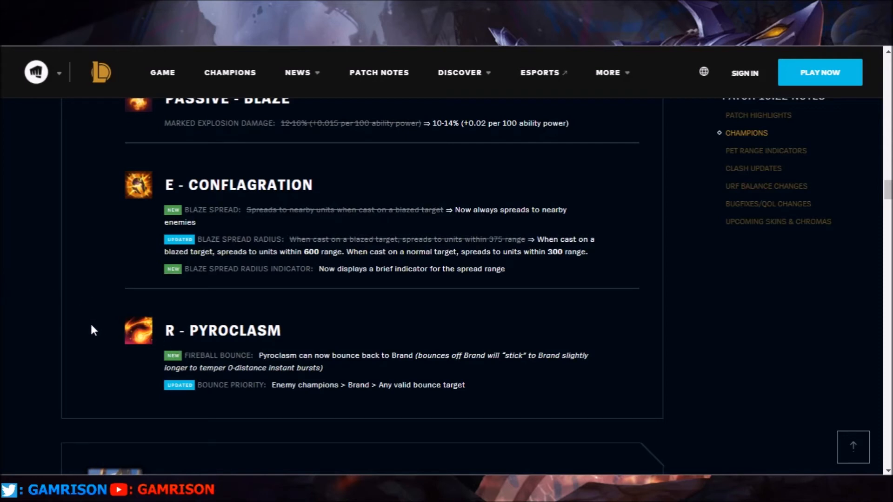
pyautogui.moveTo(306, 406)
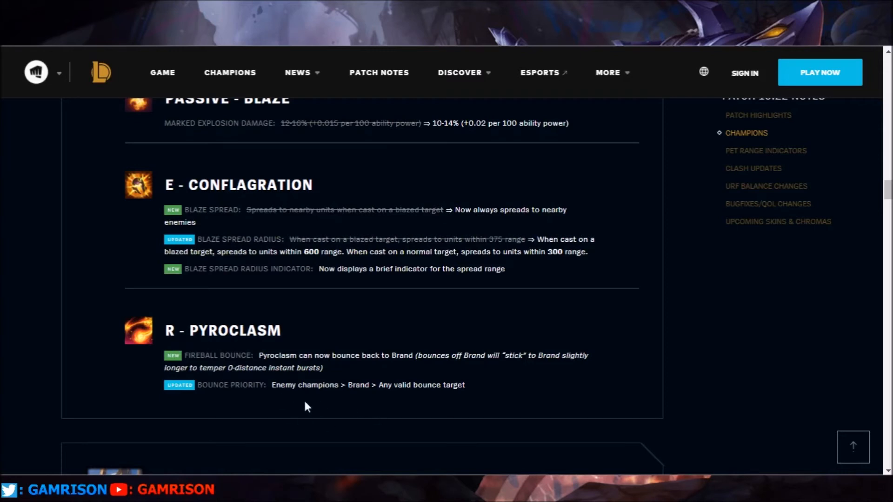
pyautogui.scroll(3)
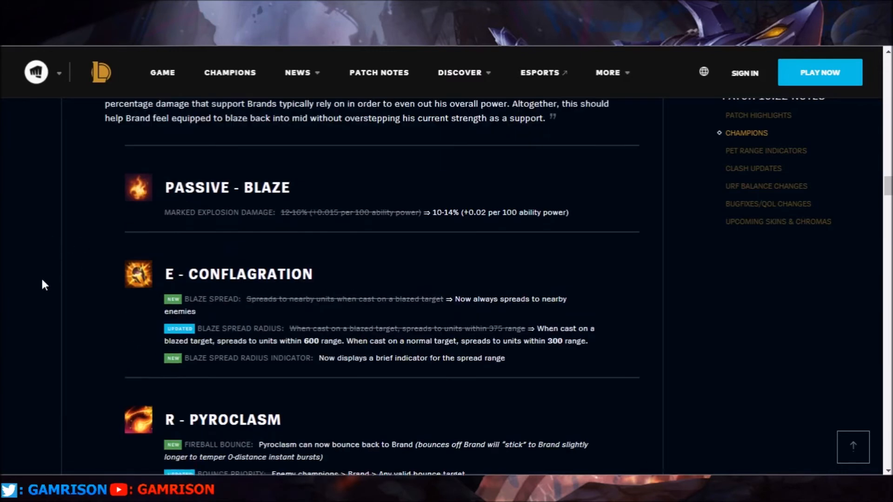
pyautogui.scroll(3)
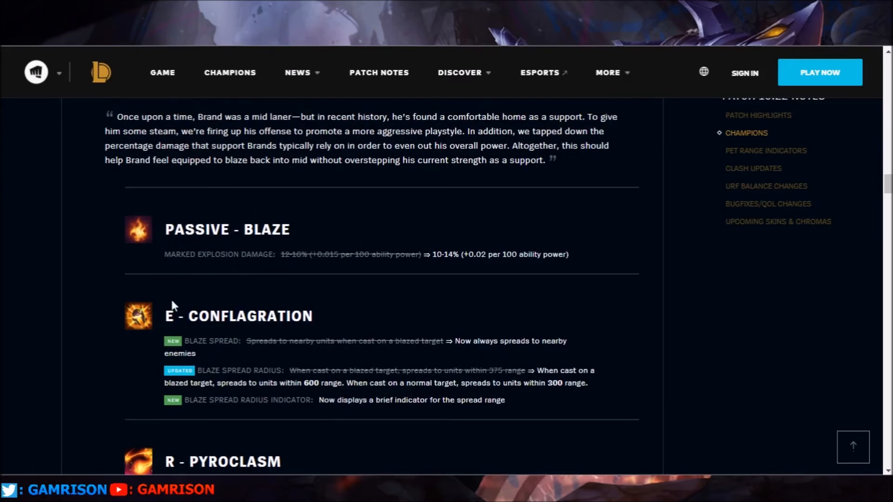
pyautogui.moveTo(43, 240)
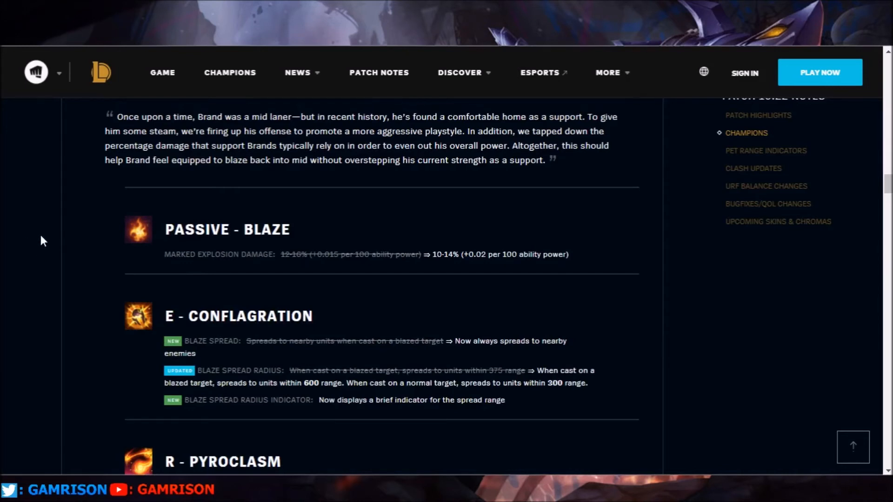
pyautogui.scroll(-3)
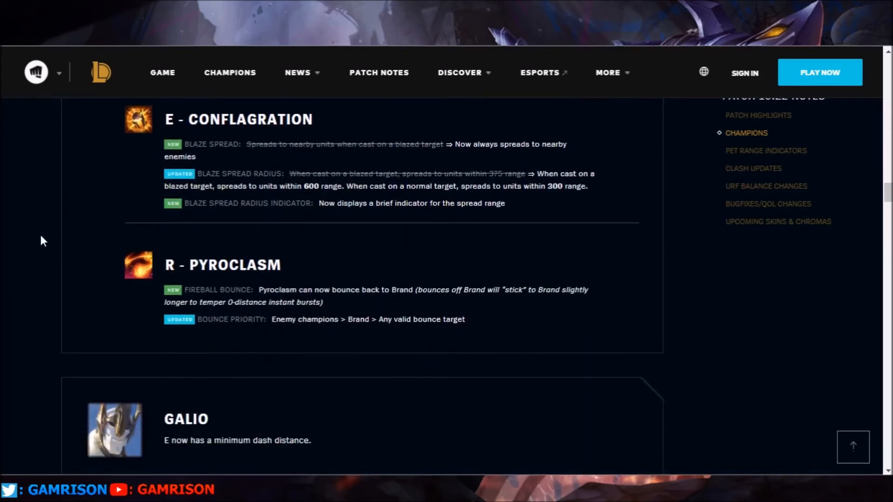
pyautogui.moveTo(343, 335)
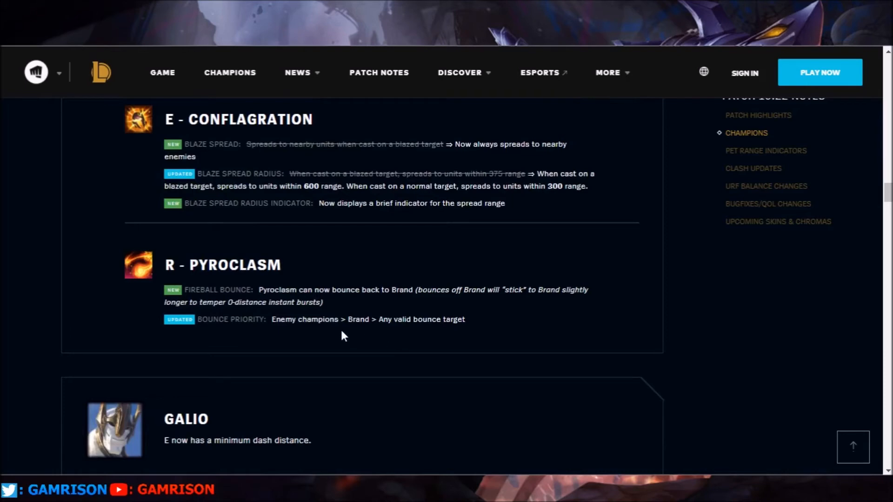
pyautogui.moveTo(113, 267)
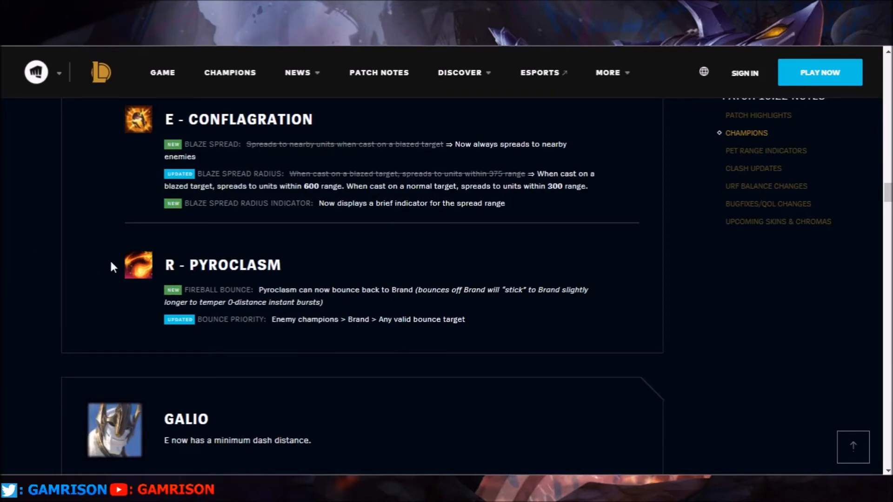
pyautogui.scroll(-3)
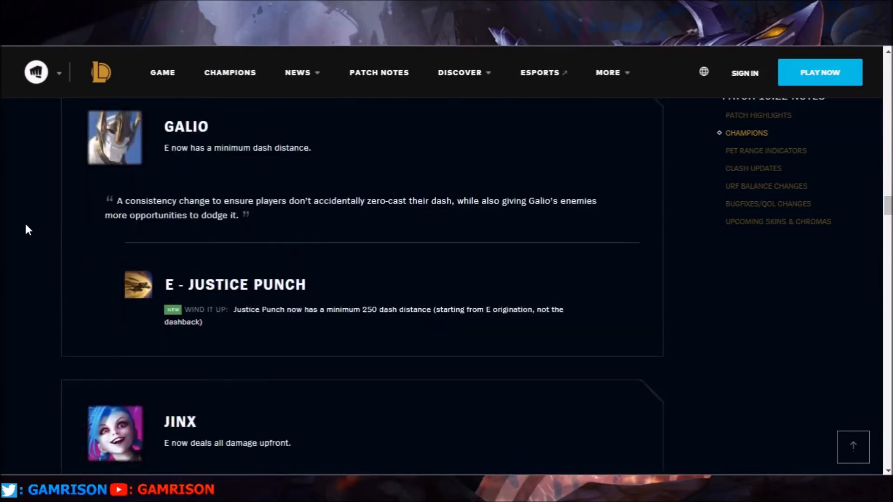
pyautogui.scroll(-3)
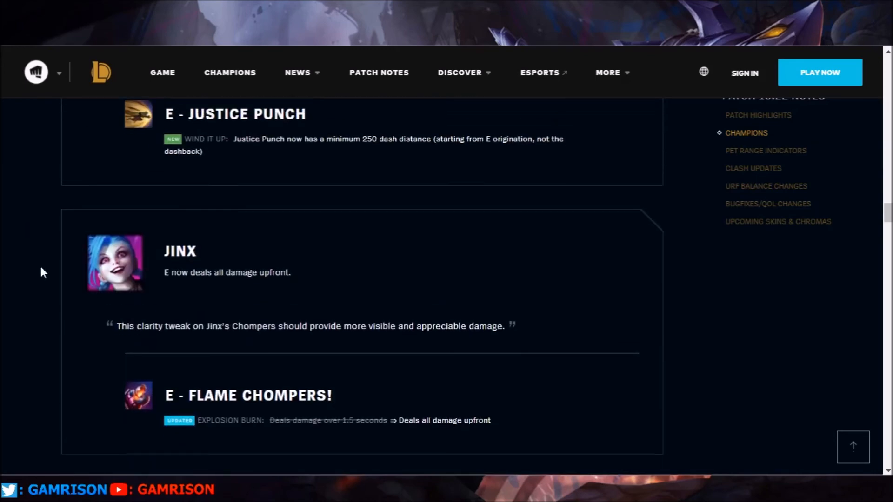
pyautogui.scroll(-3)
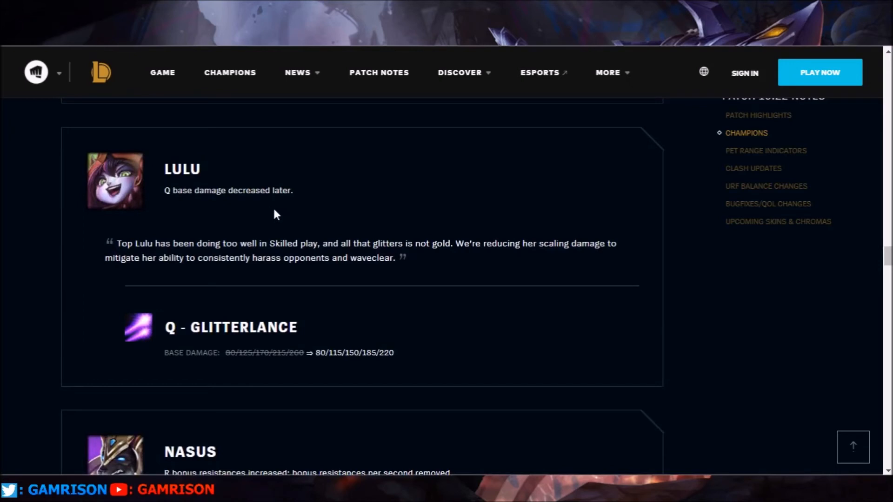
pyautogui.moveTo(120, 251)
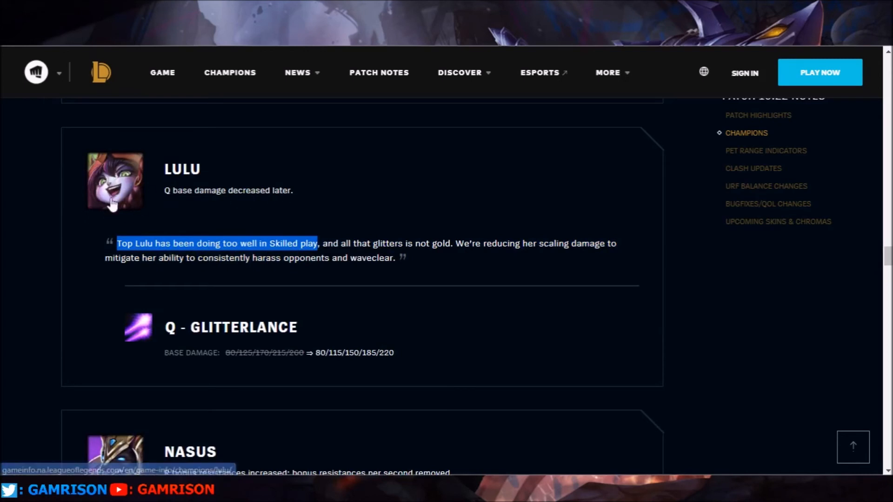
pyautogui.scroll(-3)
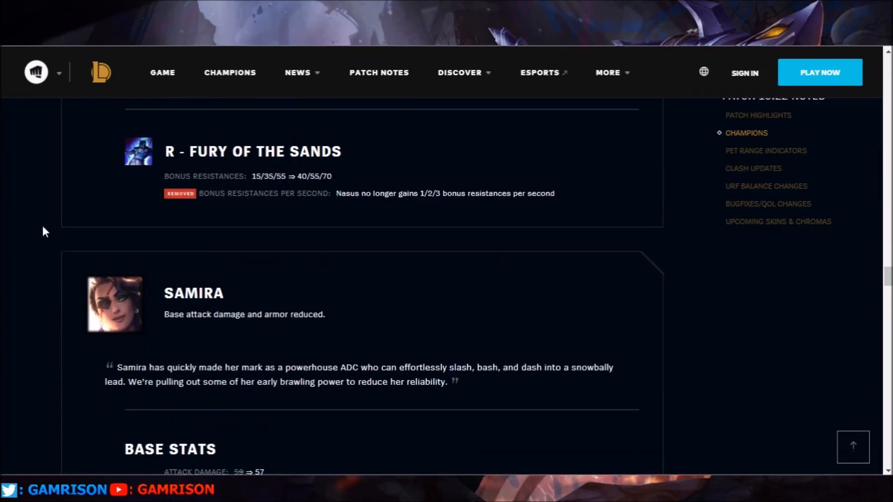
pyautogui.scroll(-3)
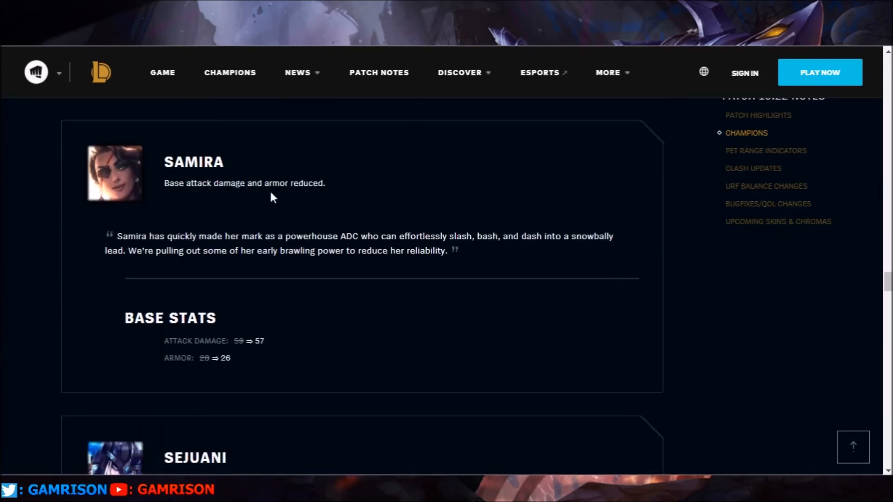
pyautogui.moveTo(243, 351)
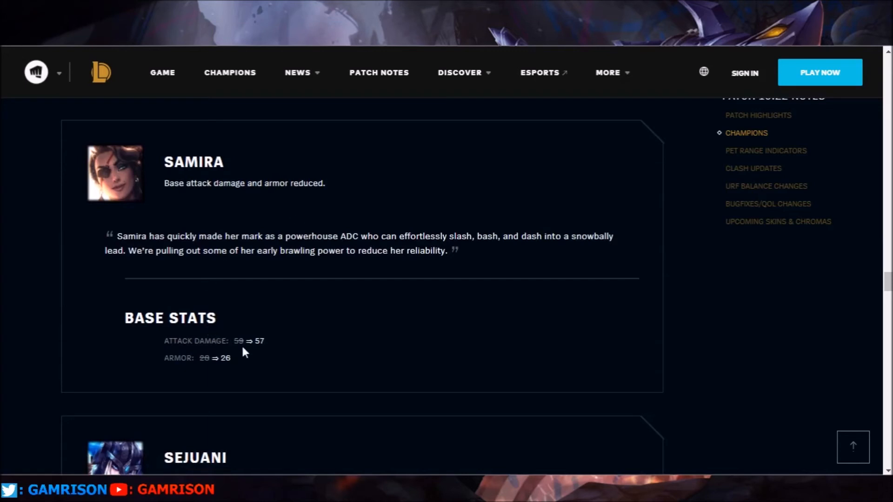
pyautogui.moveTo(274, 351)
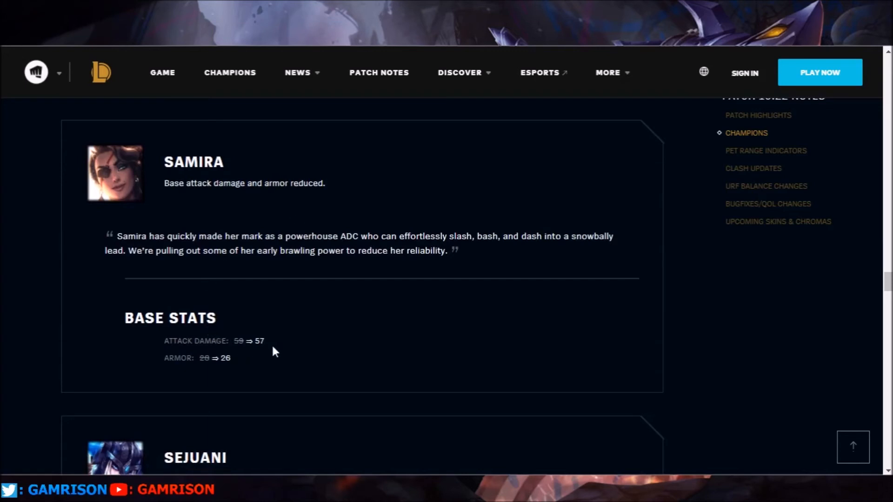
pyautogui.moveTo(227, 372)
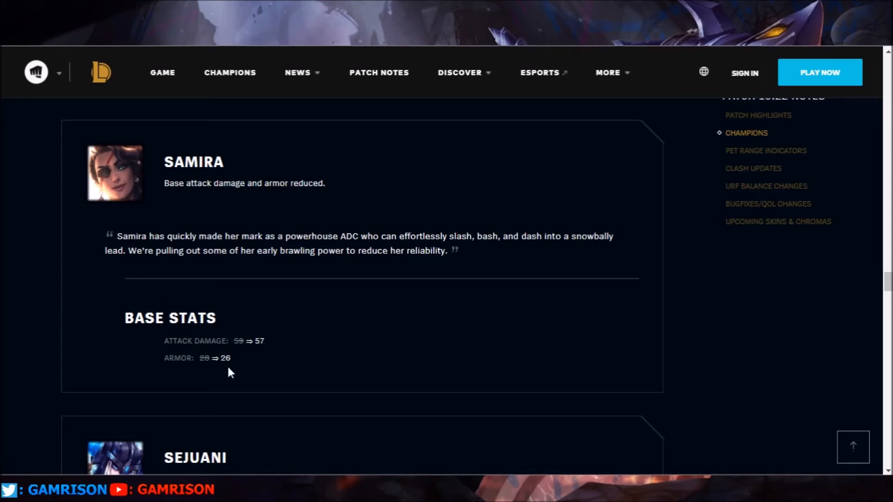
pyautogui.moveTo(64, 259)
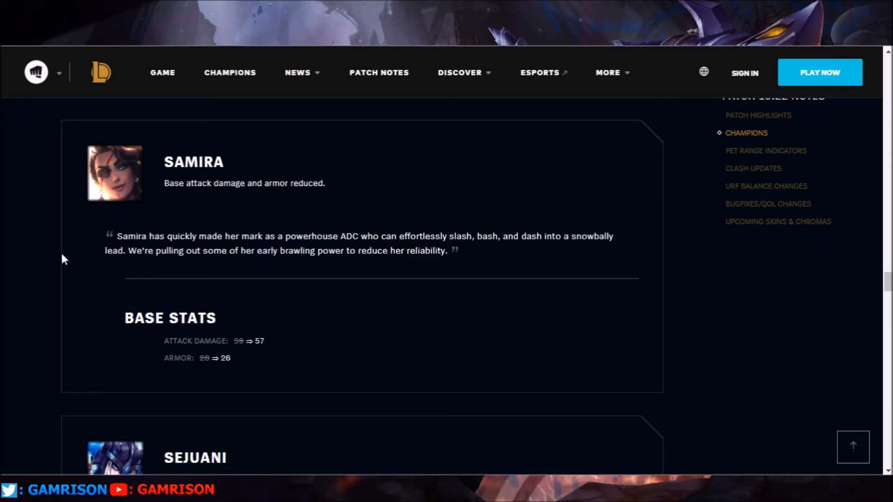
pyautogui.moveTo(57, 260)
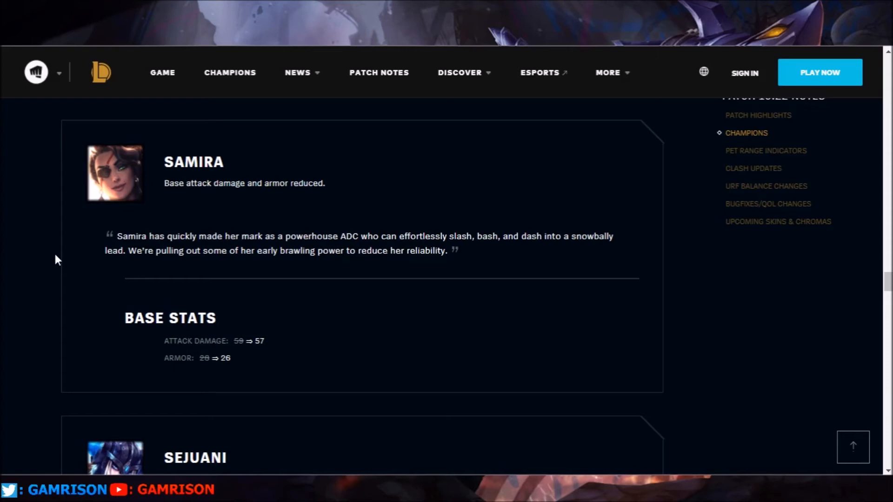
pyautogui.moveTo(399, 235)
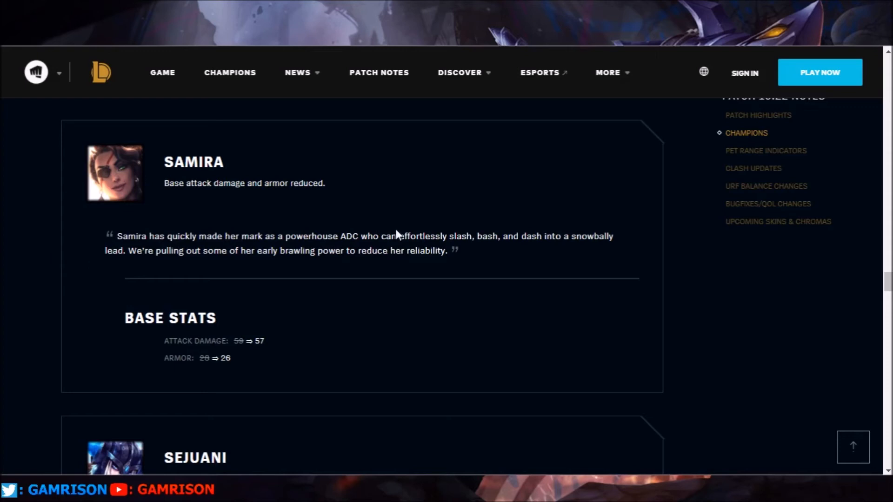
pyautogui.moveTo(156, 187)
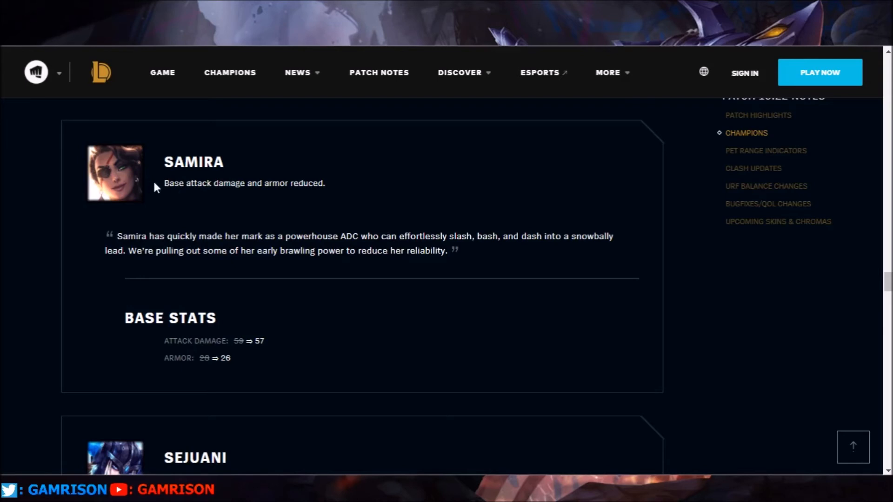
pyautogui.moveTo(157, 192)
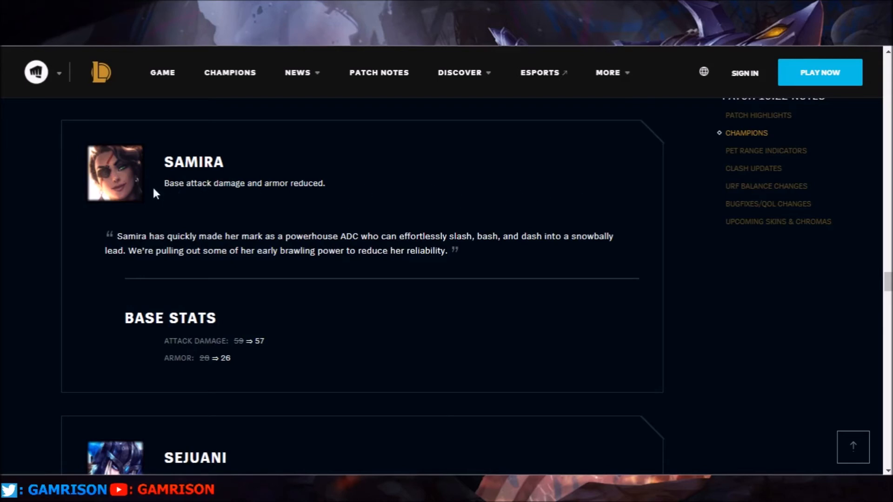
pyautogui.moveTo(43, 214)
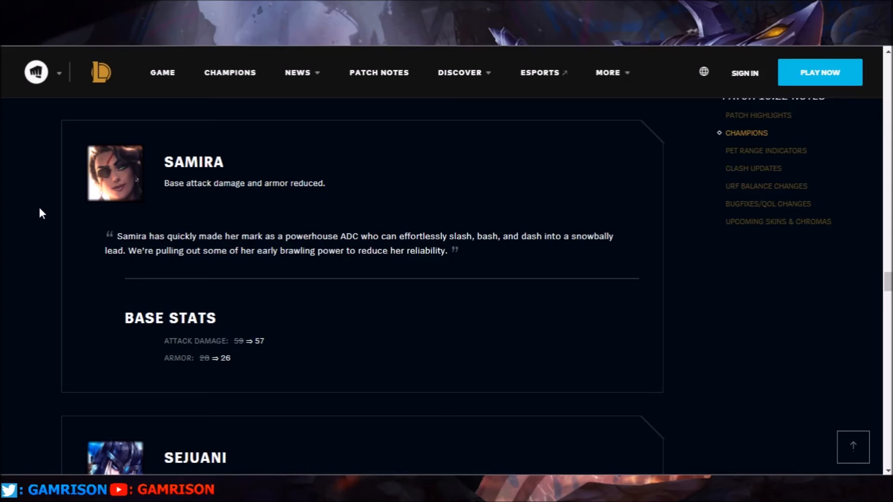
pyautogui.moveTo(70, 225)
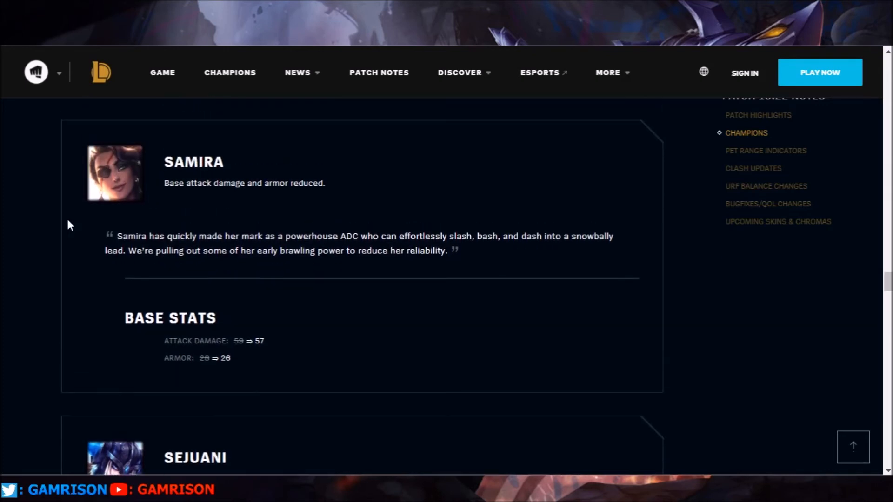
pyautogui.moveTo(275, 381)
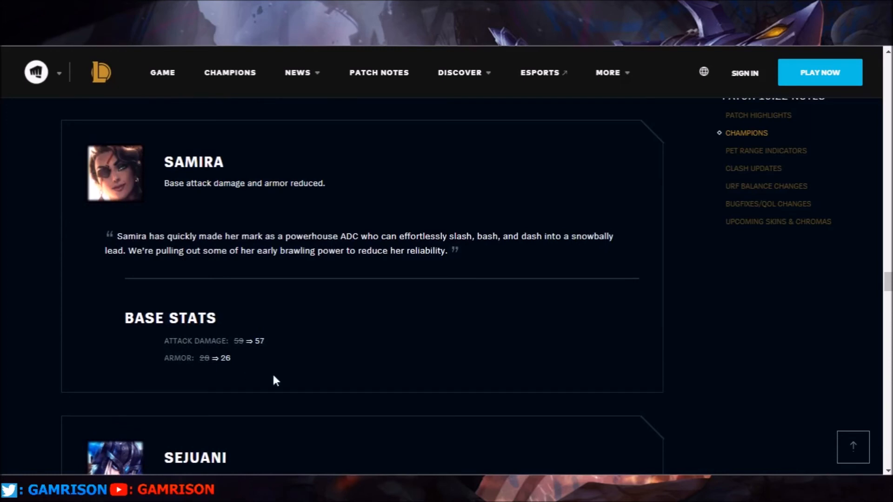
pyautogui.moveTo(306, 321)
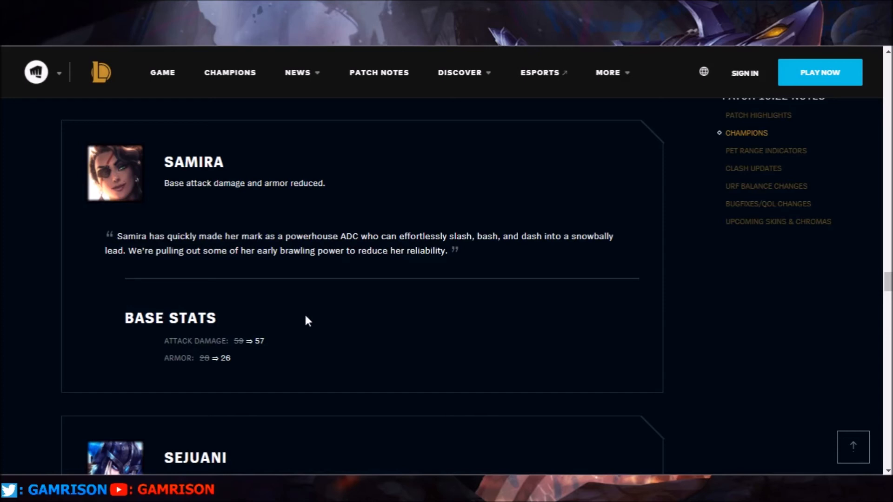
pyautogui.moveTo(285, 419)
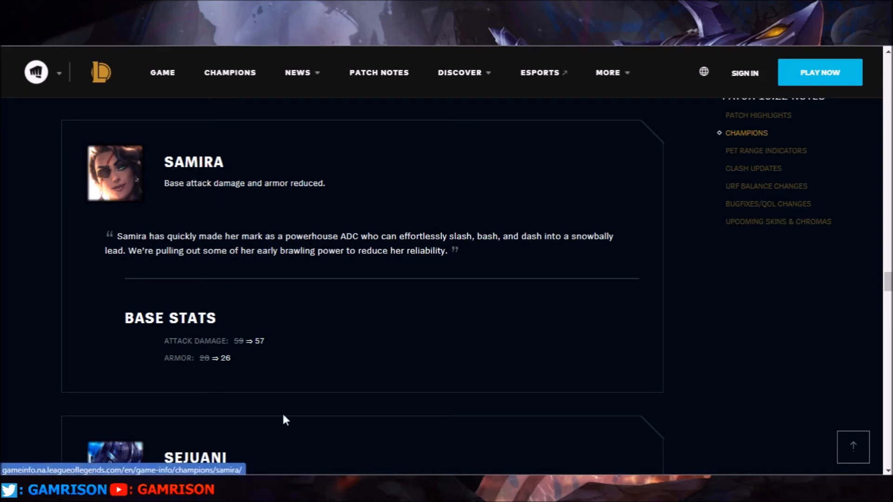
pyautogui.moveTo(290, 311)
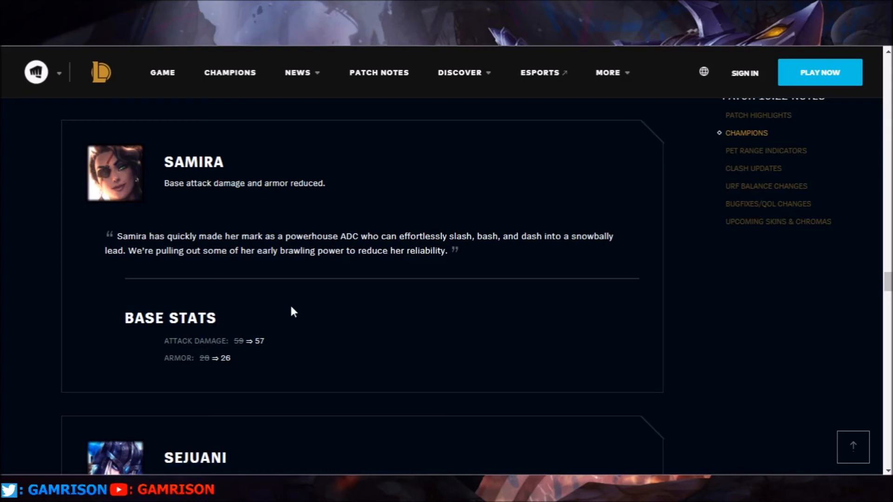
pyautogui.moveTo(180, 182)
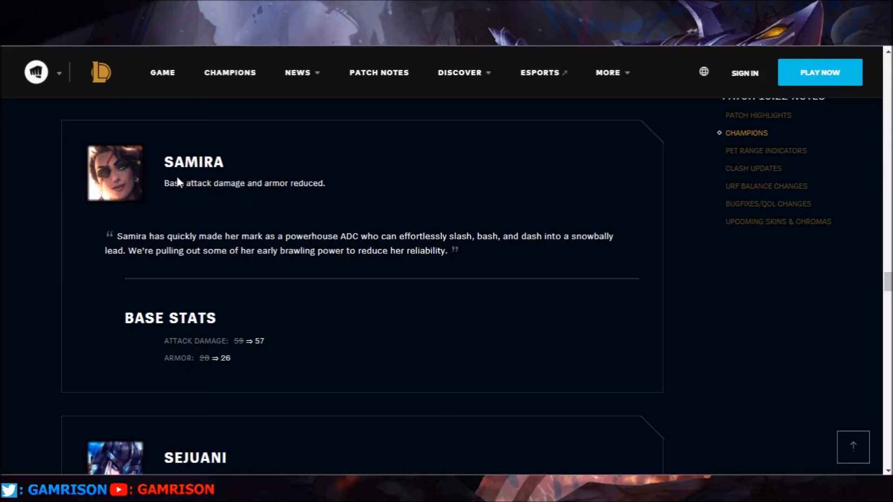
pyautogui.moveTo(191, 191)
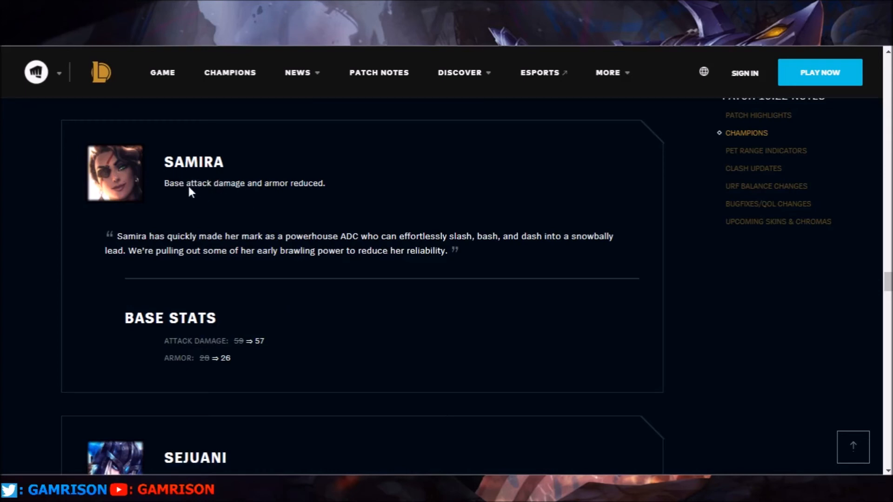
pyautogui.moveTo(327, 339)
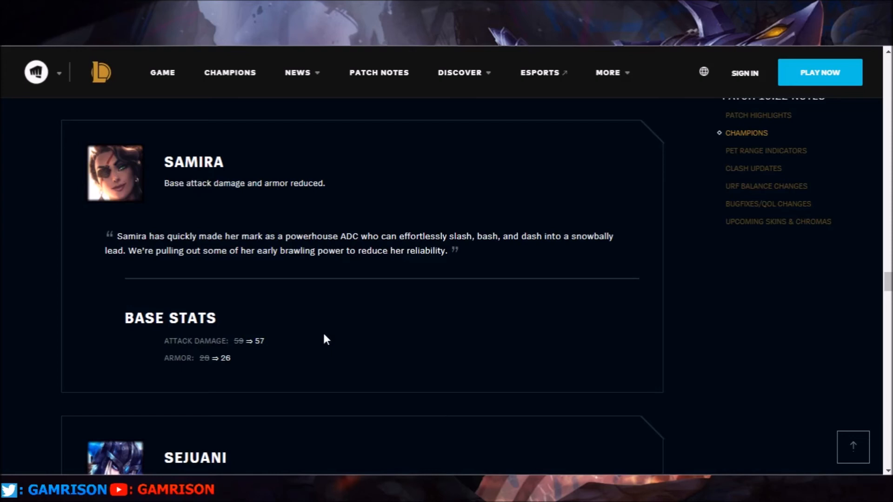
pyautogui.moveTo(368, 335)
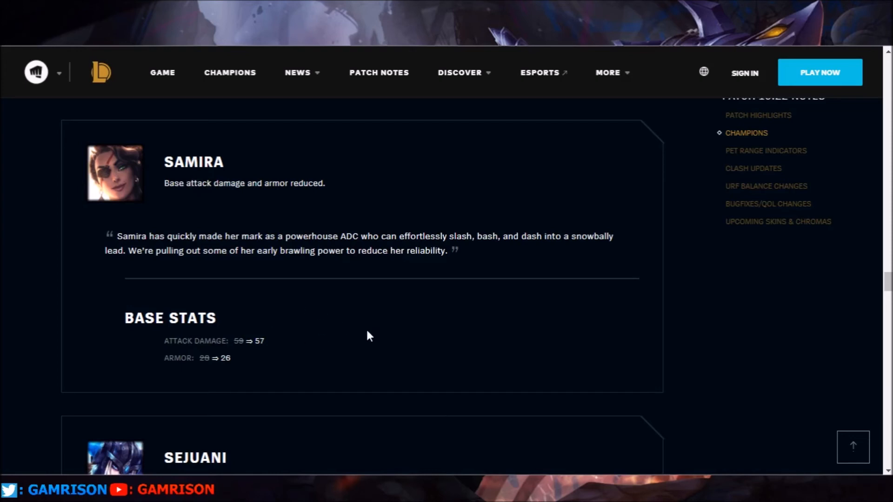
pyautogui.moveTo(288, 301)
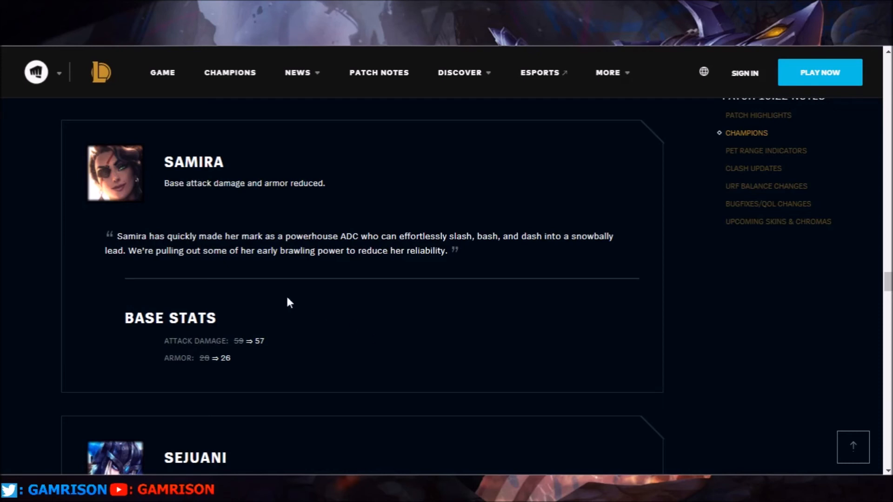
pyautogui.moveTo(44, 242)
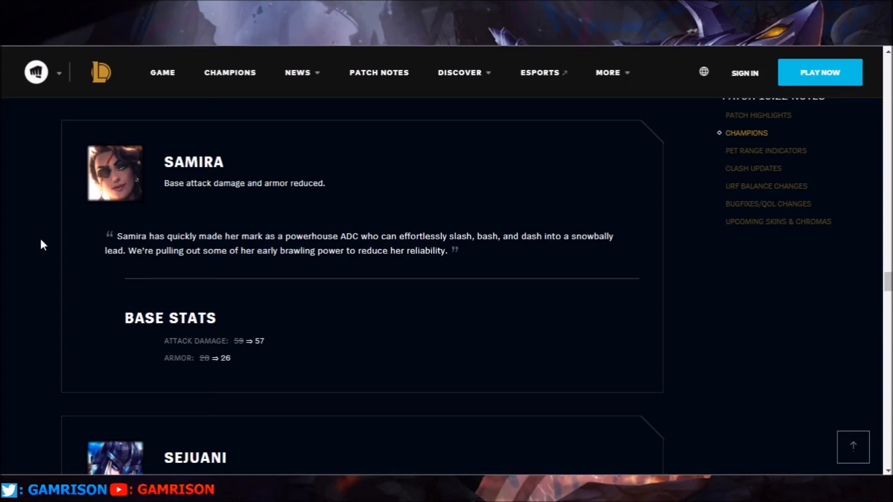
pyautogui.moveTo(78, 193)
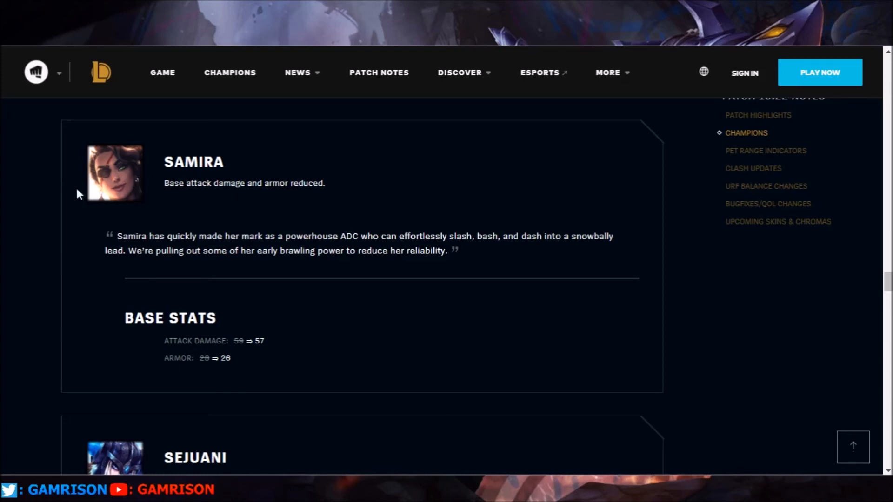
pyautogui.moveTo(46, 220)
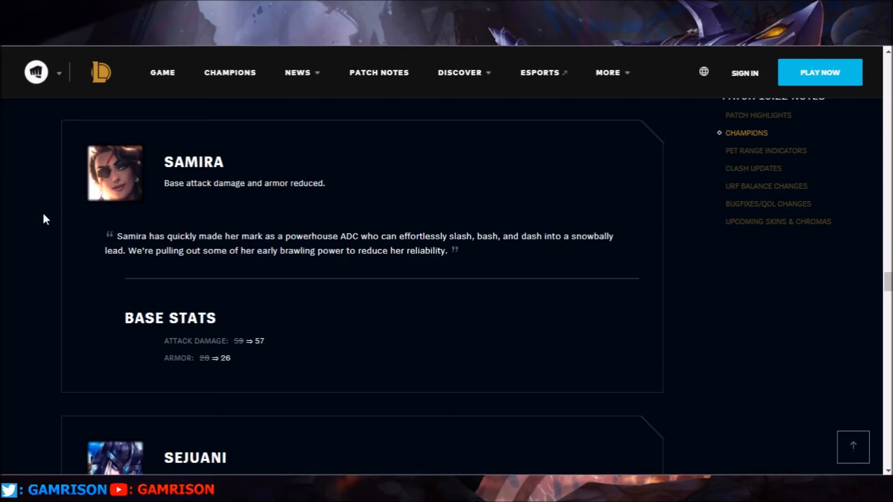
pyautogui.moveTo(250, 344)
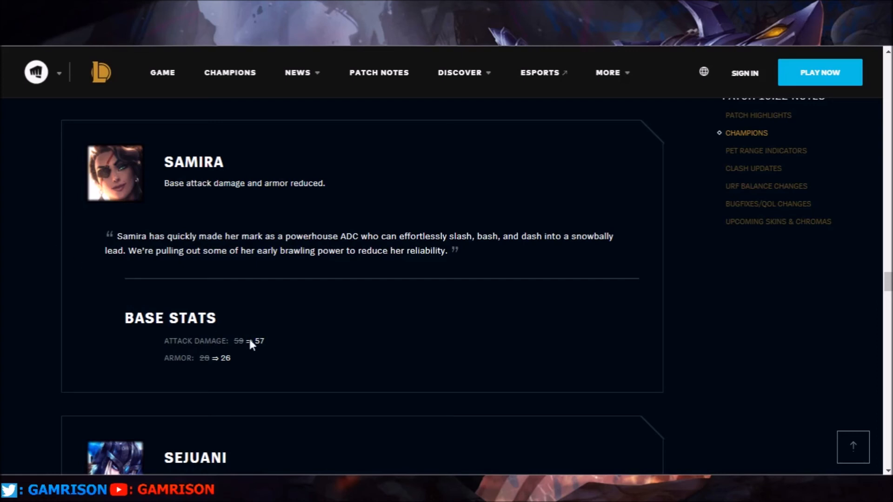
pyautogui.moveTo(11, 230)
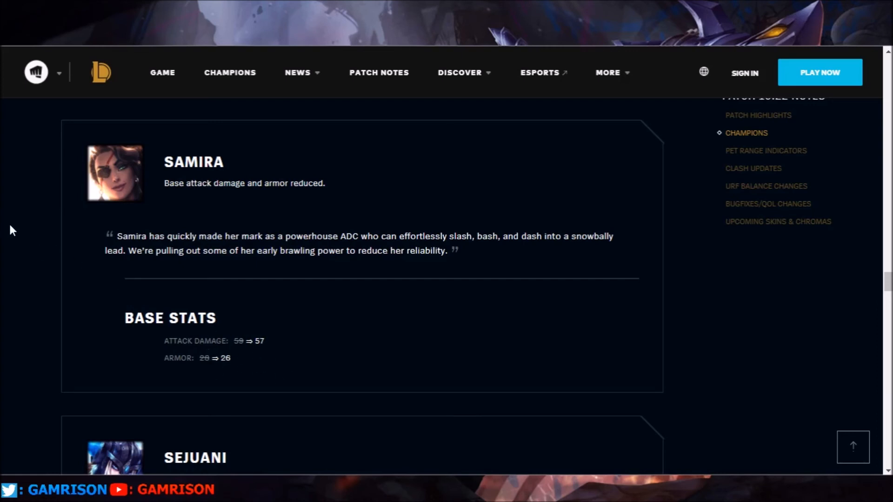
pyautogui.scroll(-3)
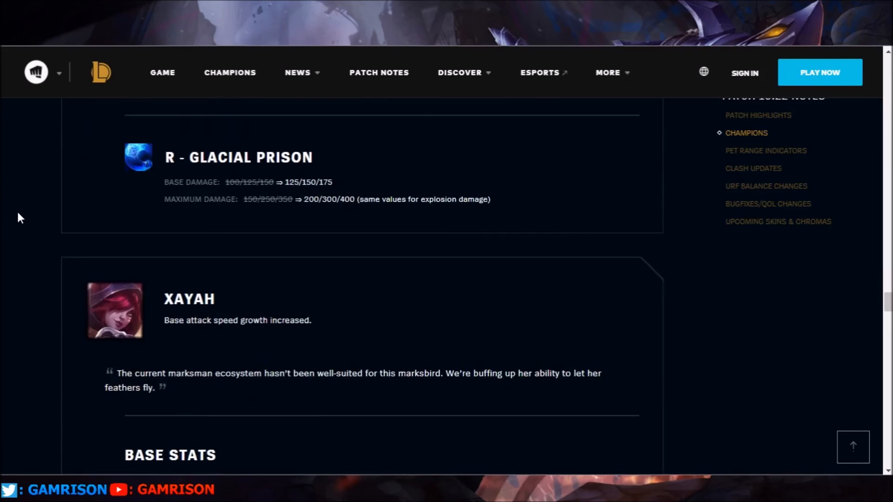
pyautogui.scroll(-3)
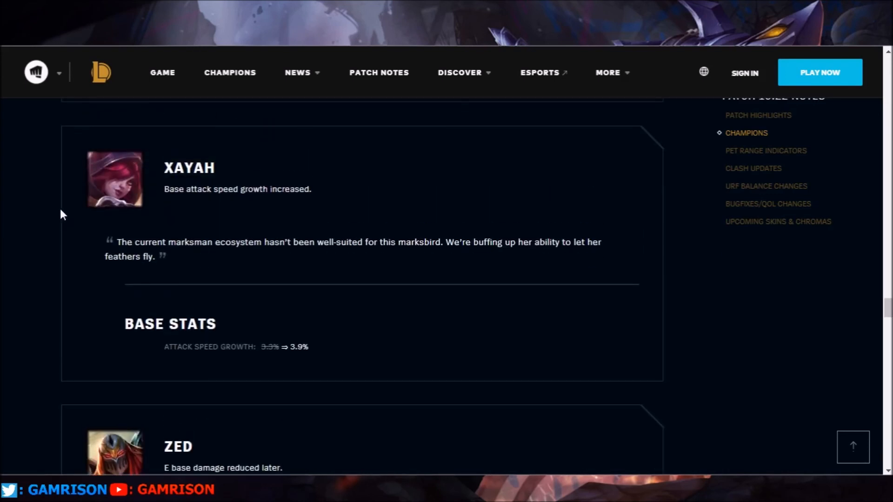
pyautogui.moveTo(288, 209)
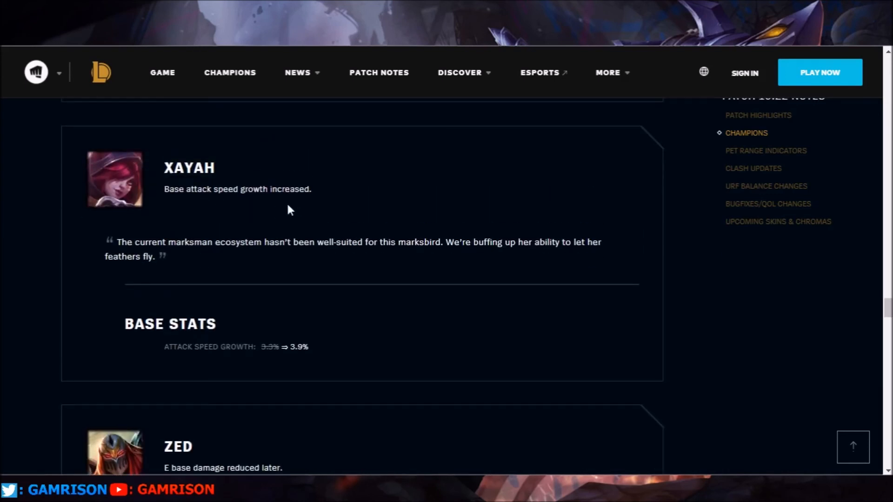
pyautogui.moveTo(332, 258)
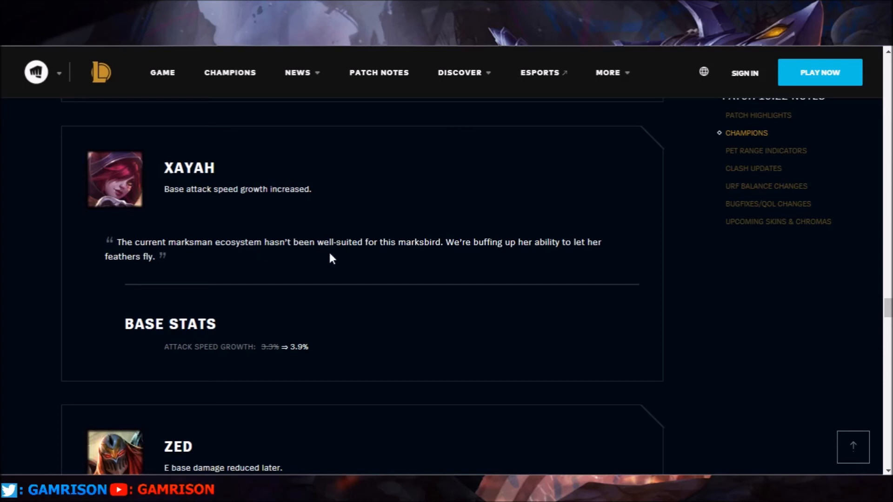
pyautogui.moveTo(552, 258)
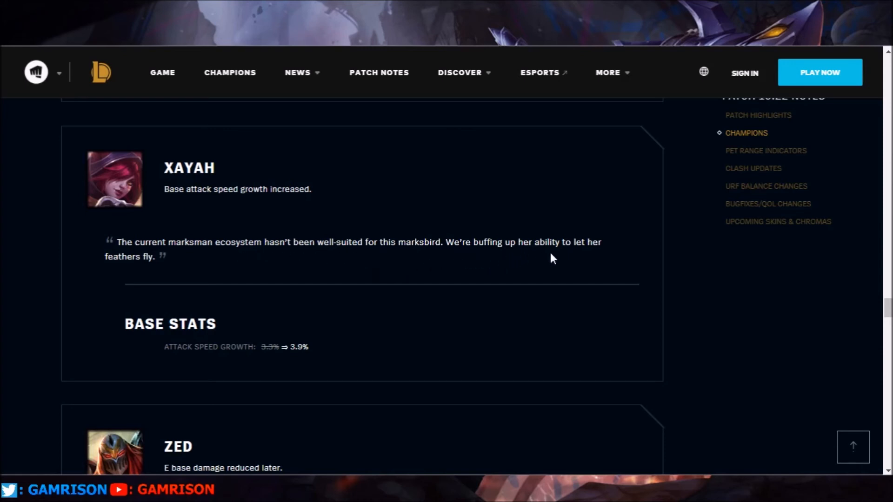
pyautogui.moveTo(182, 199)
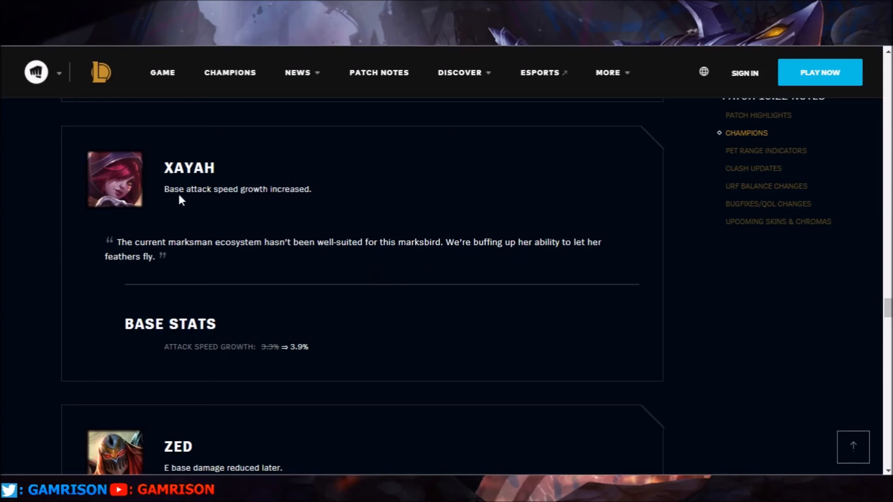
pyautogui.moveTo(259, 207)
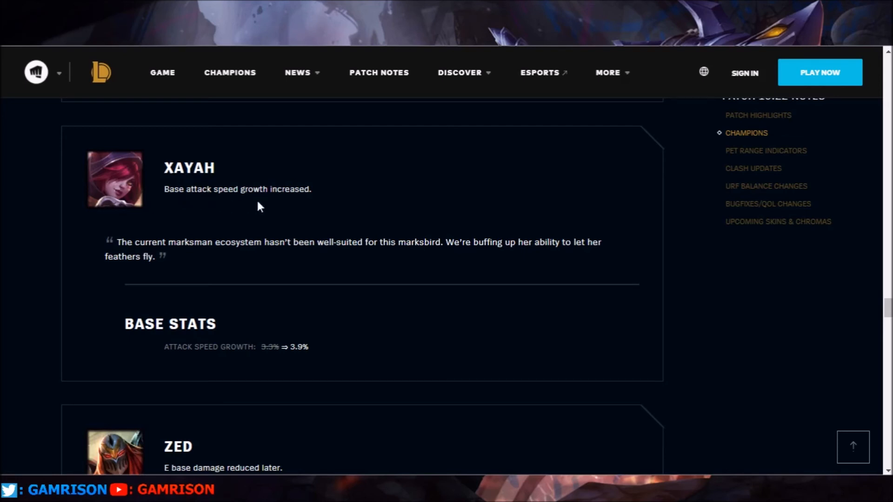
pyautogui.moveTo(271, 359)
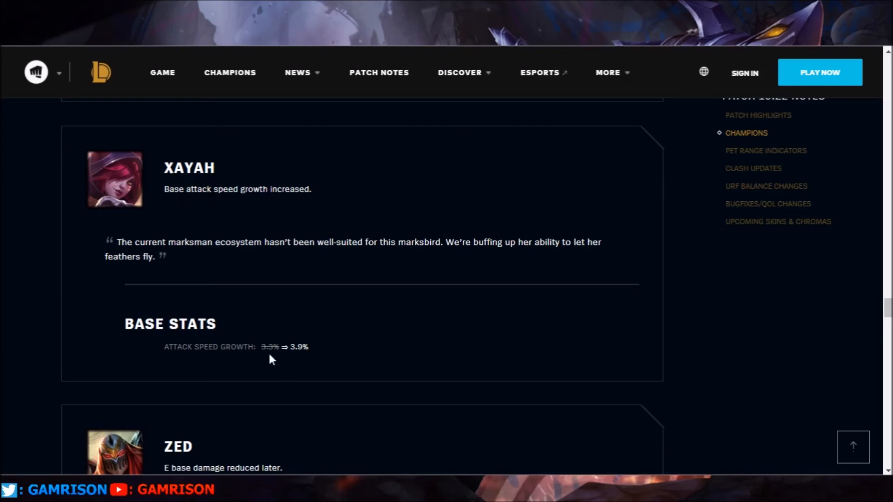
pyautogui.moveTo(295, 361)
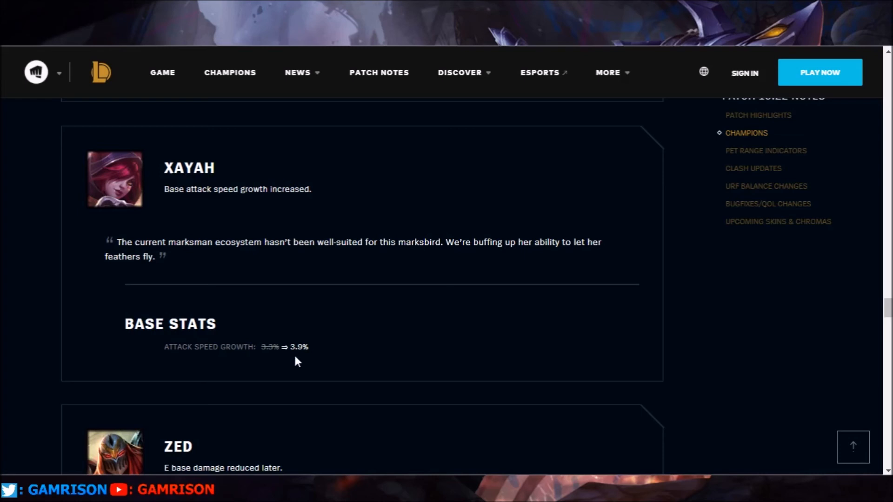
pyautogui.moveTo(333, 330)
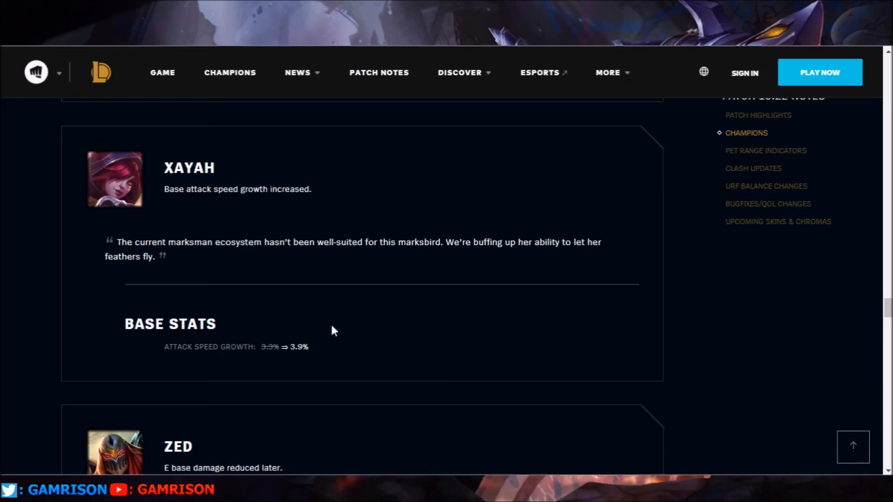
pyautogui.moveTo(334, 326)
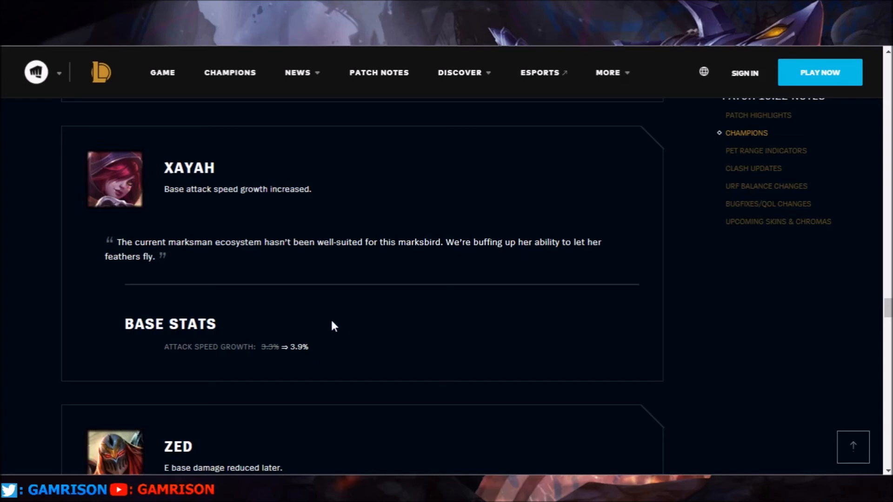
pyautogui.moveTo(237, 220)
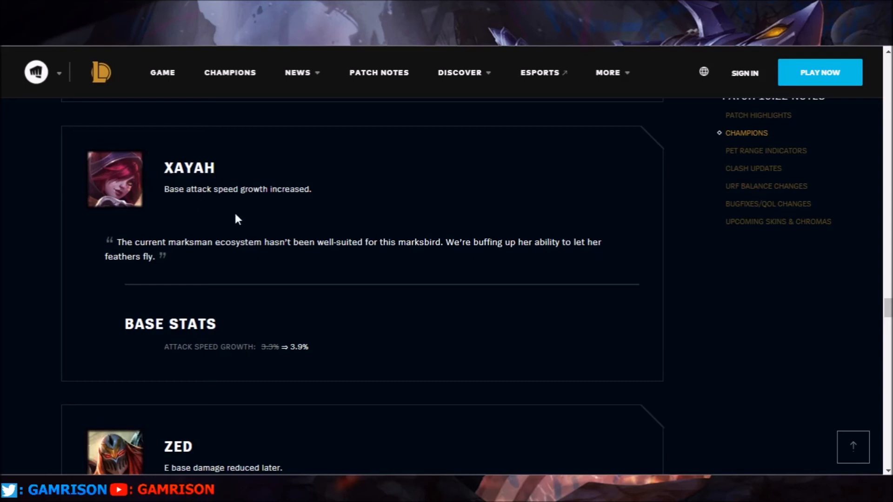
pyautogui.moveTo(32, 204)
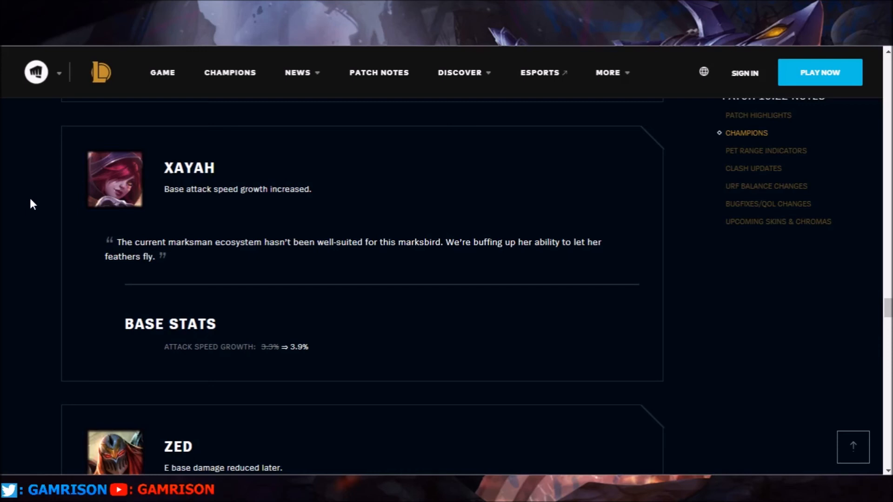
pyautogui.scroll(-3)
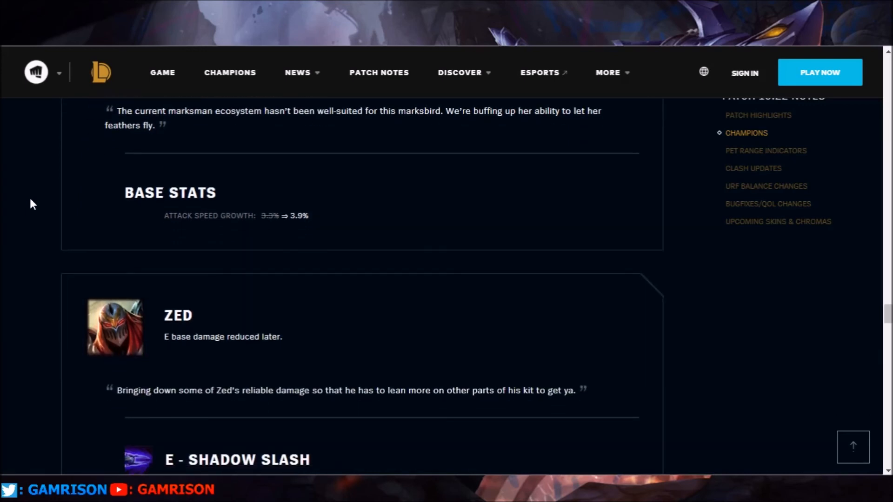
pyautogui.scroll(-3)
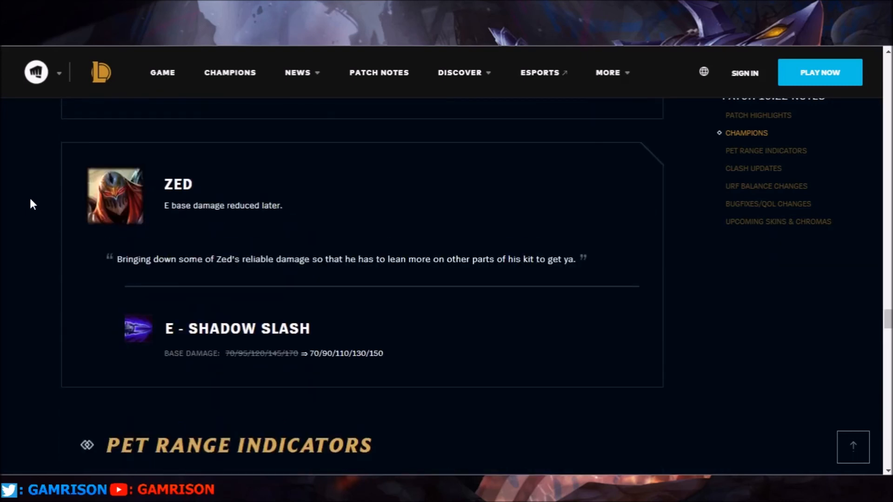
pyautogui.scroll(-3)
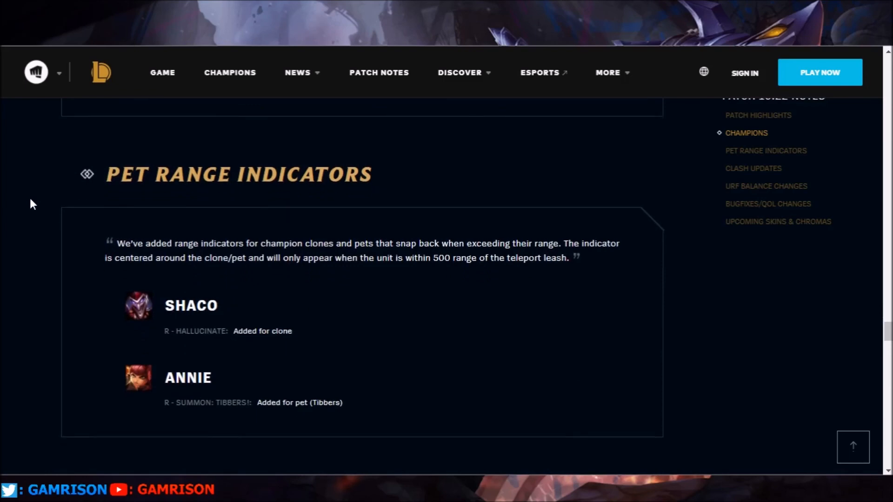
pyautogui.scroll(-3)
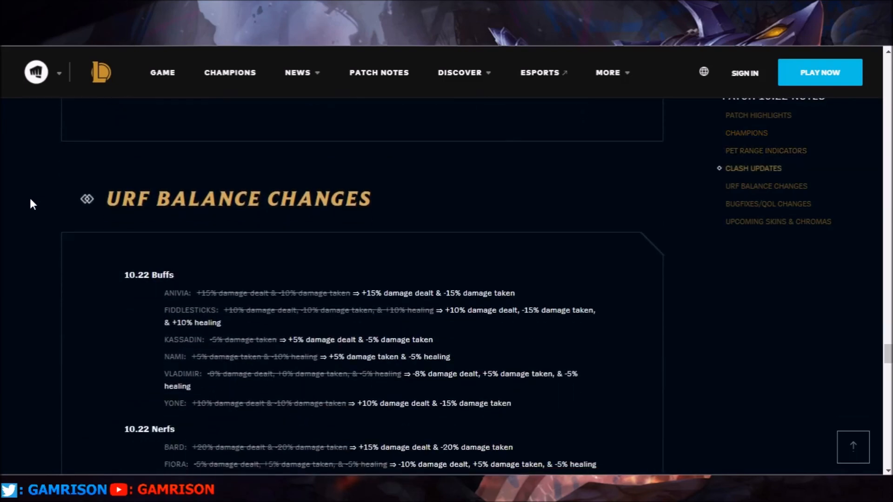
pyautogui.scroll(-3)
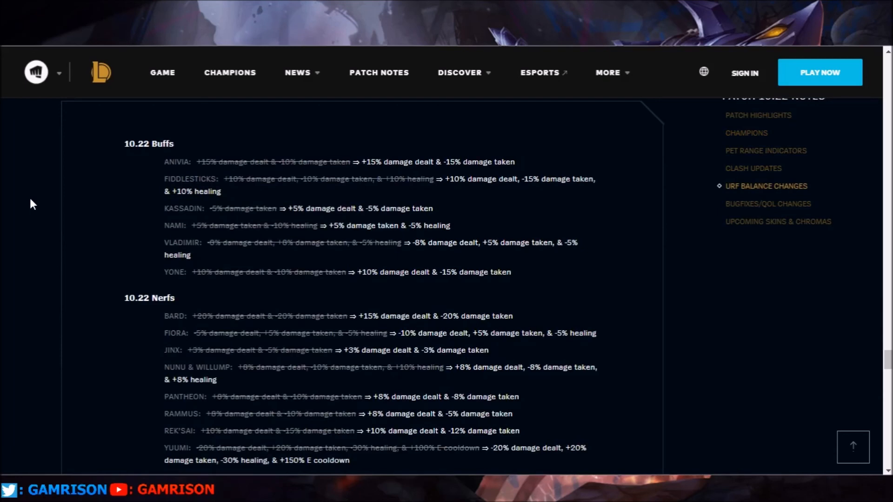
pyautogui.scroll(3)
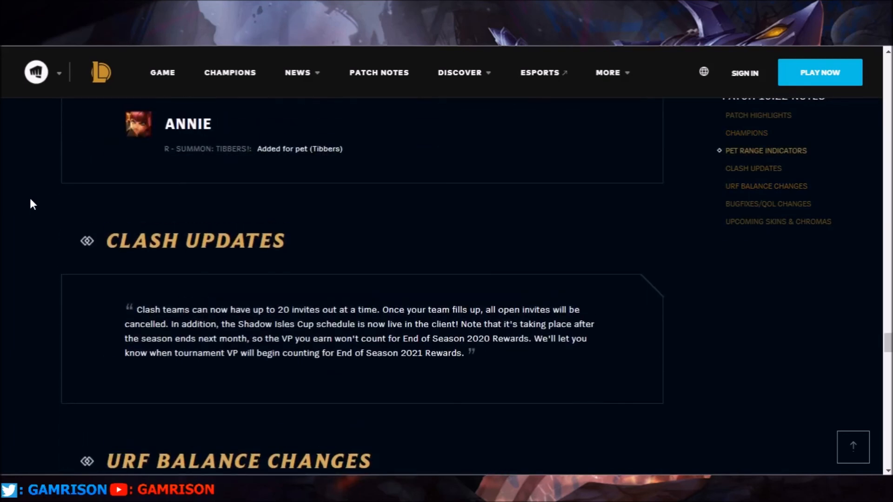
pyautogui.moveTo(3, 248)
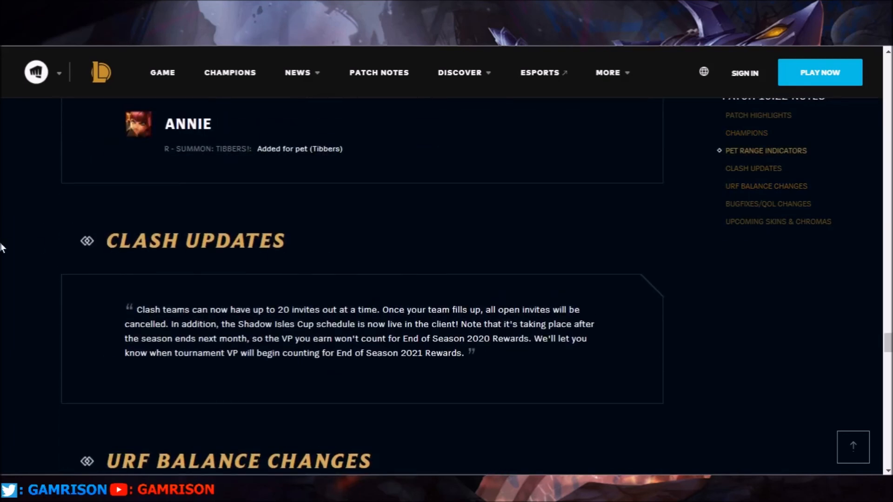
pyautogui.scroll(-3)
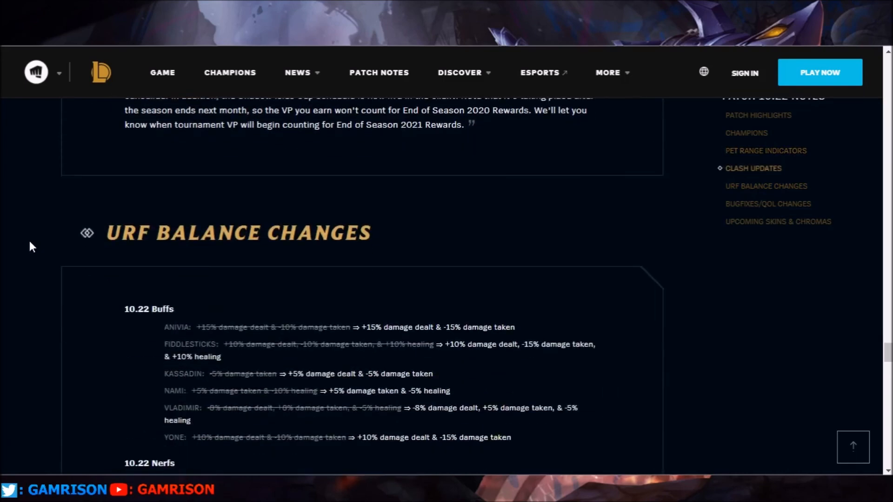
pyautogui.scroll(-3)
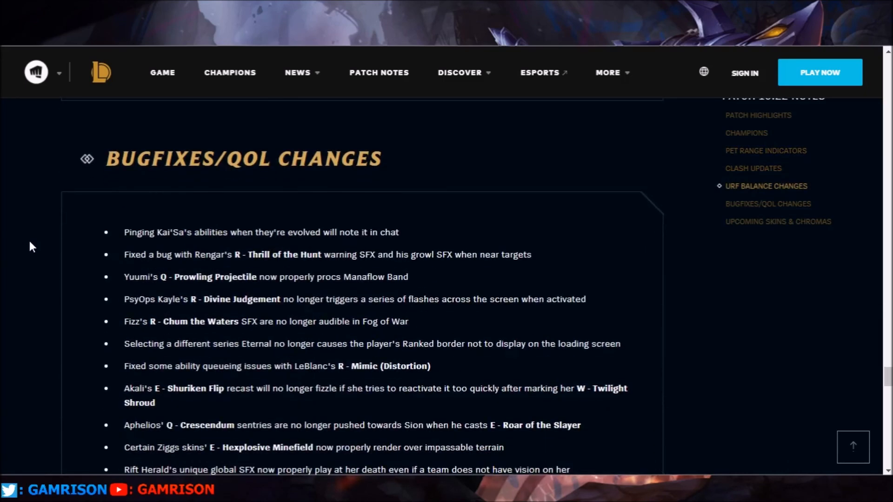
pyautogui.scroll(-3)
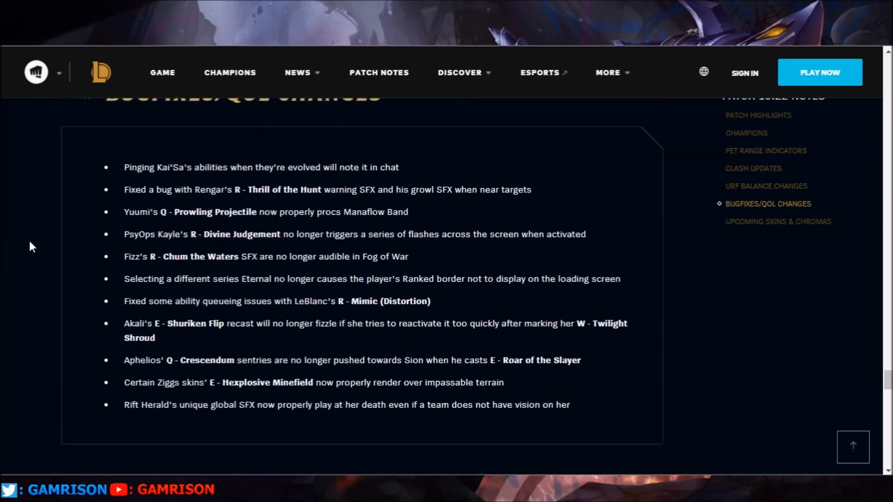
pyautogui.scroll(3)
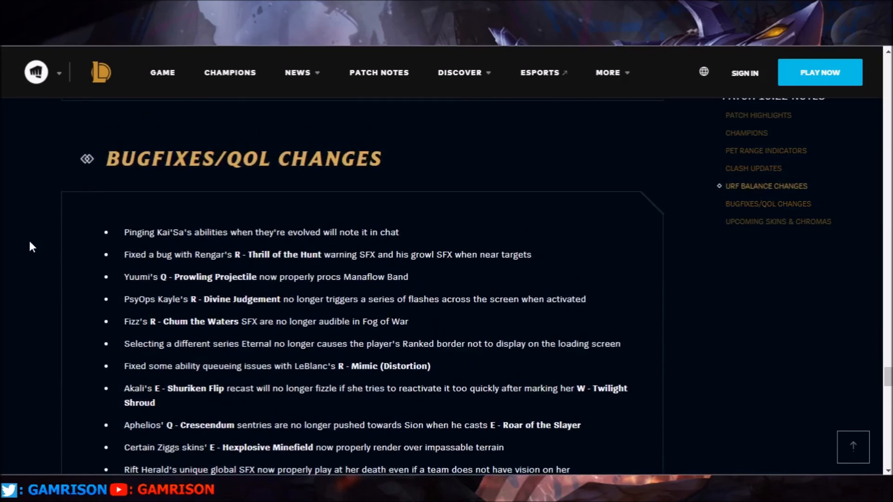
pyautogui.scroll(-3)
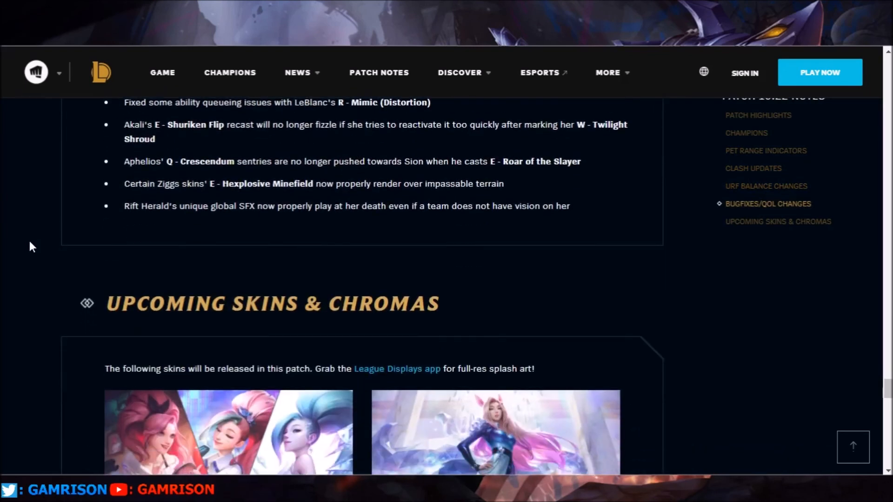
pyautogui.scroll(-3)
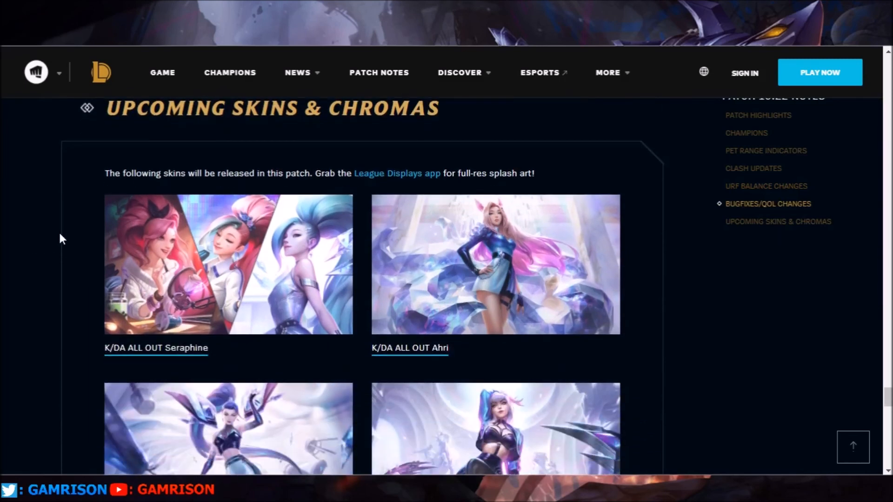
pyautogui.moveTo(67, 245)
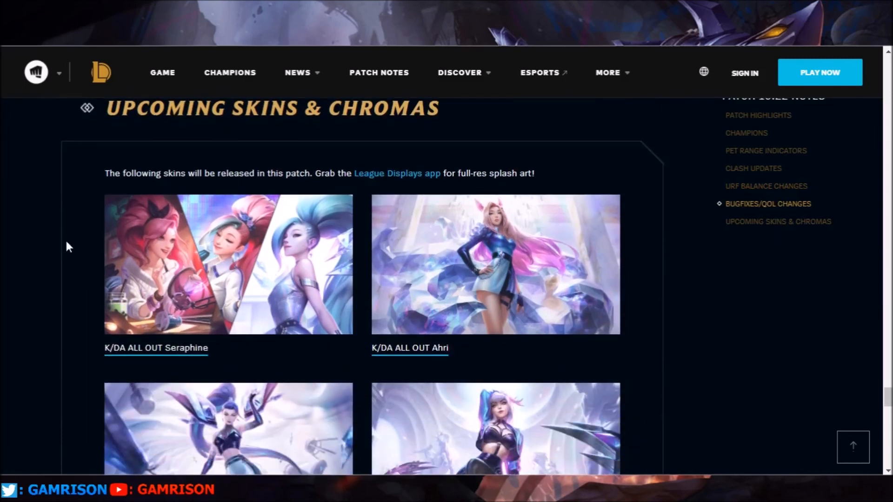
pyautogui.scroll(-3)
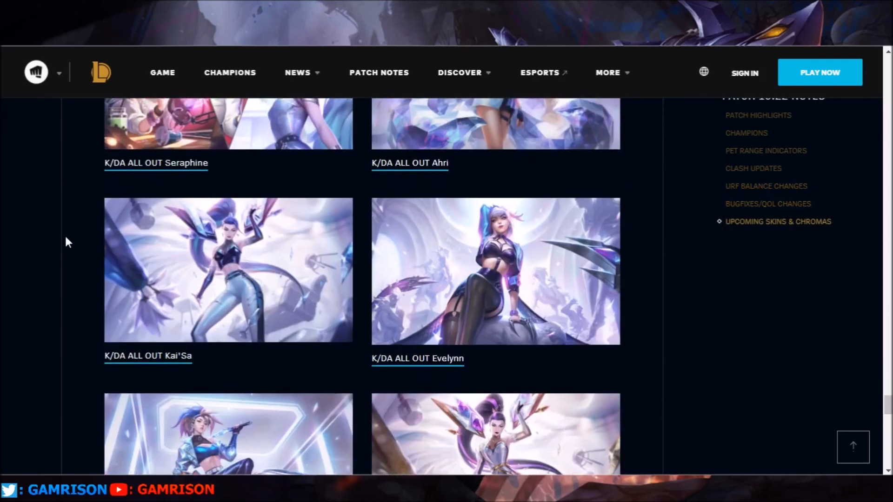
pyautogui.scroll(-3)
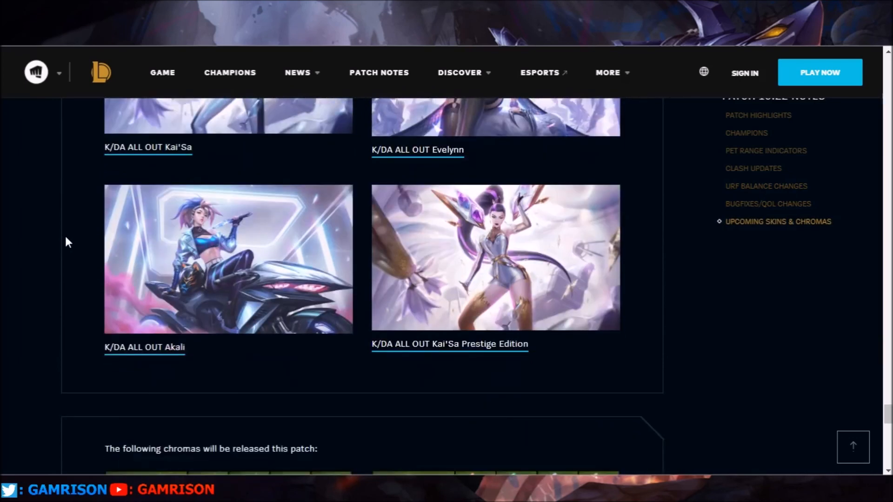
pyautogui.moveTo(298, 285)
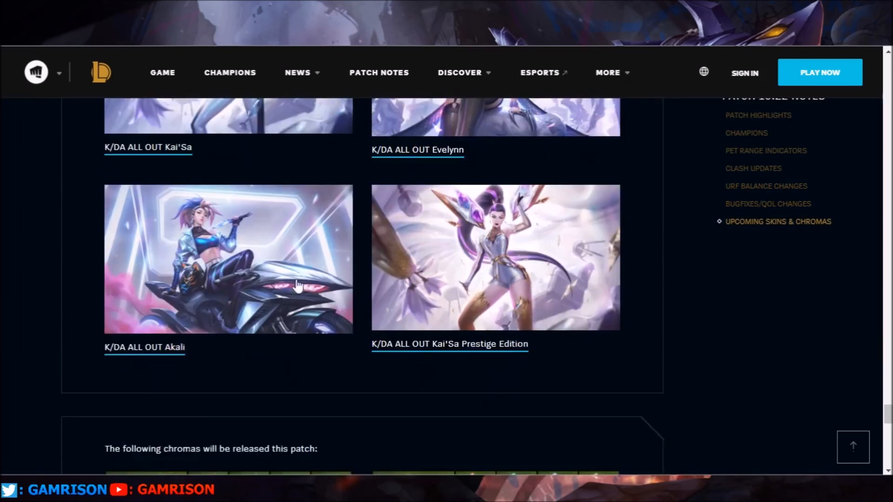
pyautogui.moveTo(14, 263)
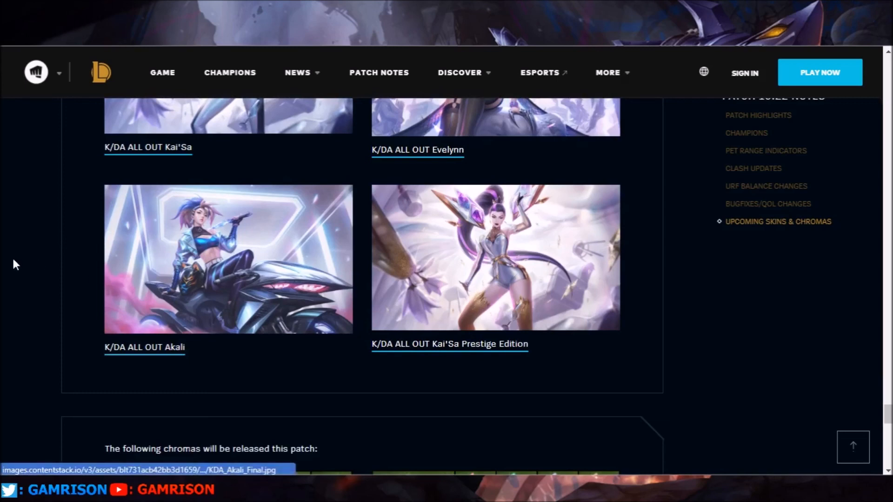
pyautogui.scroll(3)
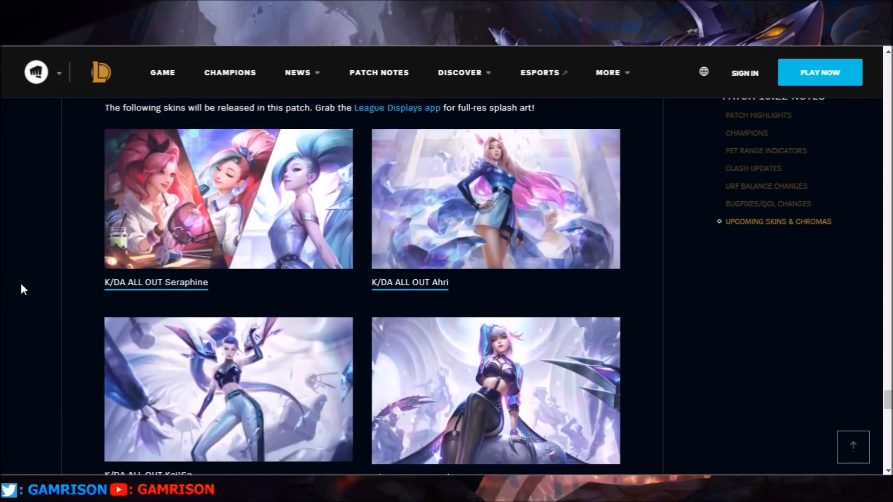
pyautogui.scroll(-3)
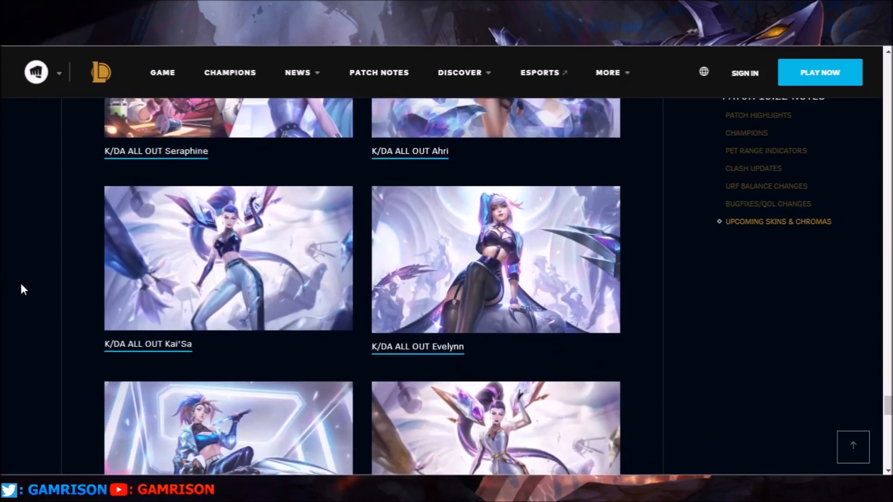
pyautogui.scroll(-3)
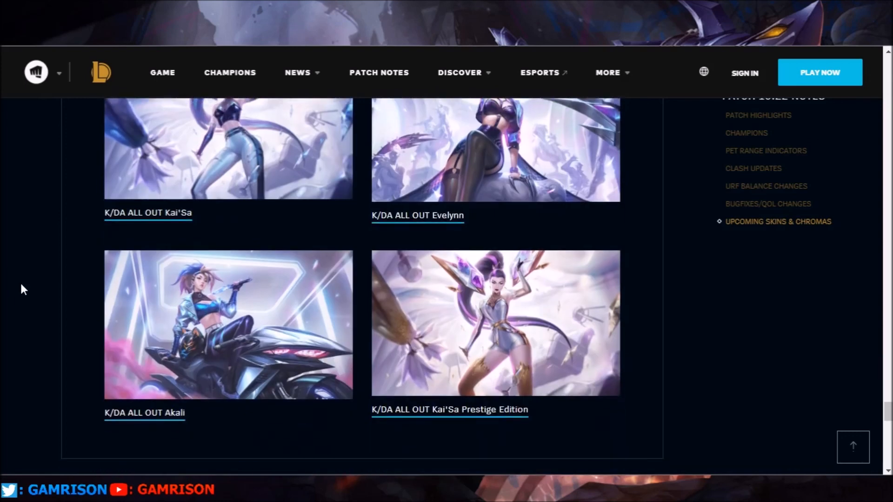
pyautogui.moveTo(514, 423)
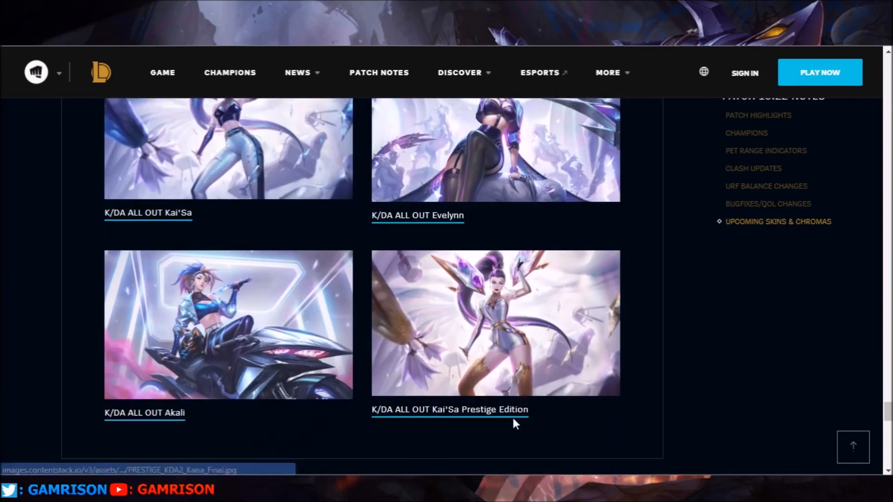
pyautogui.moveTo(226, 353)
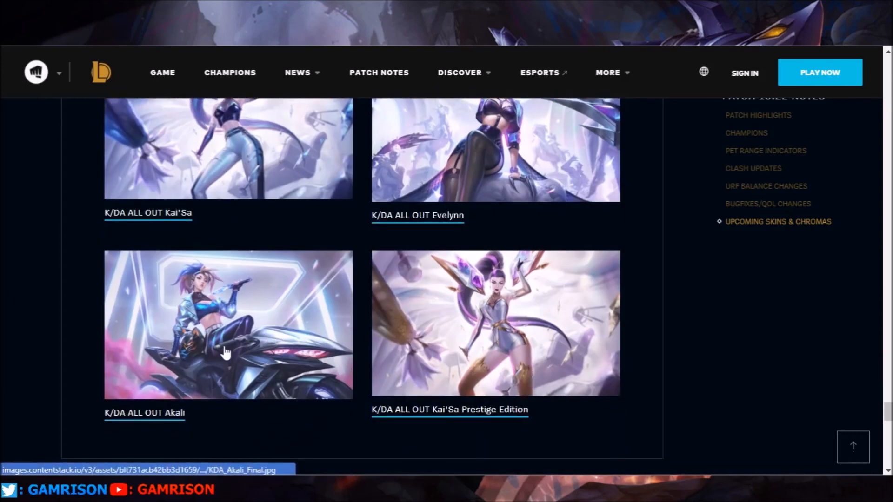
pyautogui.scroll(3)
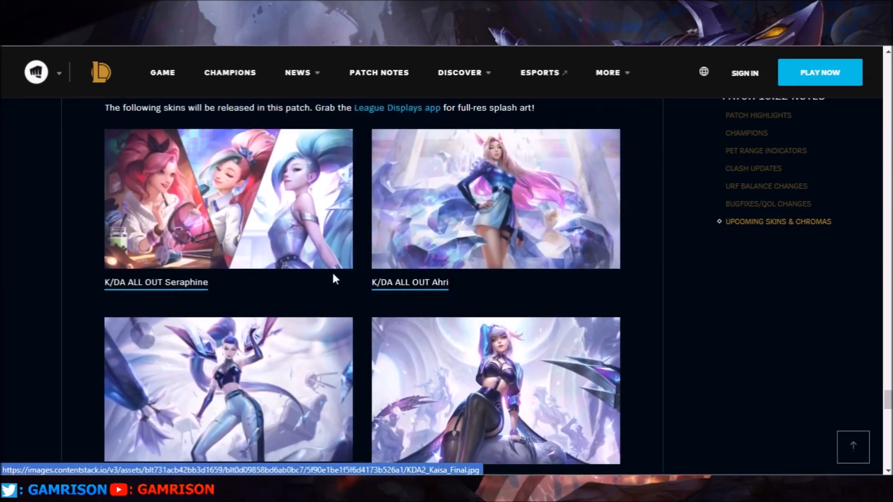
pyautogui.moveTo(287, 182)
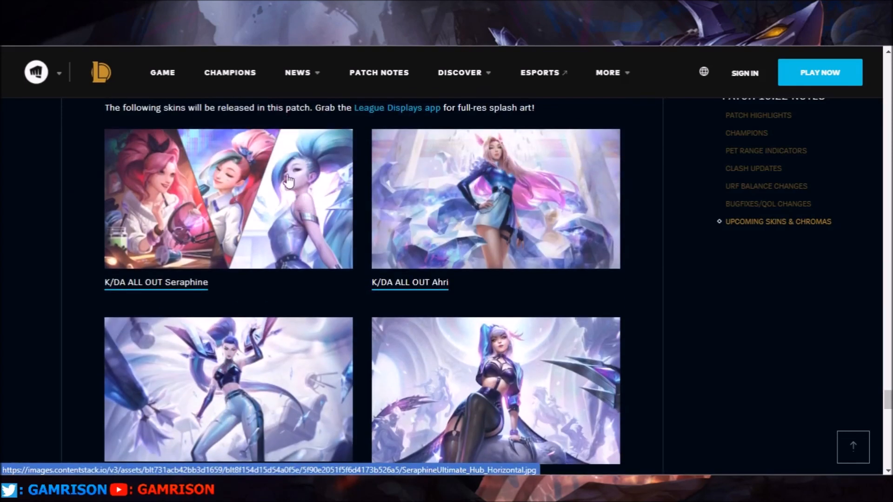
pyautogui.scroll(-3)
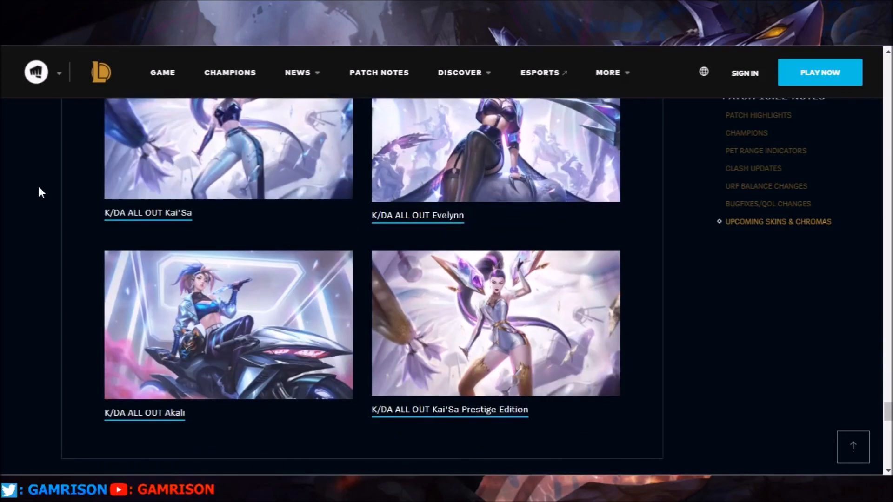
pyautogui.scroll(-3)
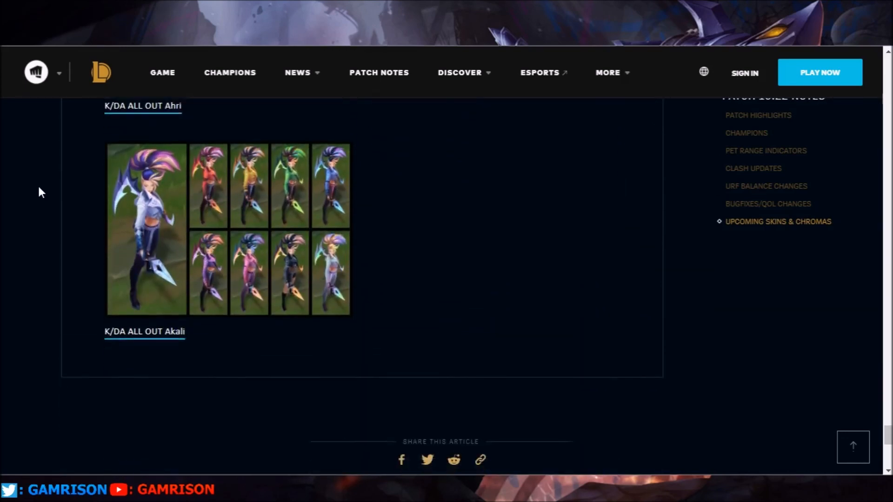
pyautogui.scroll(3)
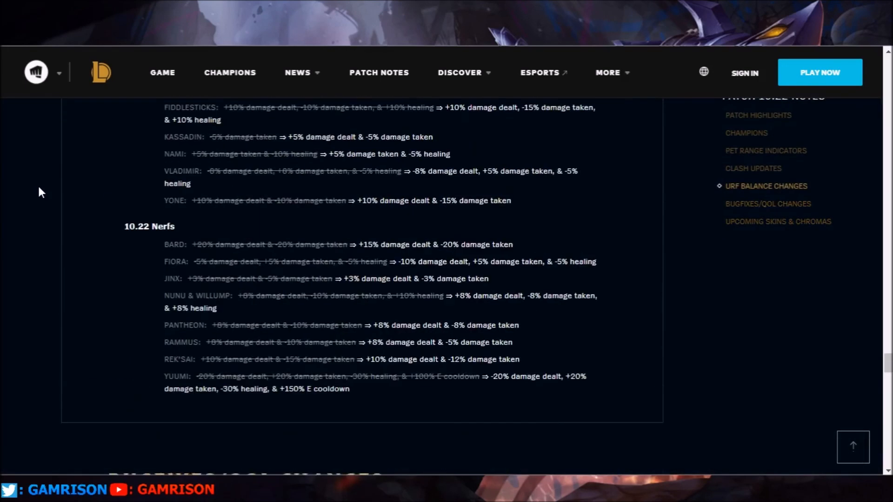
pyautogui.scroll(3)
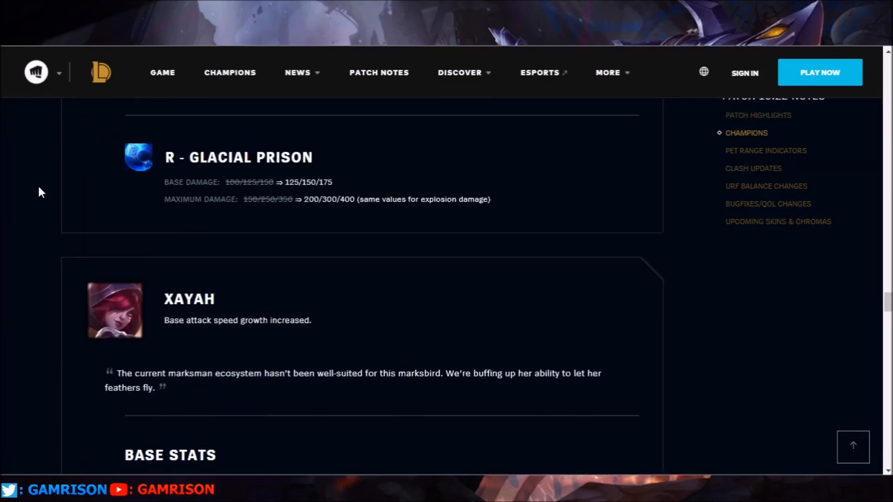
pyautogui.scroll(-3)
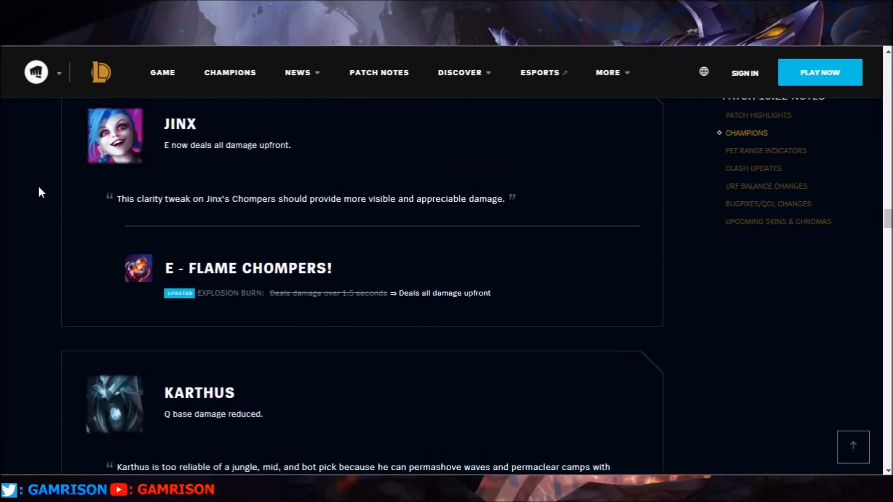
pyautogui.moveTo(22, 206)
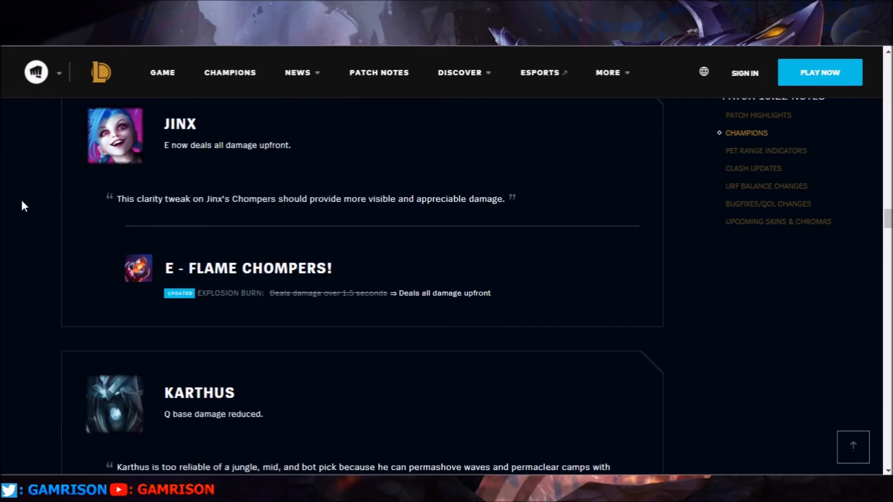
pyautogui.scroll(-3)
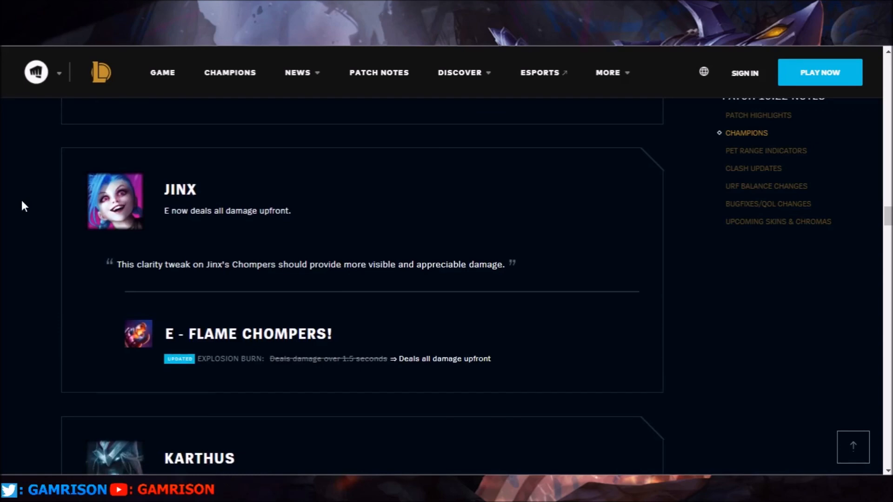
pyautogui.scroll(-3)
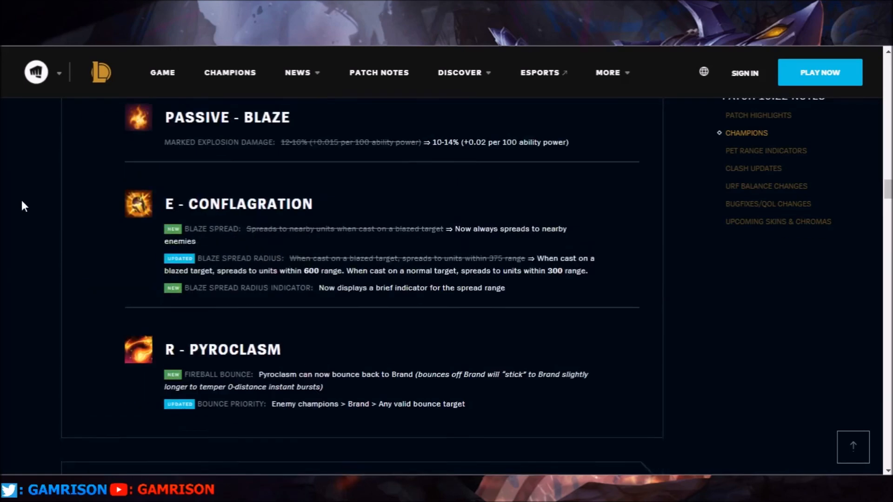
pyautogui.scroll(-3)
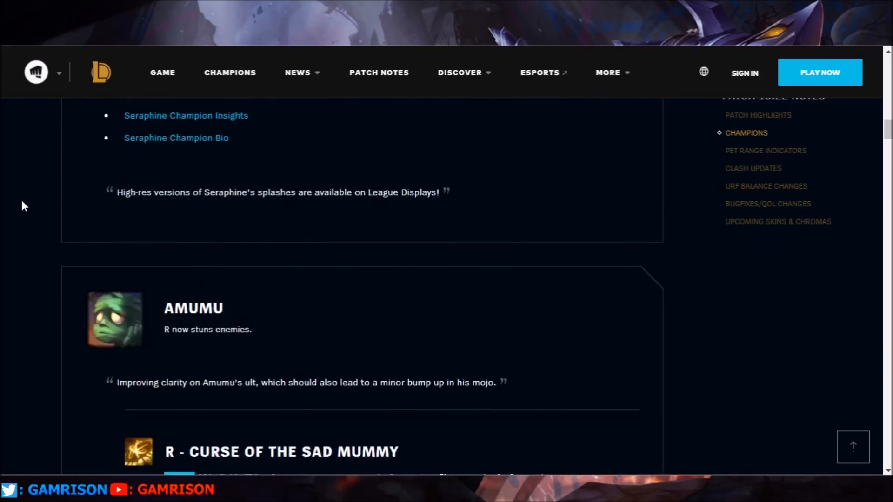
pyautogui.scroll(3)
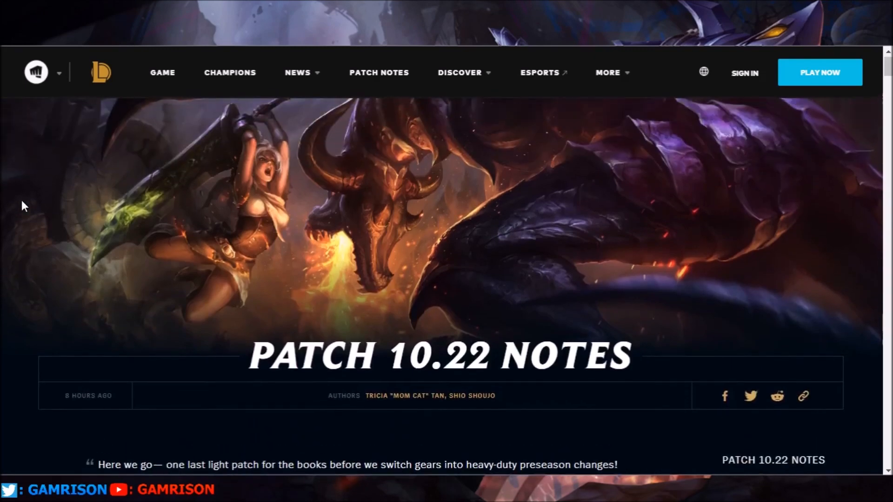